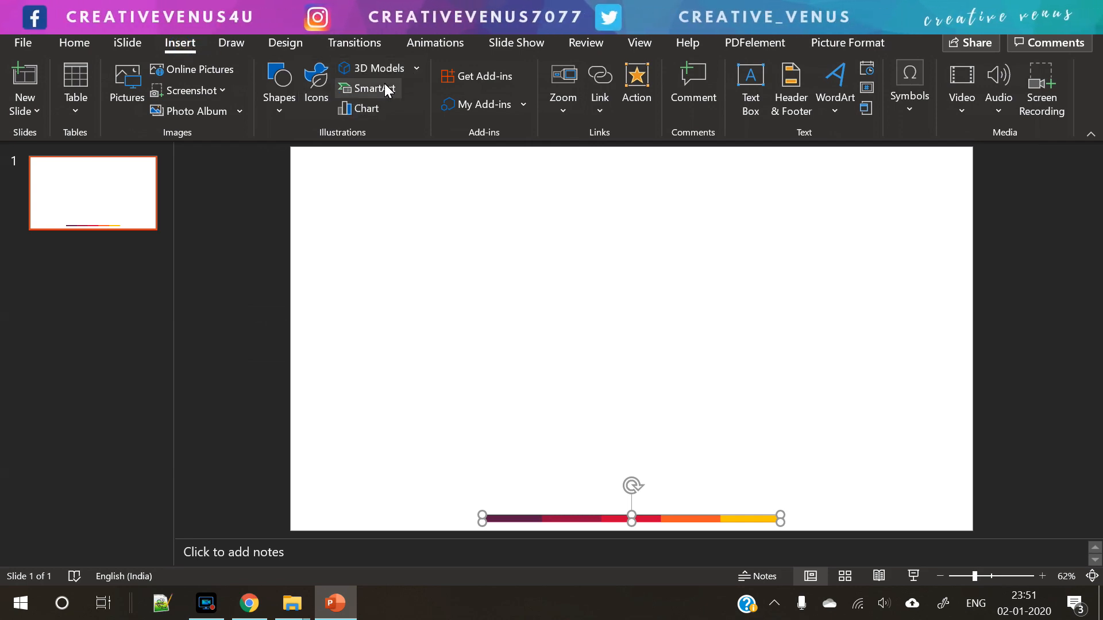
- Insert an Alternating Hexagons SmartArt graphic from the SmartArt gallery
left_click(368, 88)
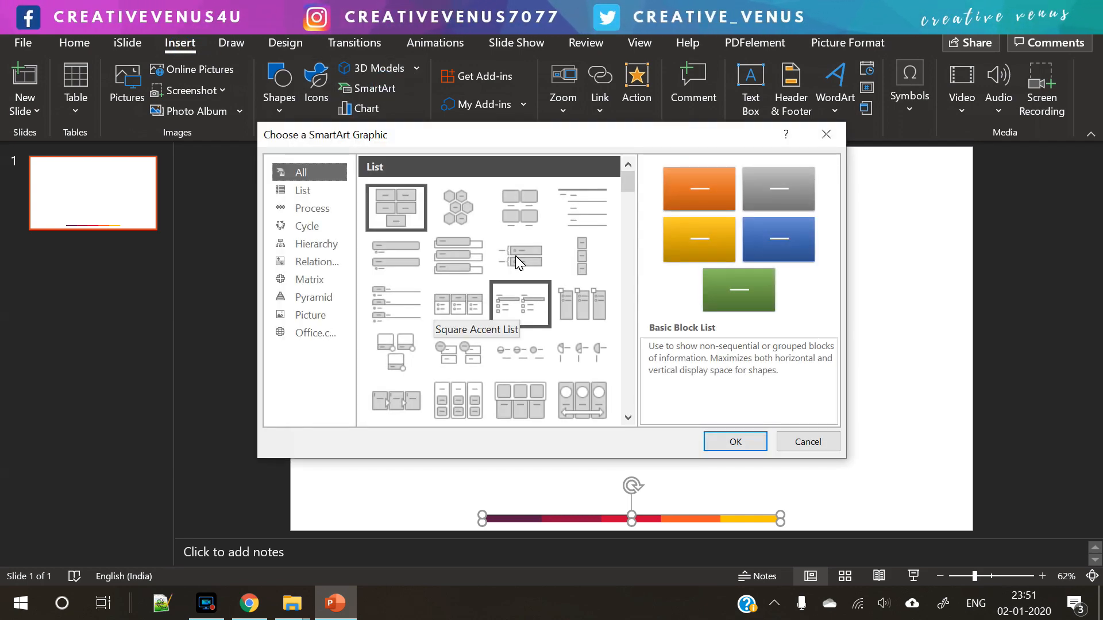
left_click(457, 208)
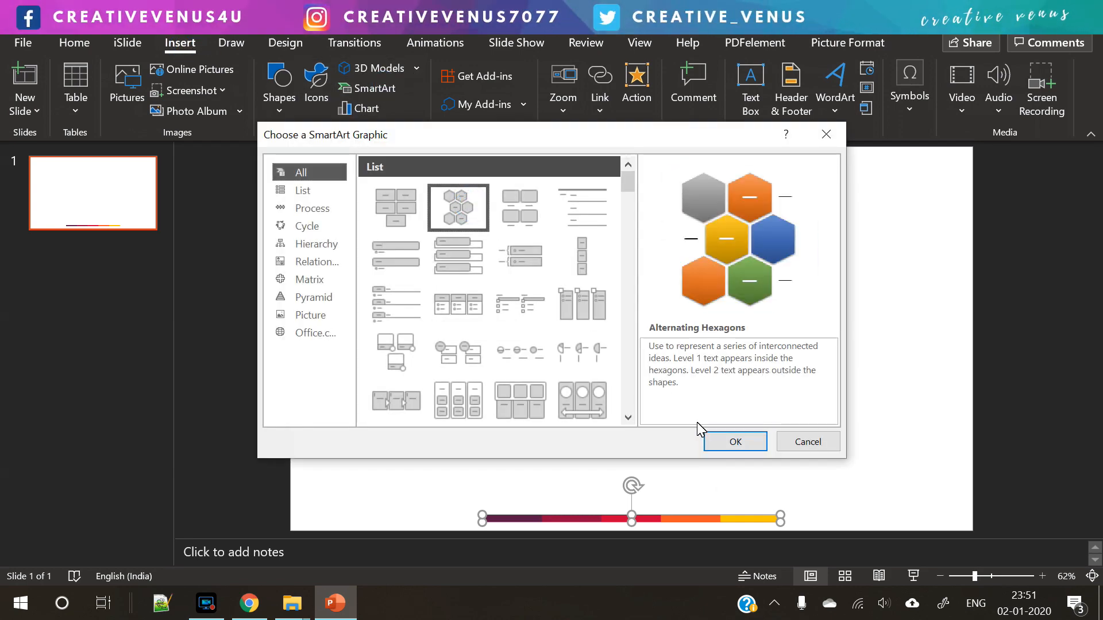
left_click(734, 442)
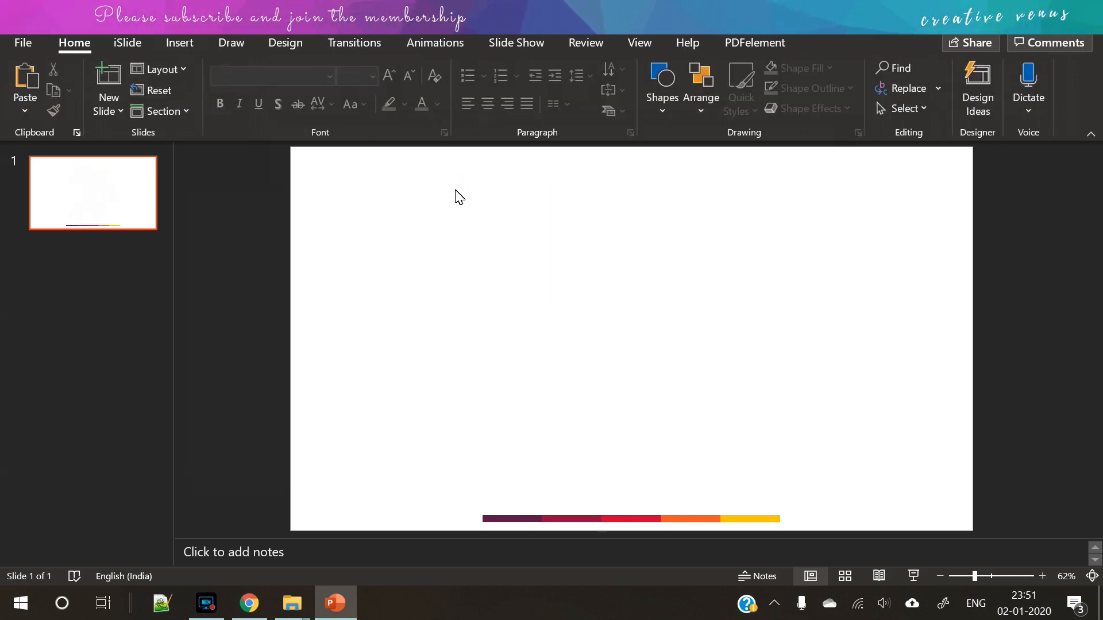
- Ungroup the hexagon SmartArt into separate shapes and remove the extra hexagons
right_click(457, 195)
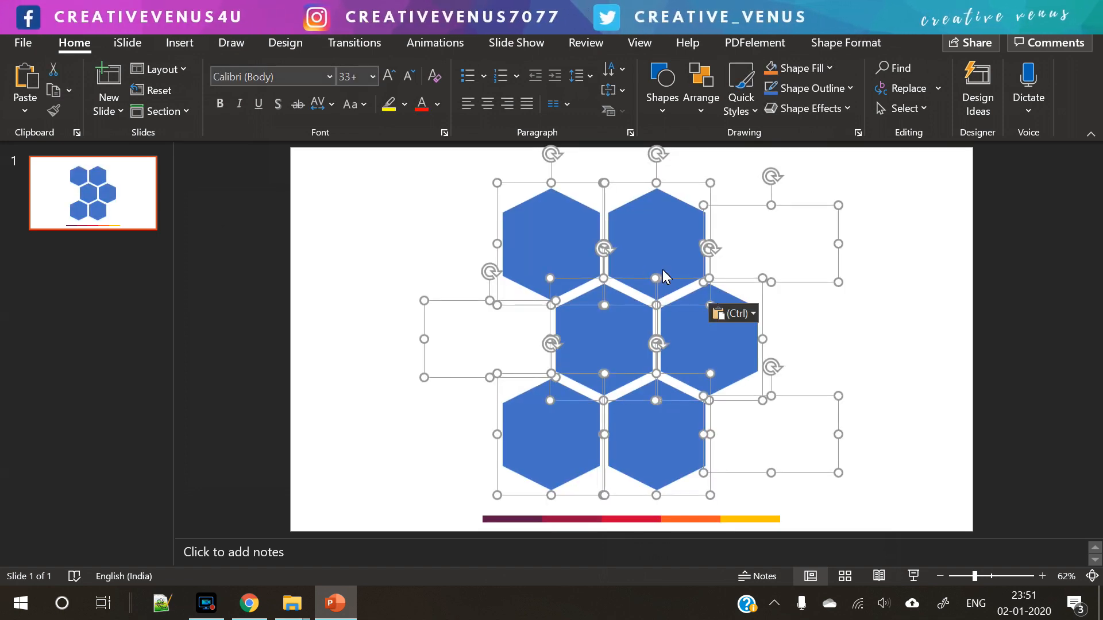
right_click(664, 275)
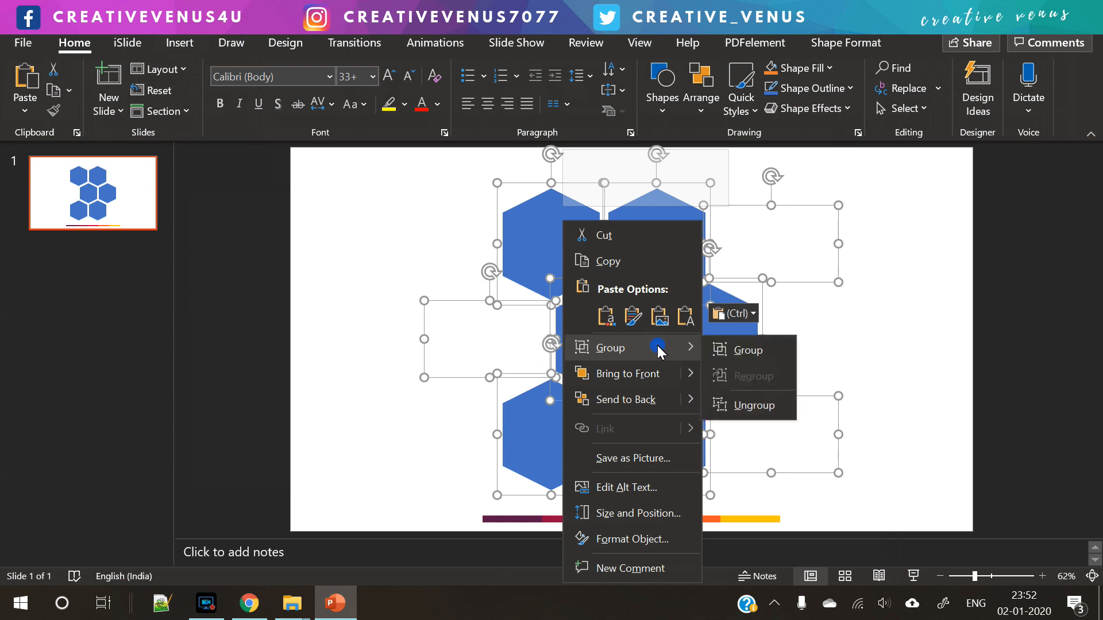
left_click(748, 350)
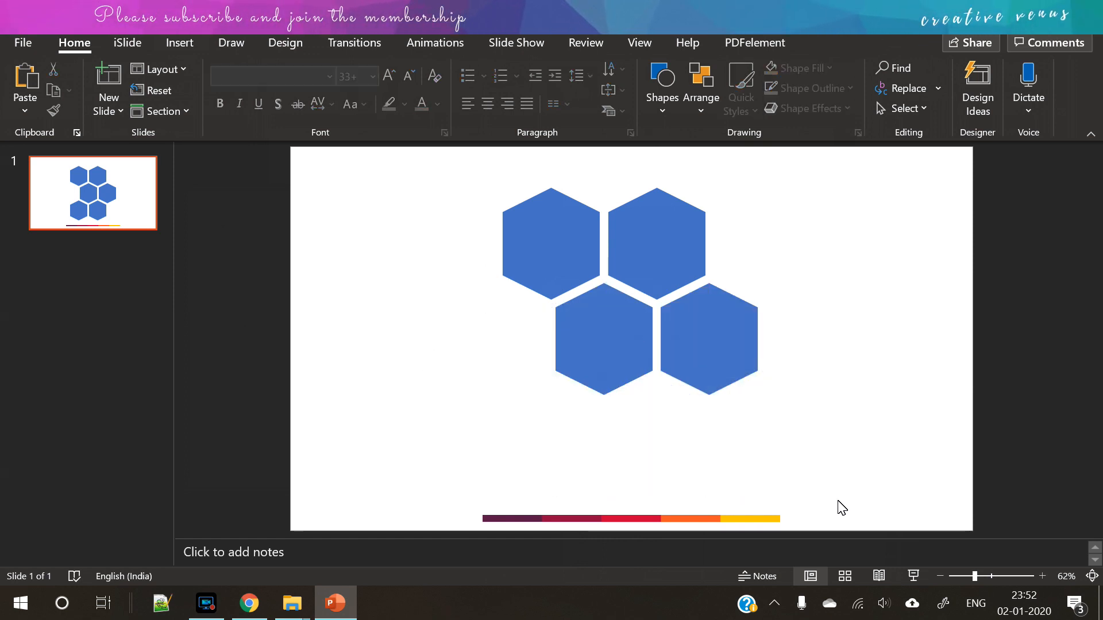
left_click(708, 338)
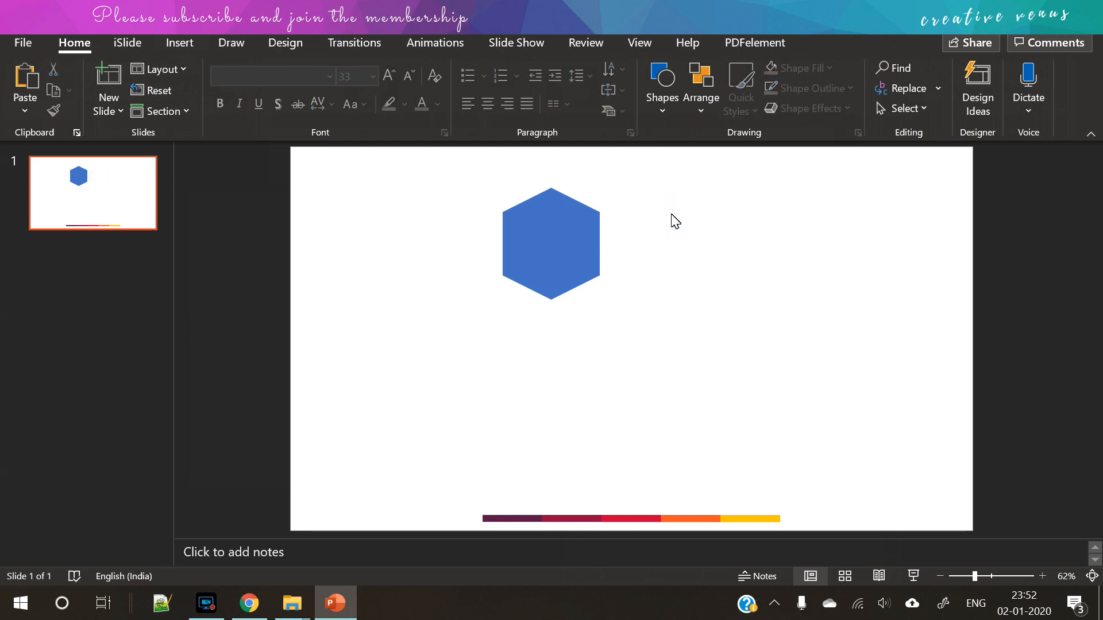
- Reposition the remaining blue hexagon near the centre and remove its outline
left_click(551, 242)
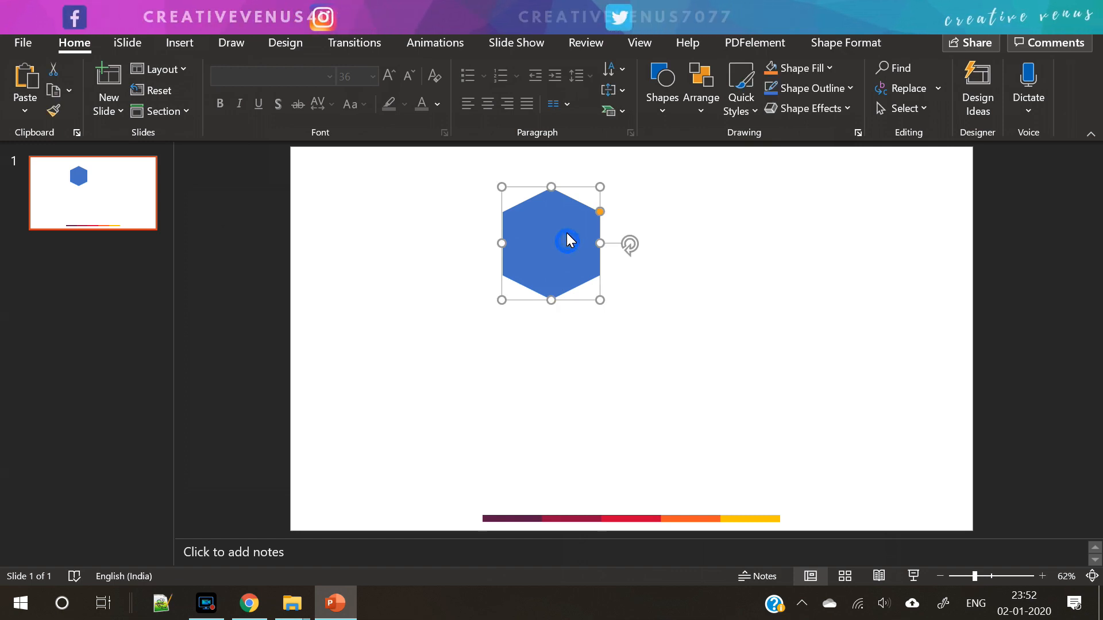
left_click_drag(551, 244, 291, 407)
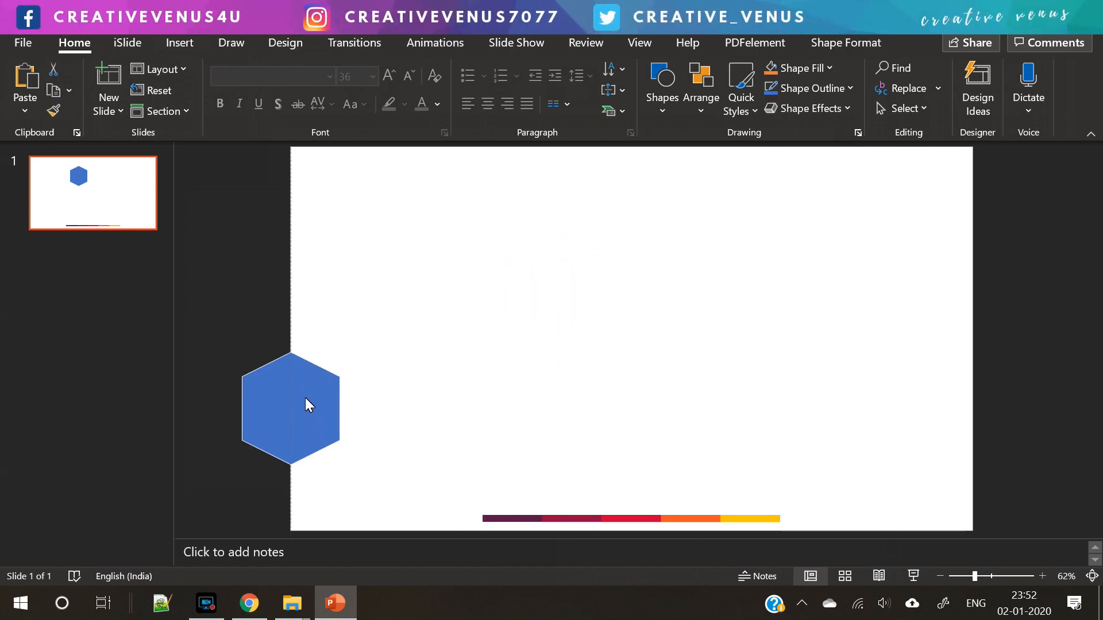
left_click_drag(291, 407, 606, 374)
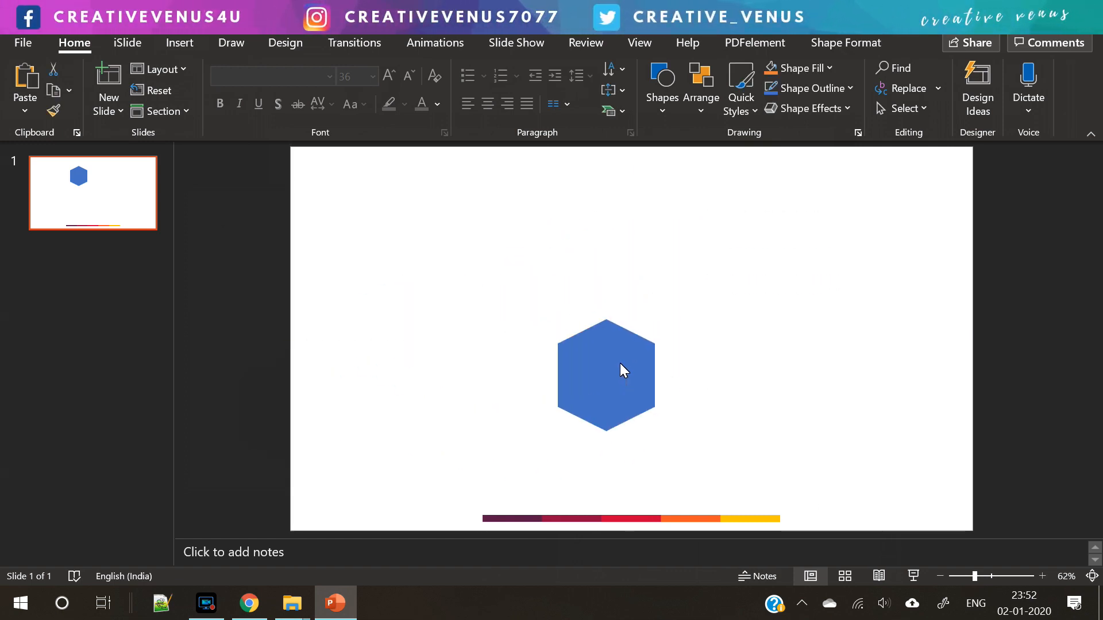
left_click(456, 88)
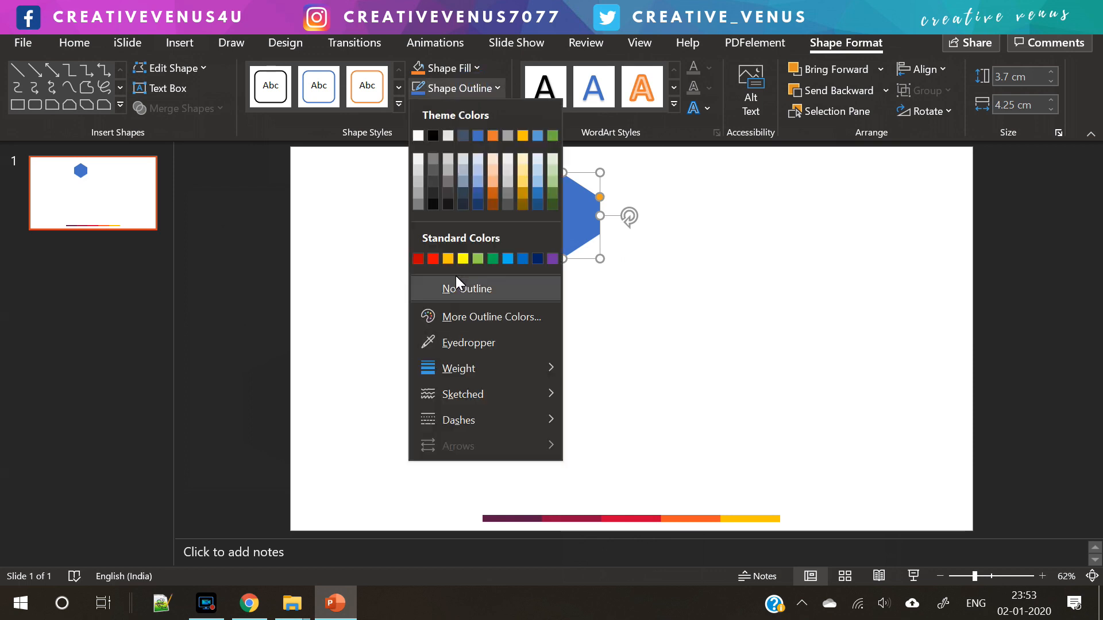
left_click(468, 287)
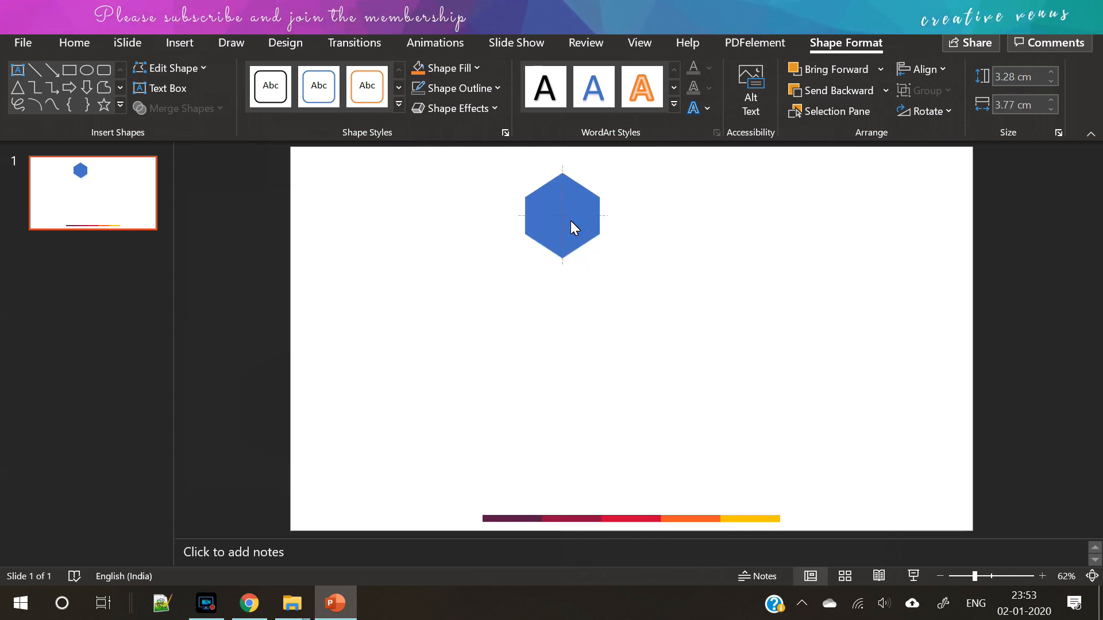
- Shrink a copy inside the original hexagon to form a hollow hexagonal ring
left_click(561, 216)
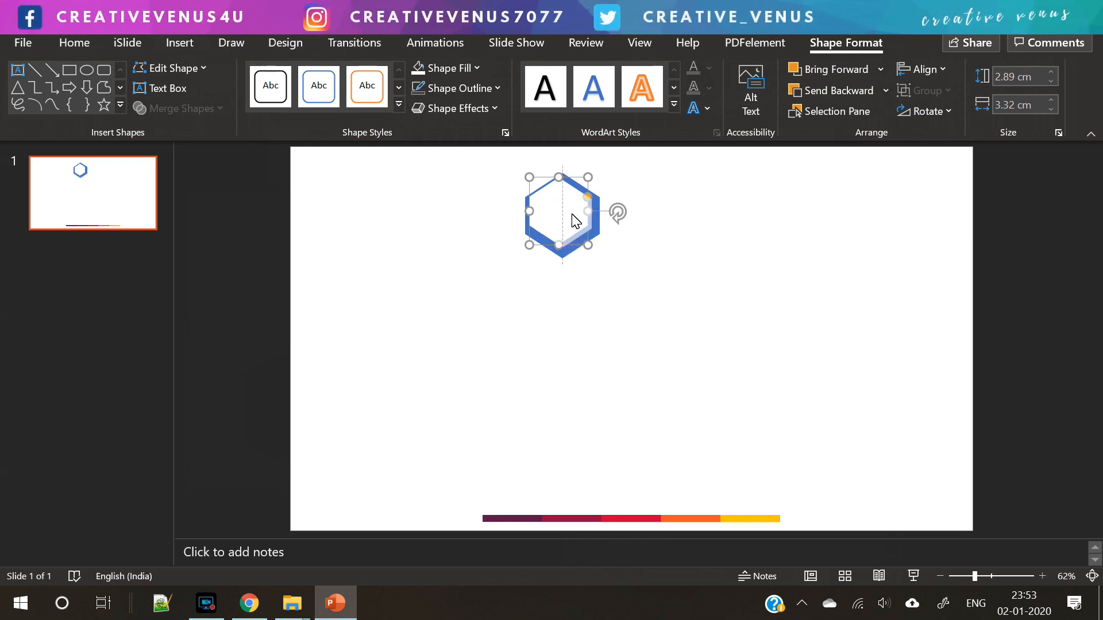
left_click_drag(563, 210, 563, 218)
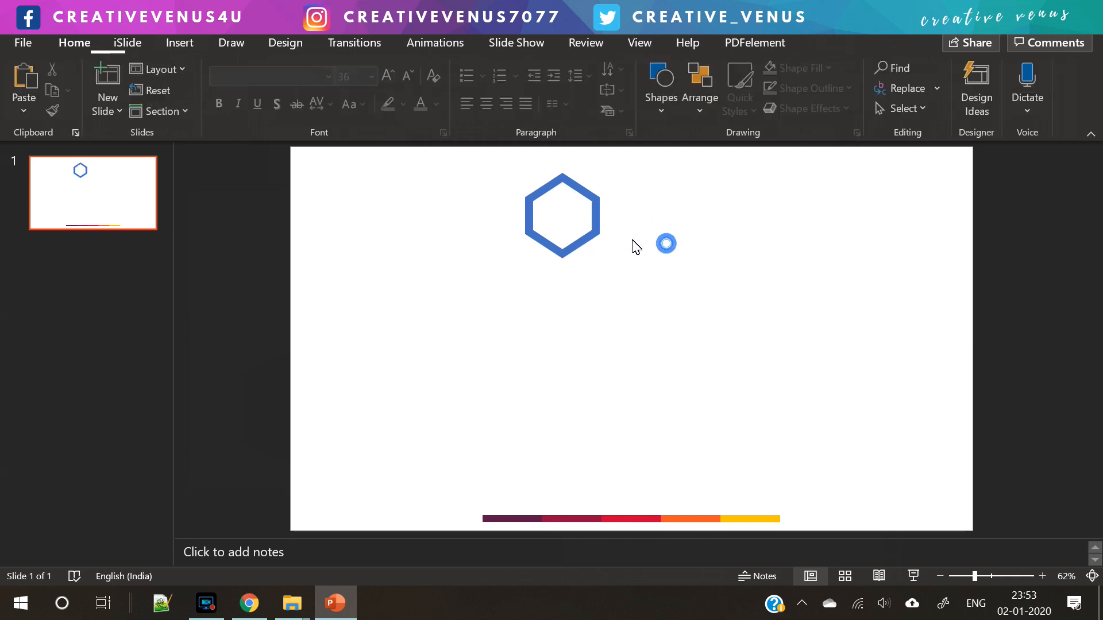
left_click(561, 214)
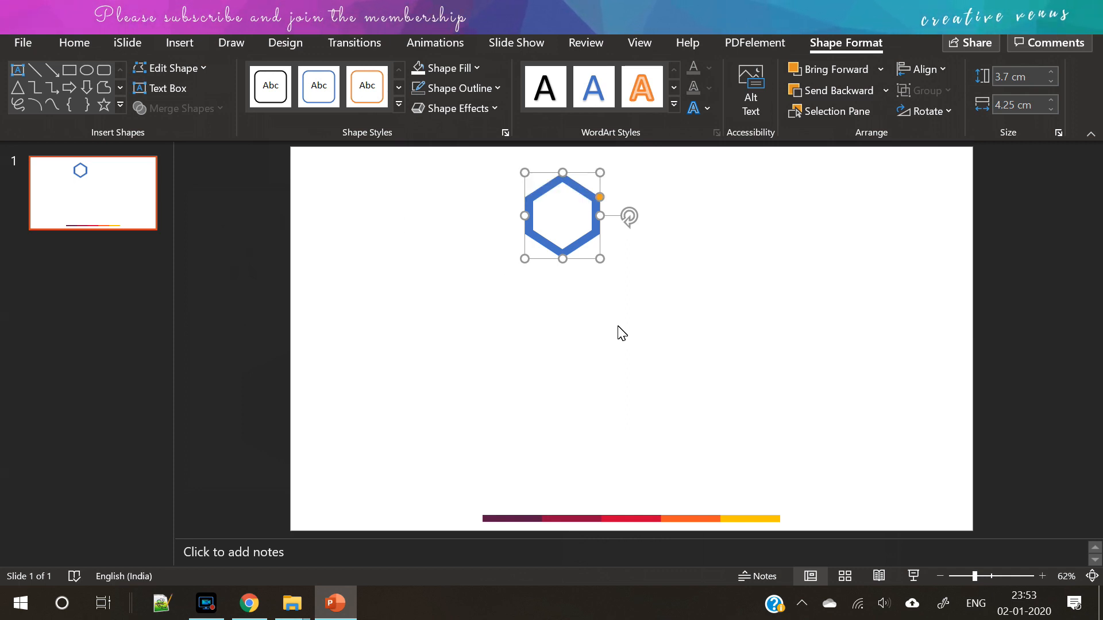
- Fill the hexagonal ring with light grey
left_click(448, 68)
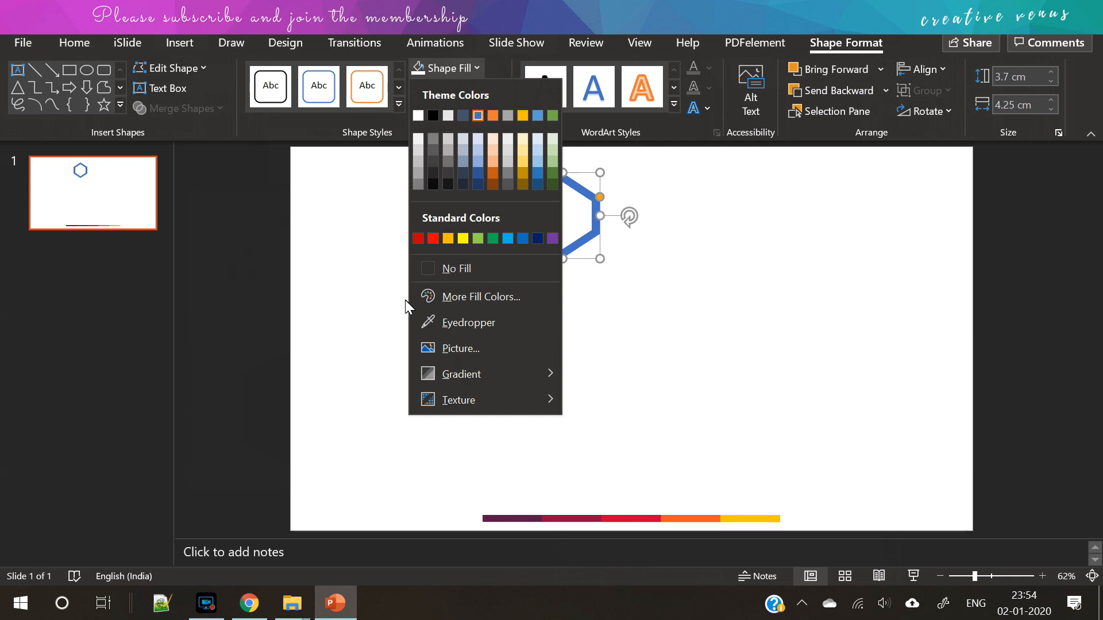
left_click(457, 268)
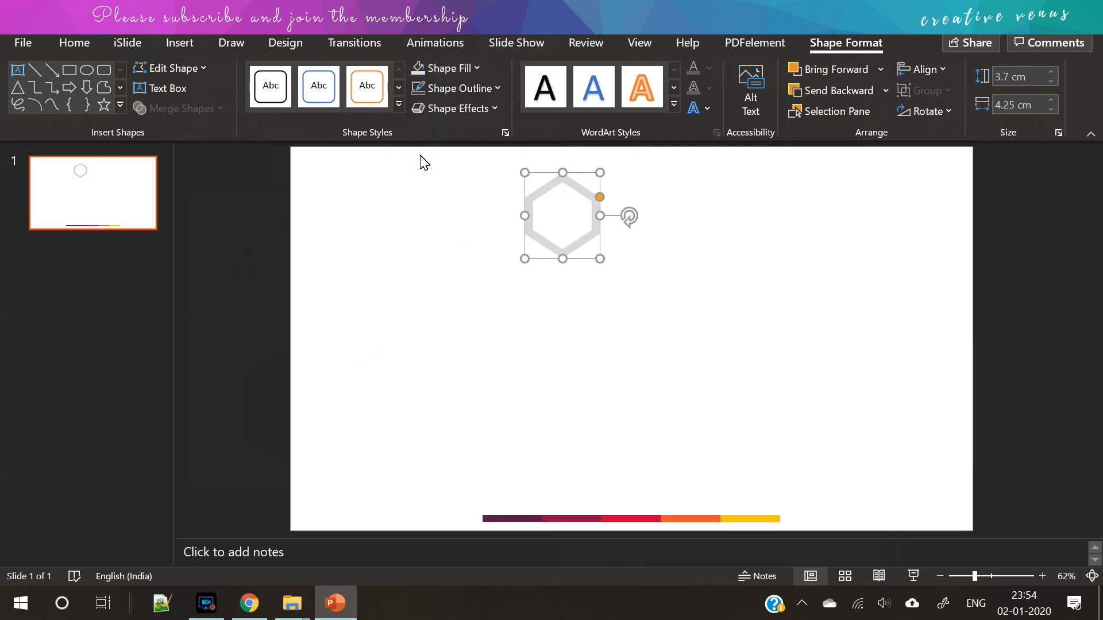
mouse_move(500, 268)
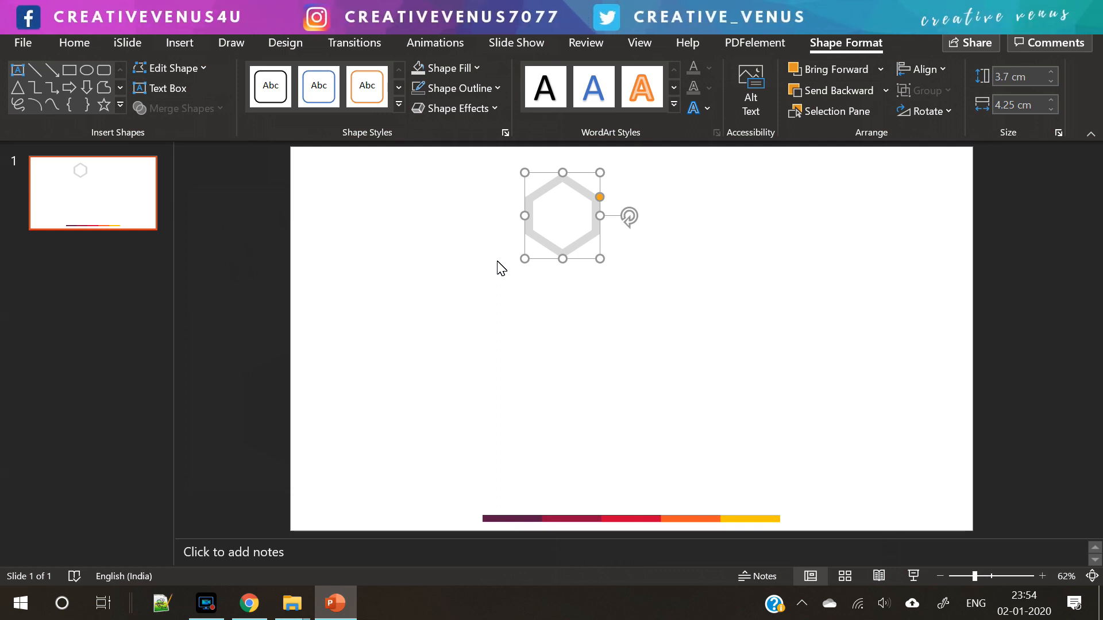
left_click(498, 260)
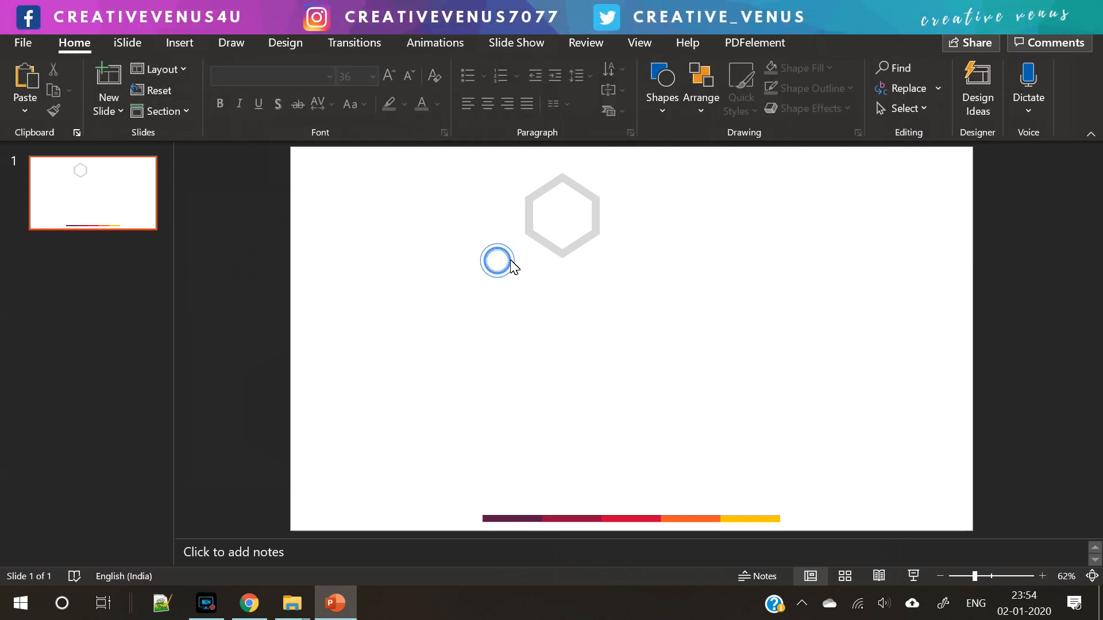
- Place a smaller dark maroon hexagon inside the grey ring
left_click(562, 214)
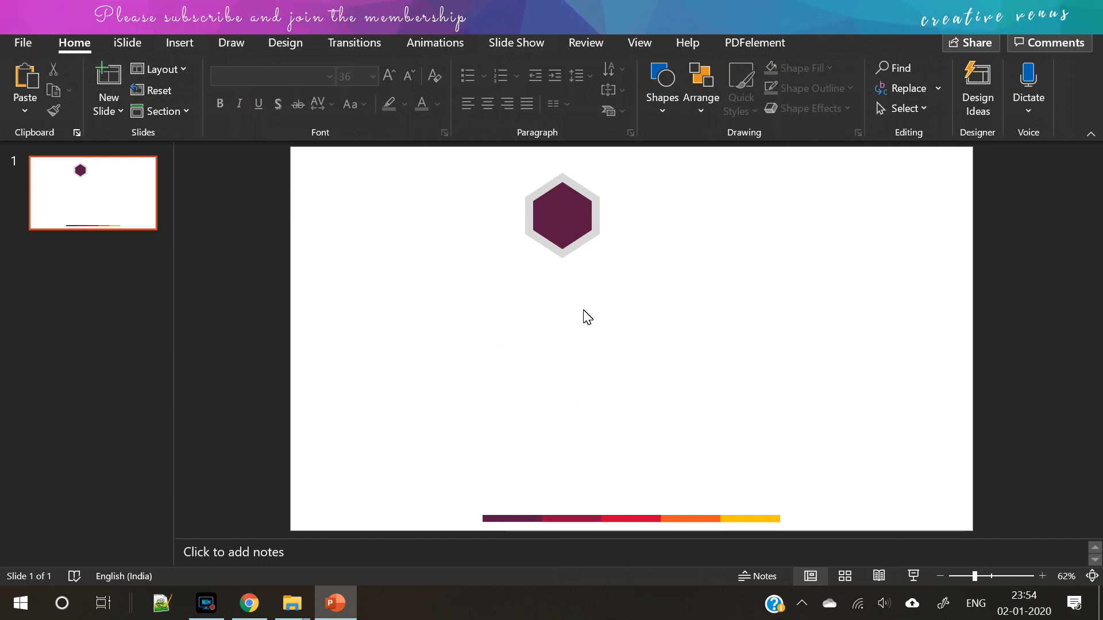
left_click(561, 214)
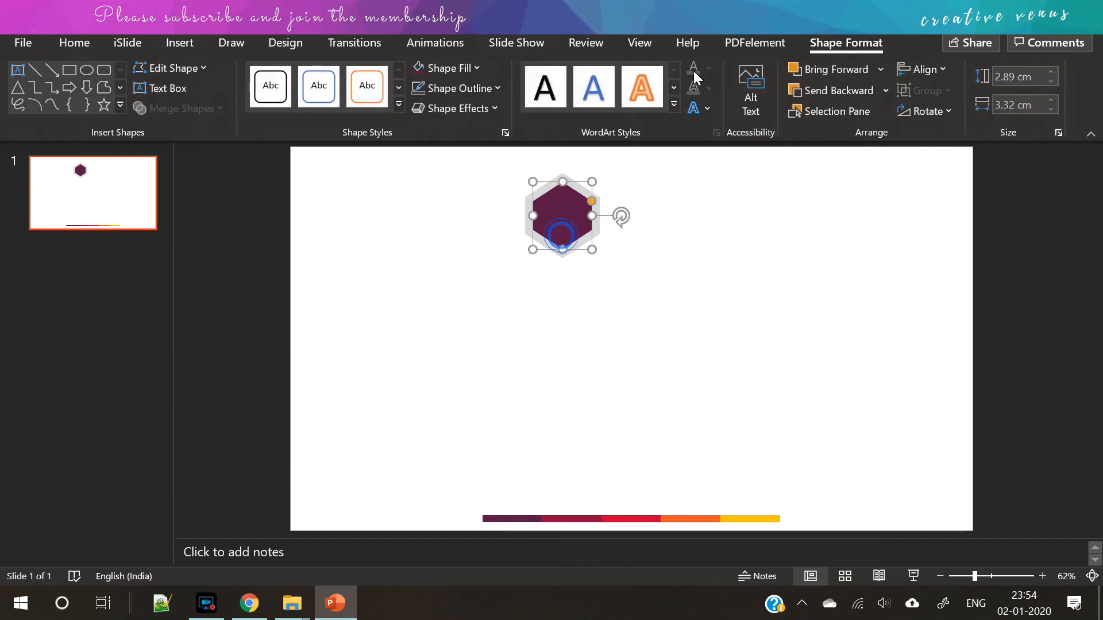
left_click(505, 132)
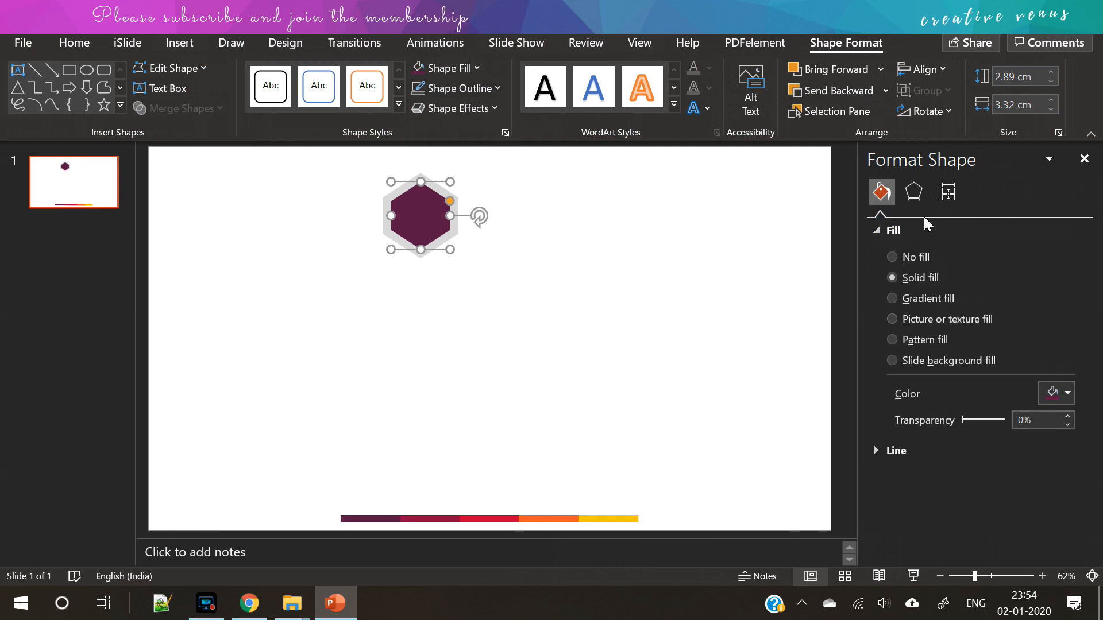
- Give the inner hexagon a preset outer shadow at 60% transparency, then select both hexagons
left_click(912, 191)
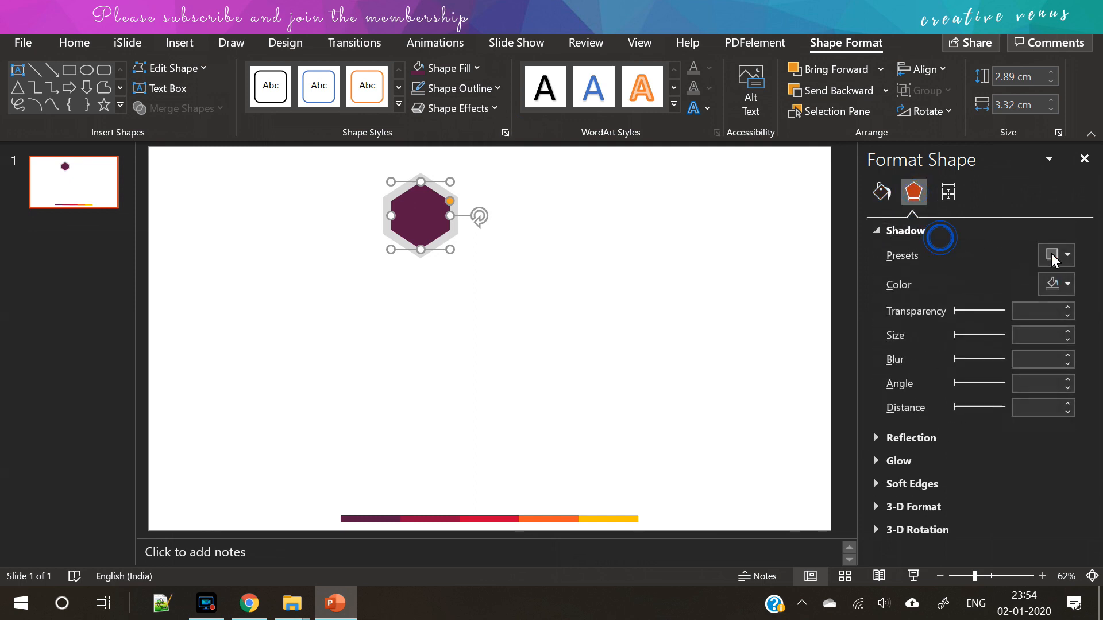
left_click(1050, 255)
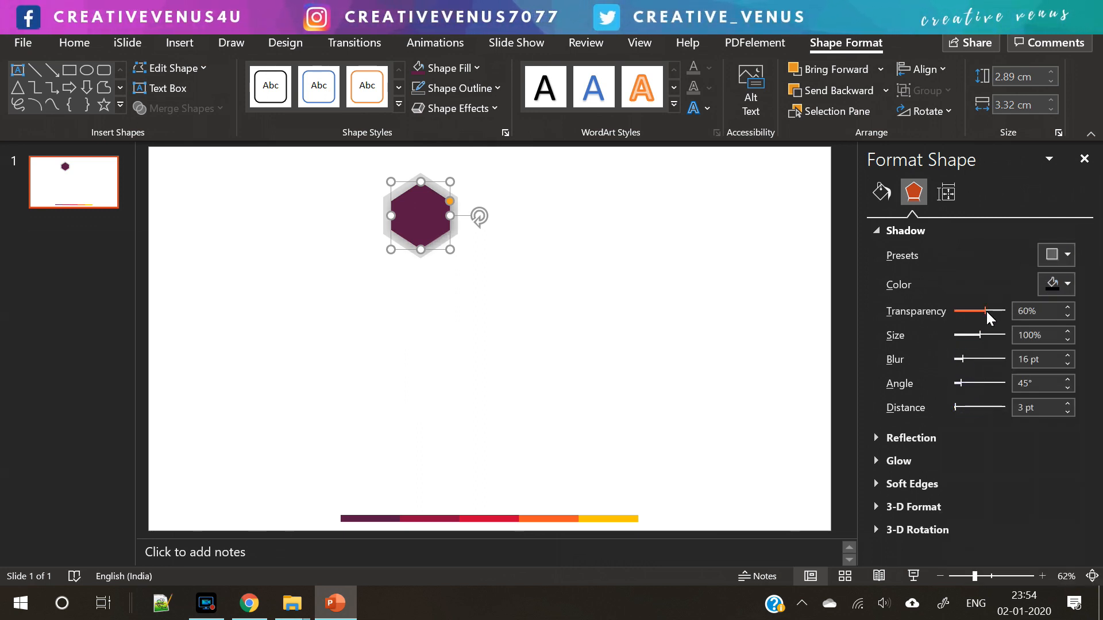
left_click_drag(988, 310, 965, 311)
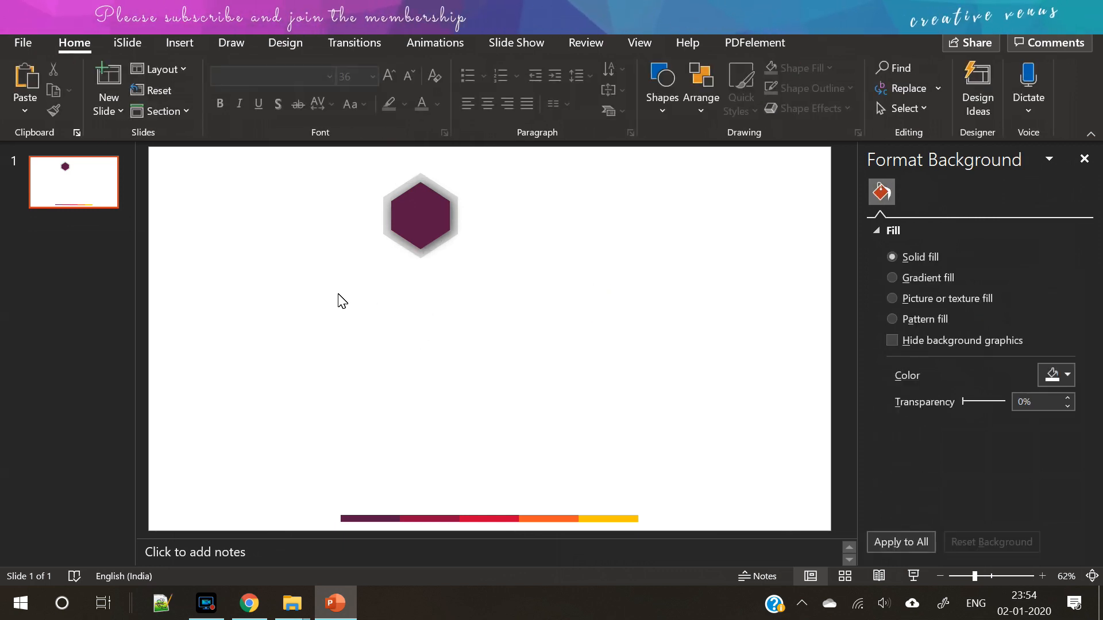
left_click(420, 215)
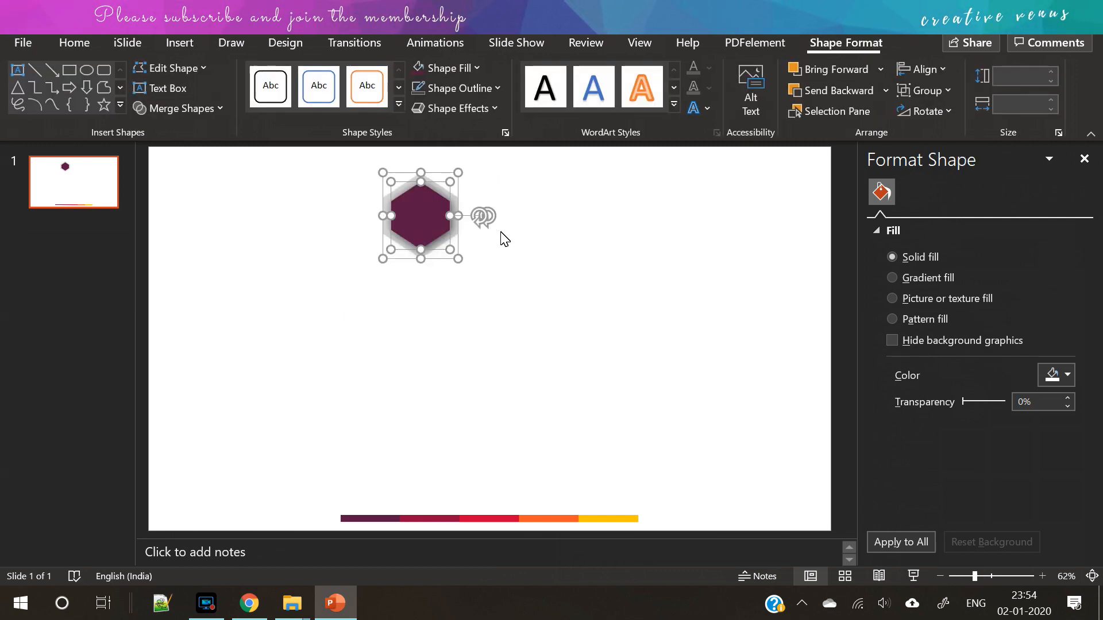
left_click(279, 85)
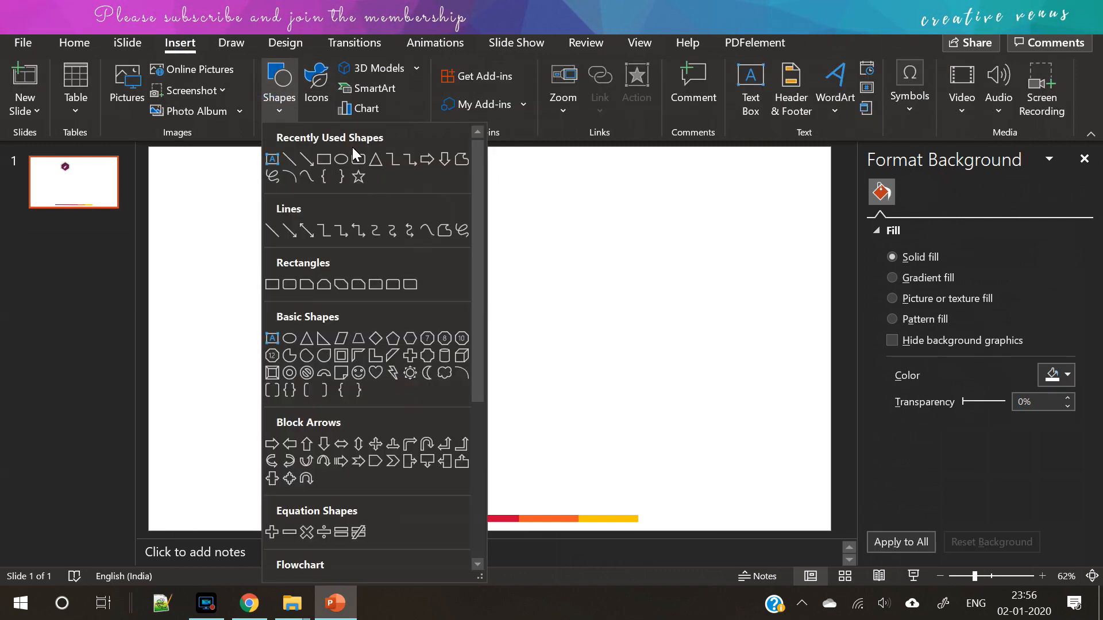
left_click(272, 160)
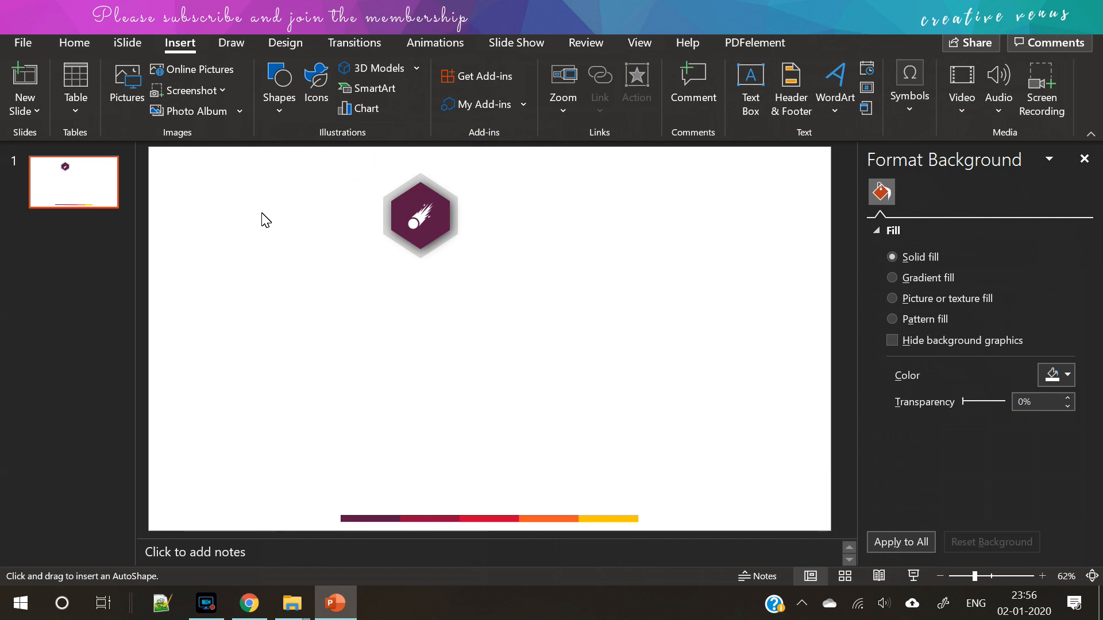
mouse_move(235, 202)
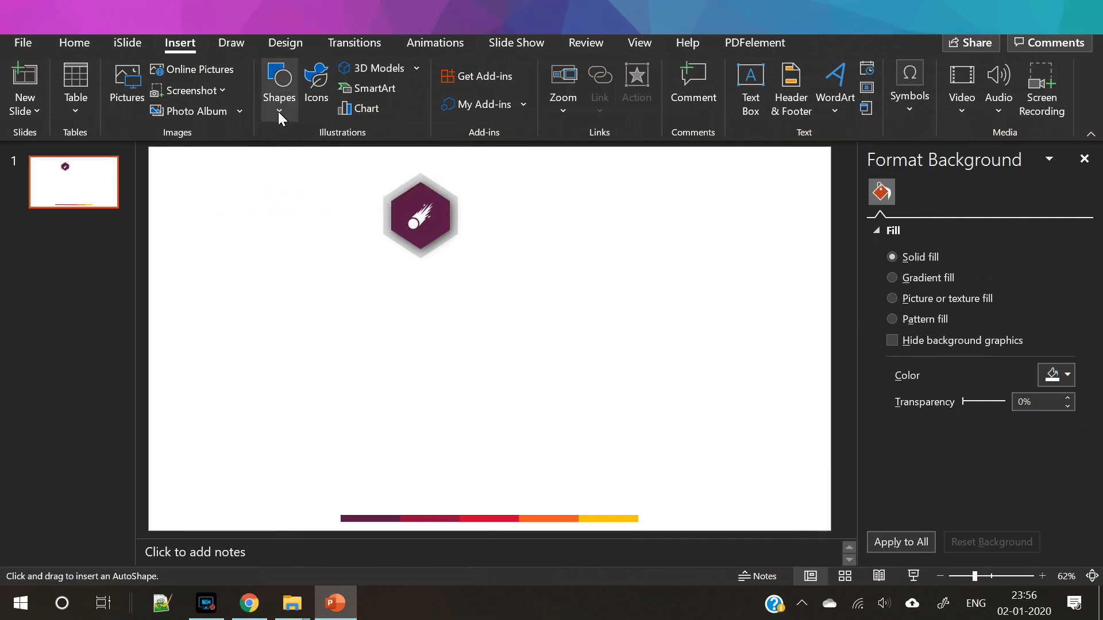
mouse_move(220, 203)
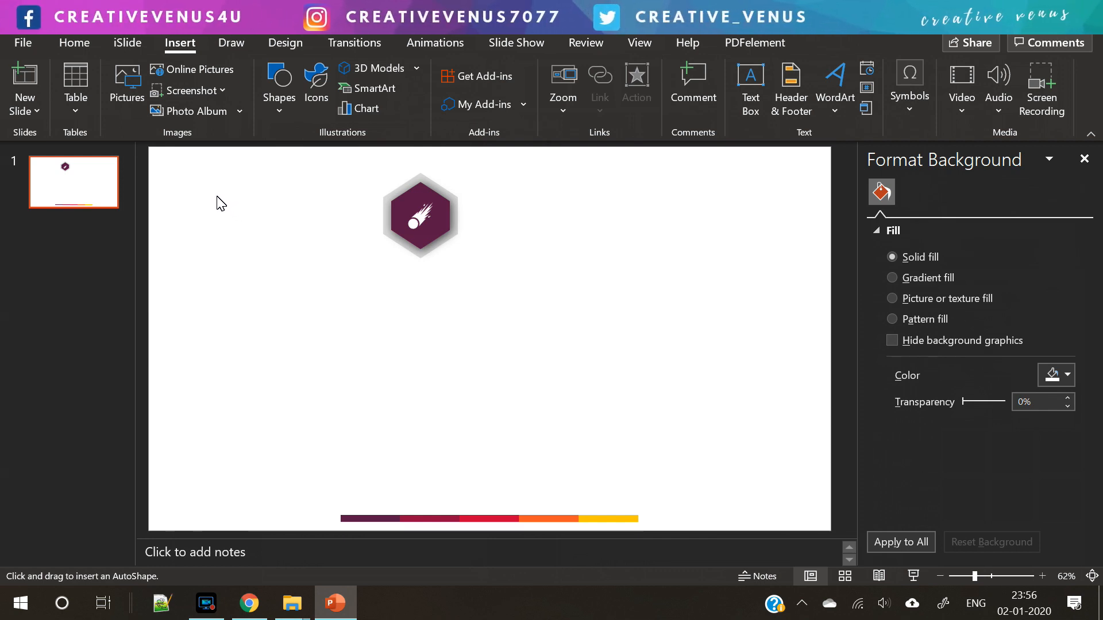
- Draw a bar left of the hexagon with white fill and a thin maroon outline
left_click_drag(218, 214, 414, 222)
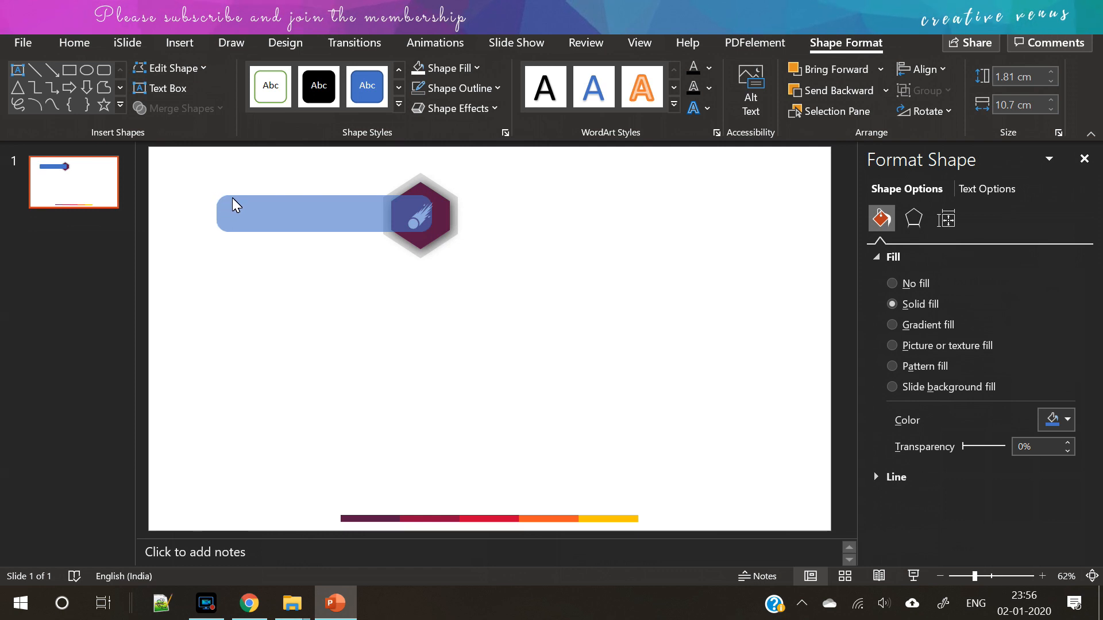
mouse_move(247, 212)
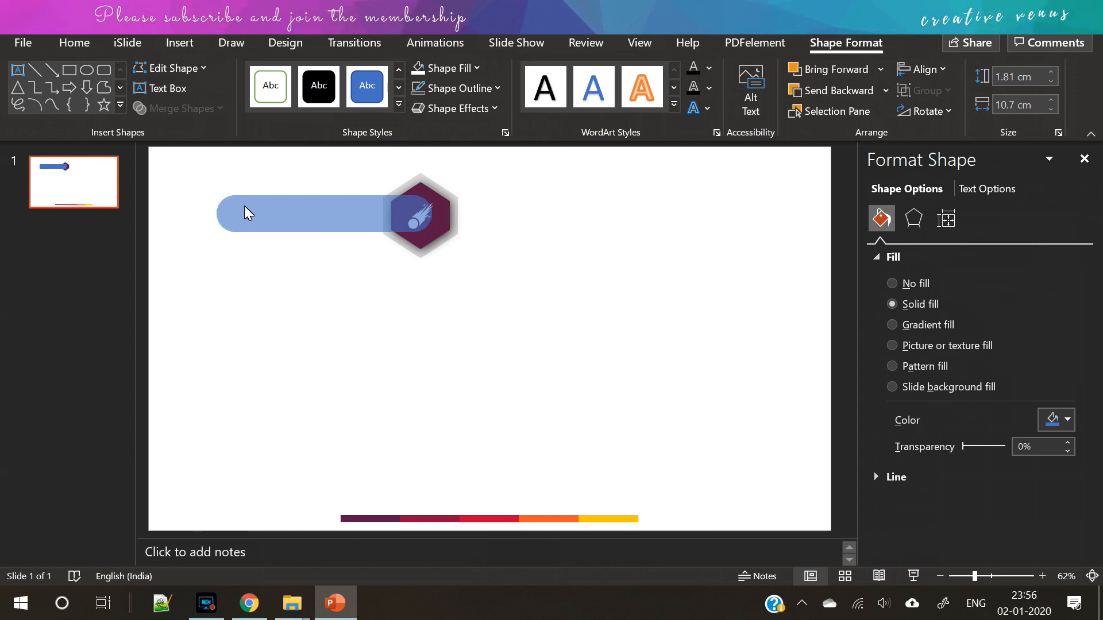
mouse_move(234, 220)
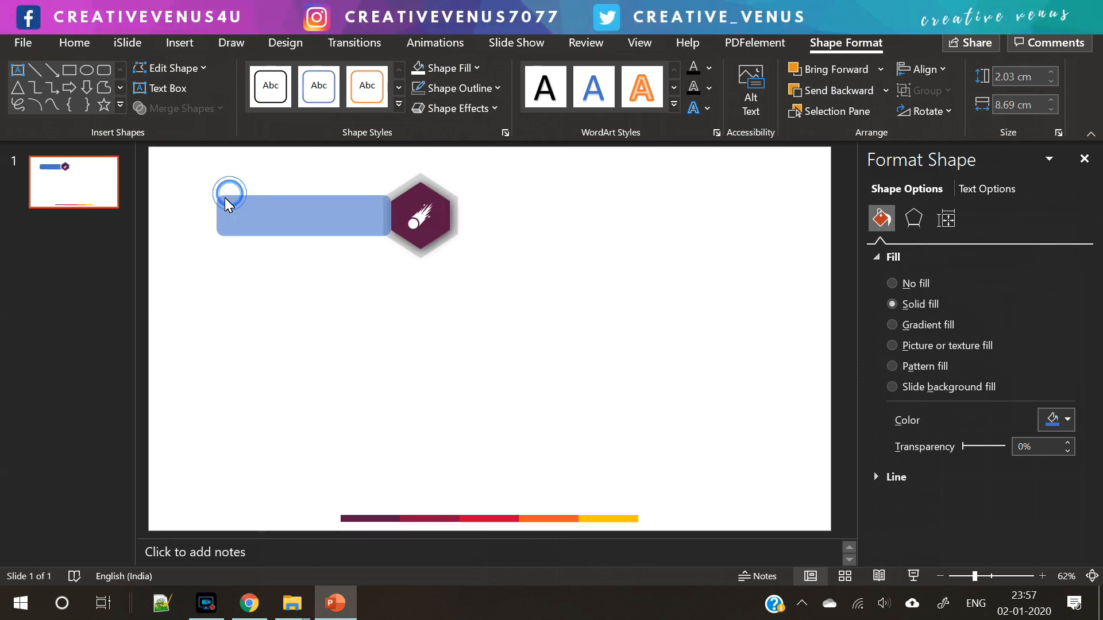
left_click(242, 294)
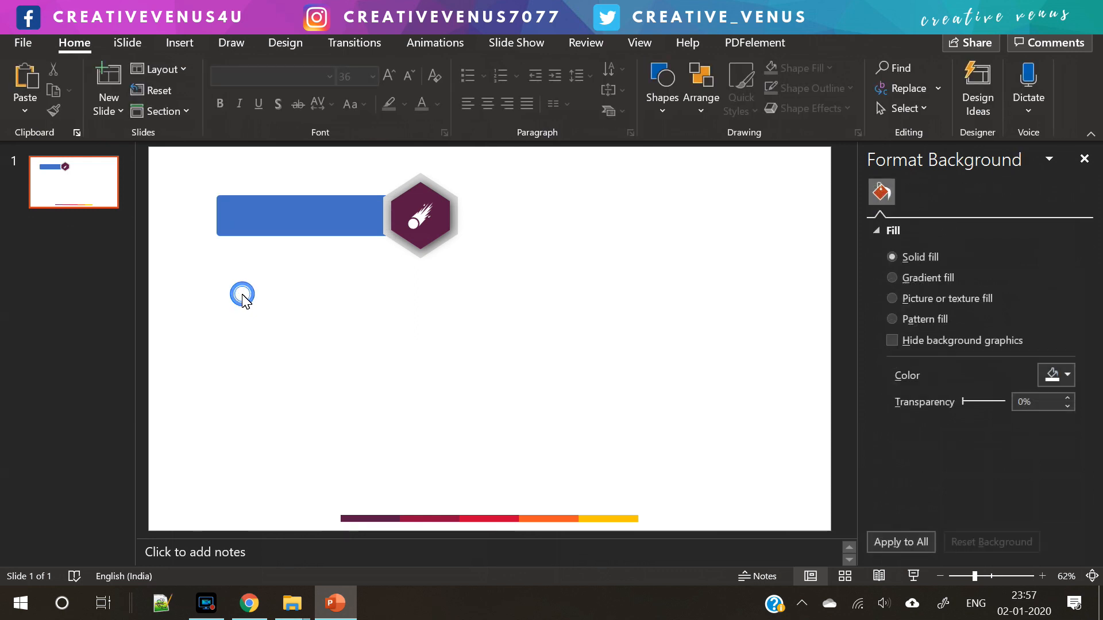
left_click(299, 216)
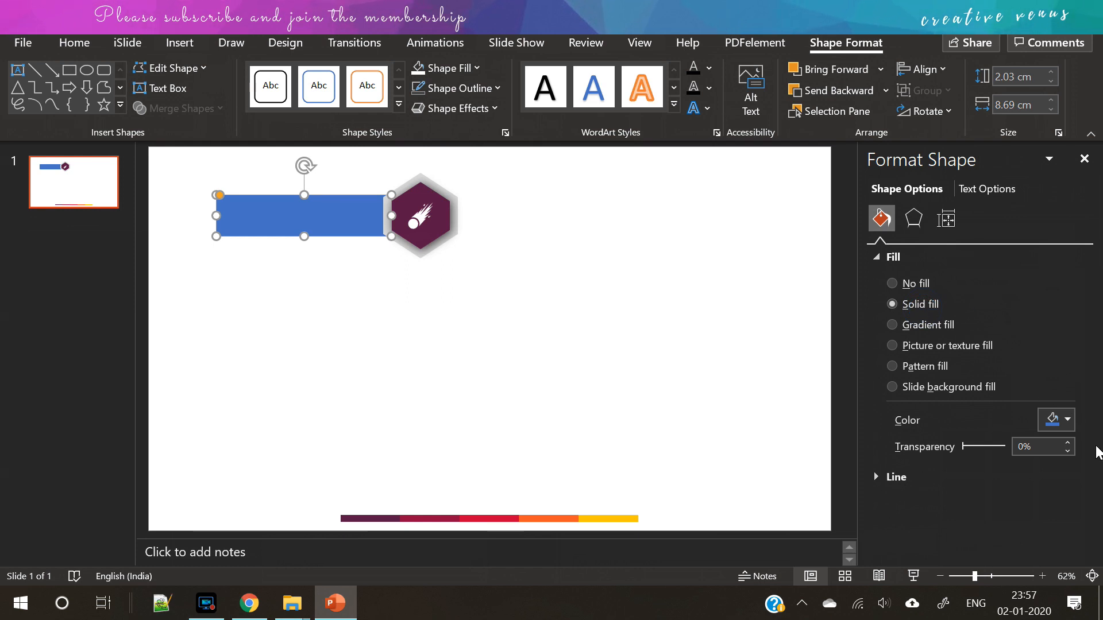
left_click(1065, 420)
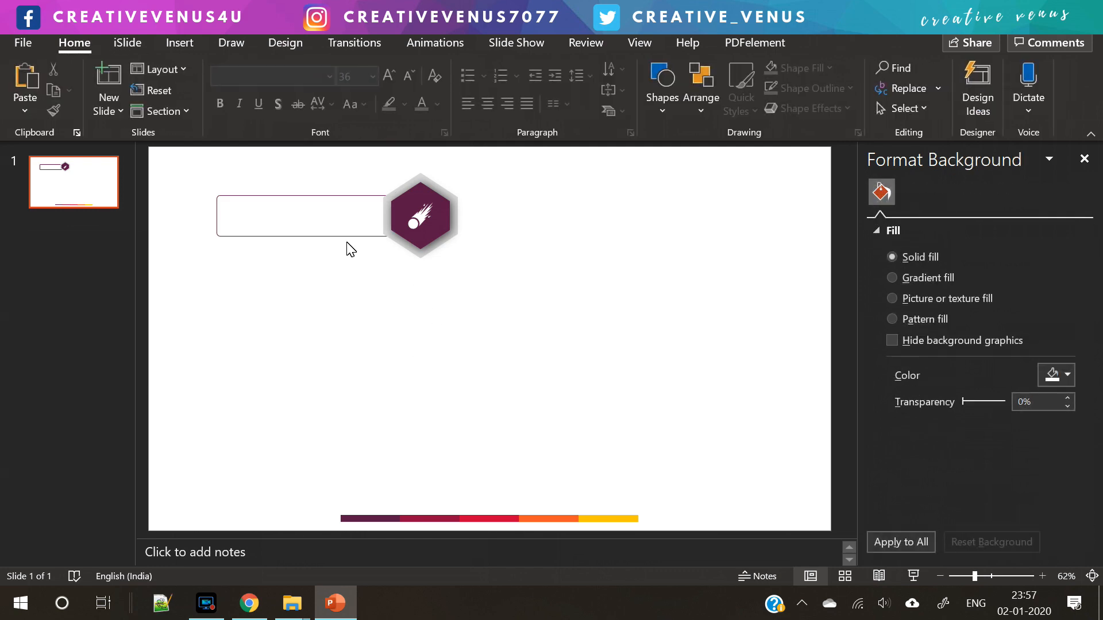
- Fill the outlined label bar with light grey
left_click(302, 215)
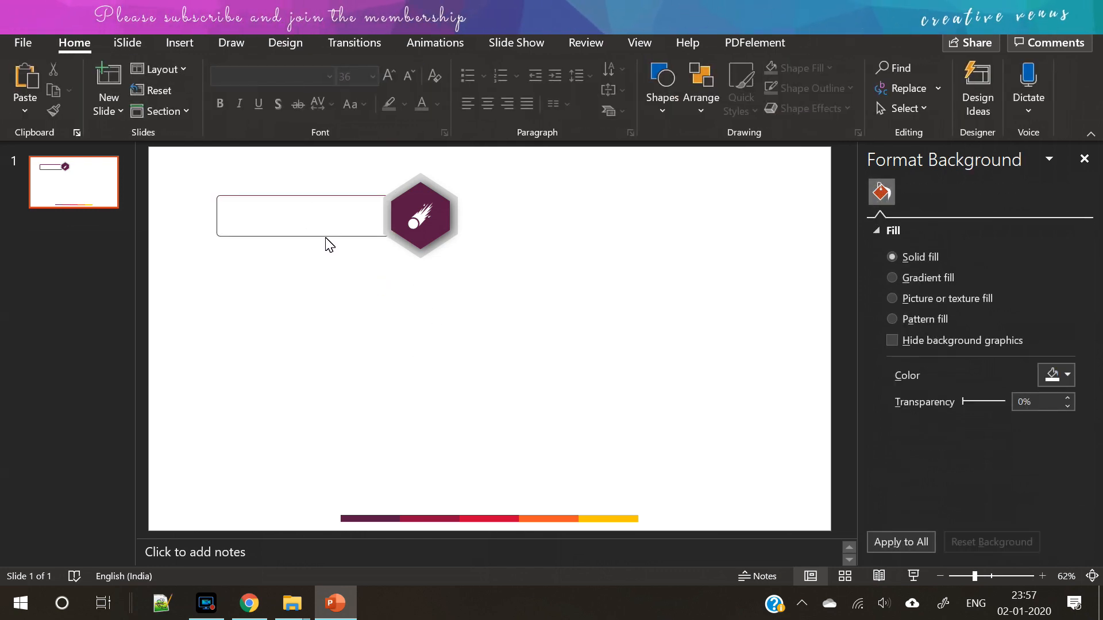
left_click(301, 216)
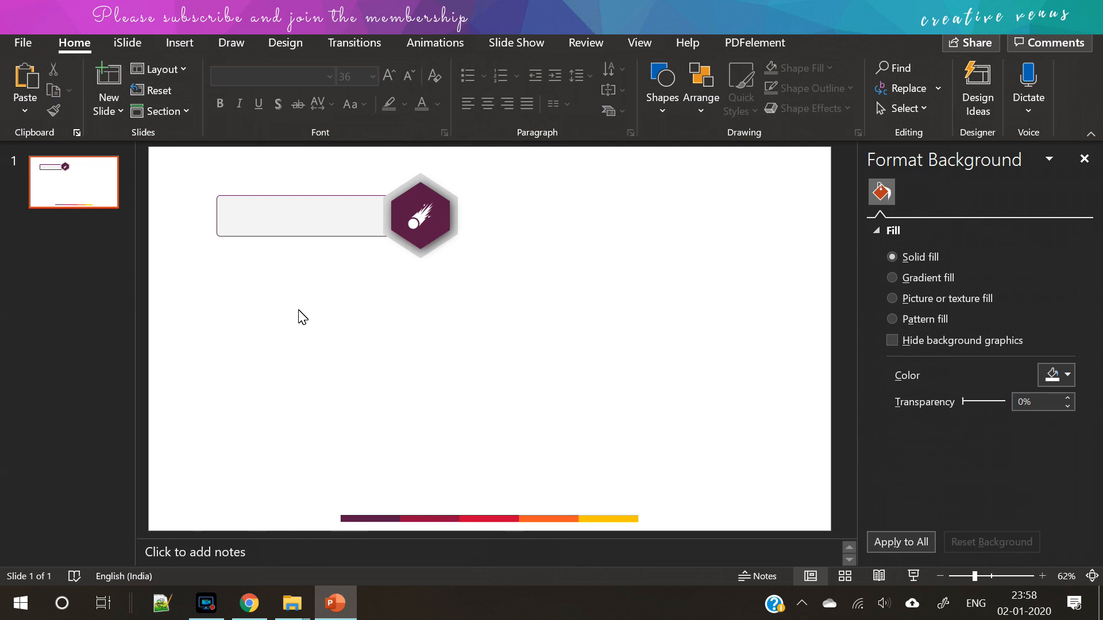
mouse_move(242, 311)
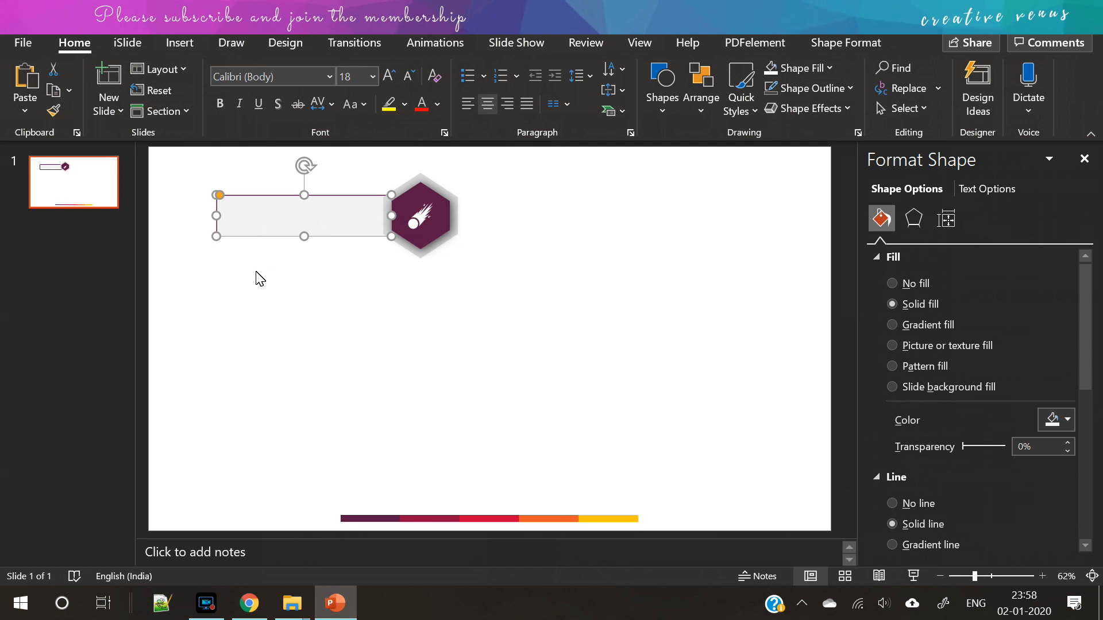
mouse_move(260, 270)
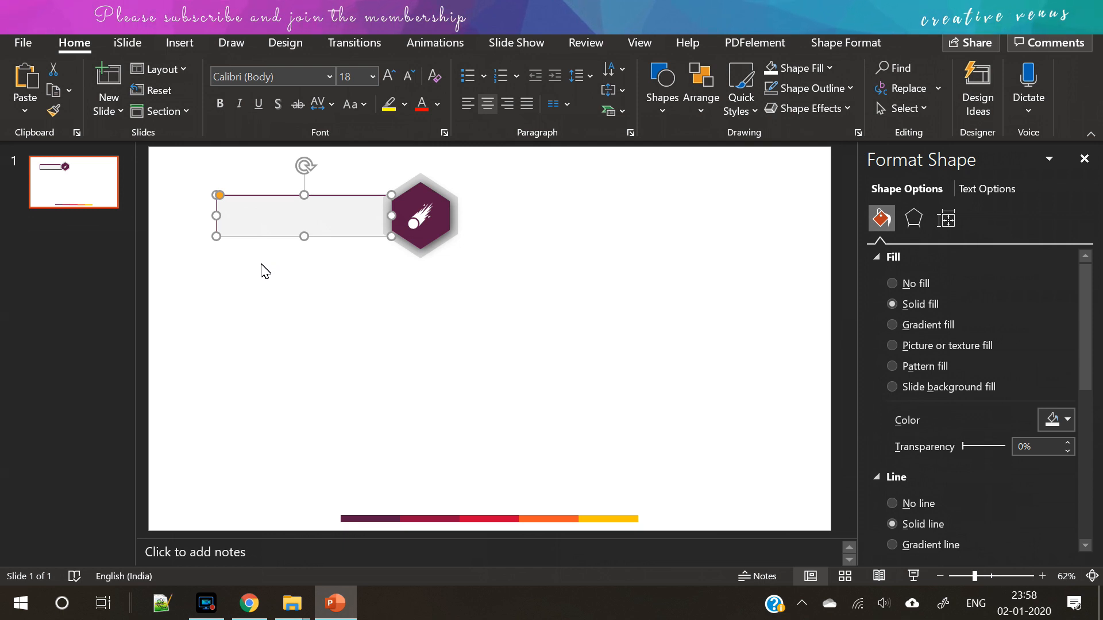
mouse_move(267, 244)
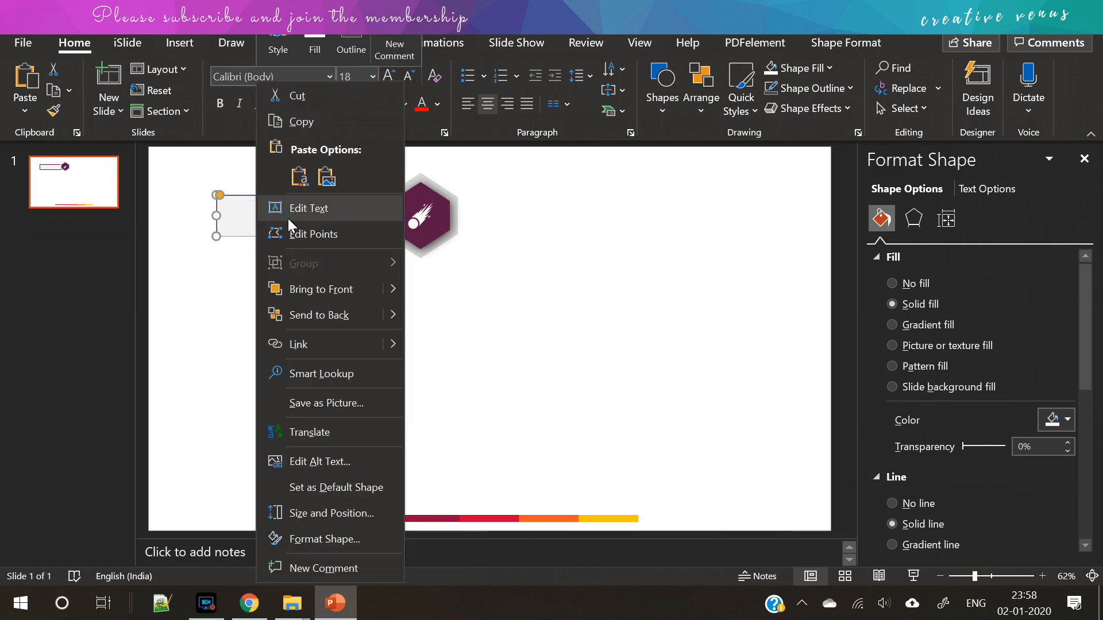
- Type 'HEADING' in the bar, resize it, make it uppercase and left-aligned
left_click(307, 208)
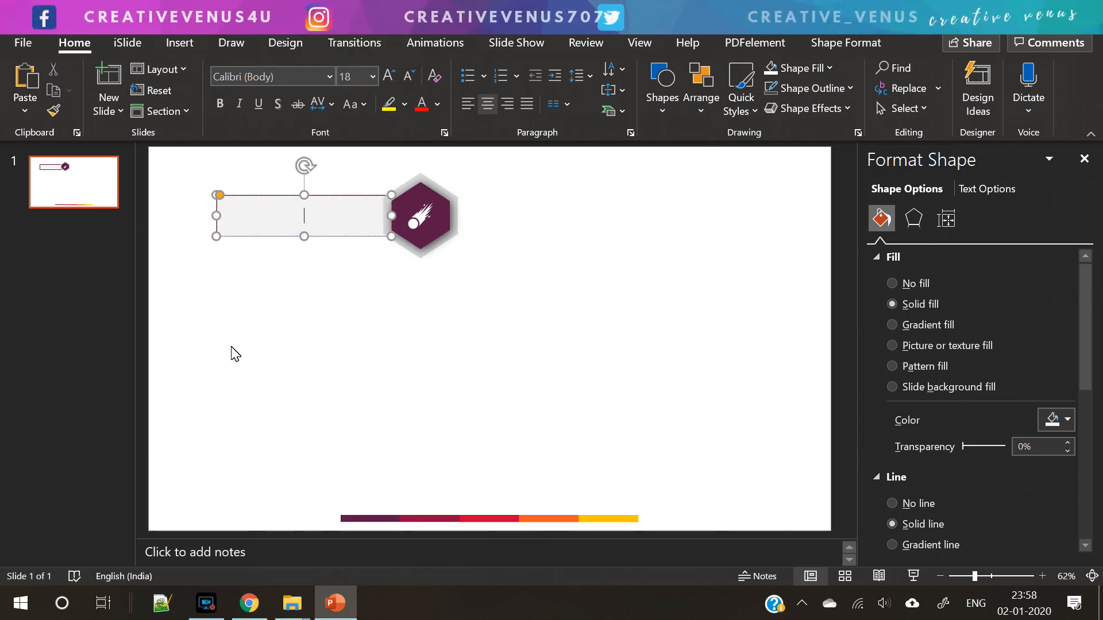
type("heading")
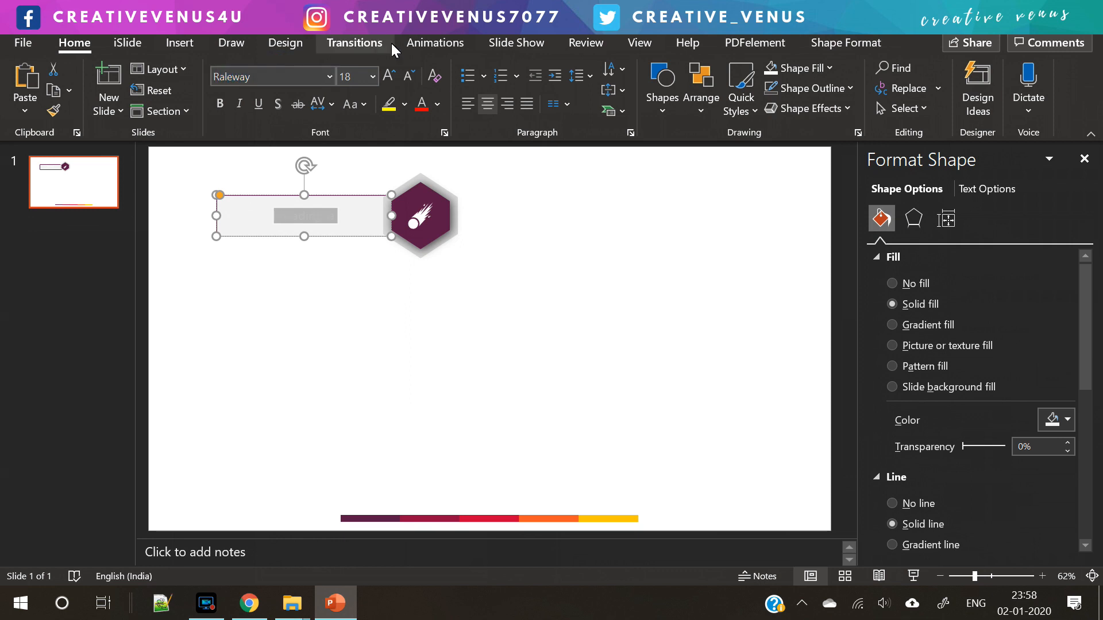
left_click(407, 76)
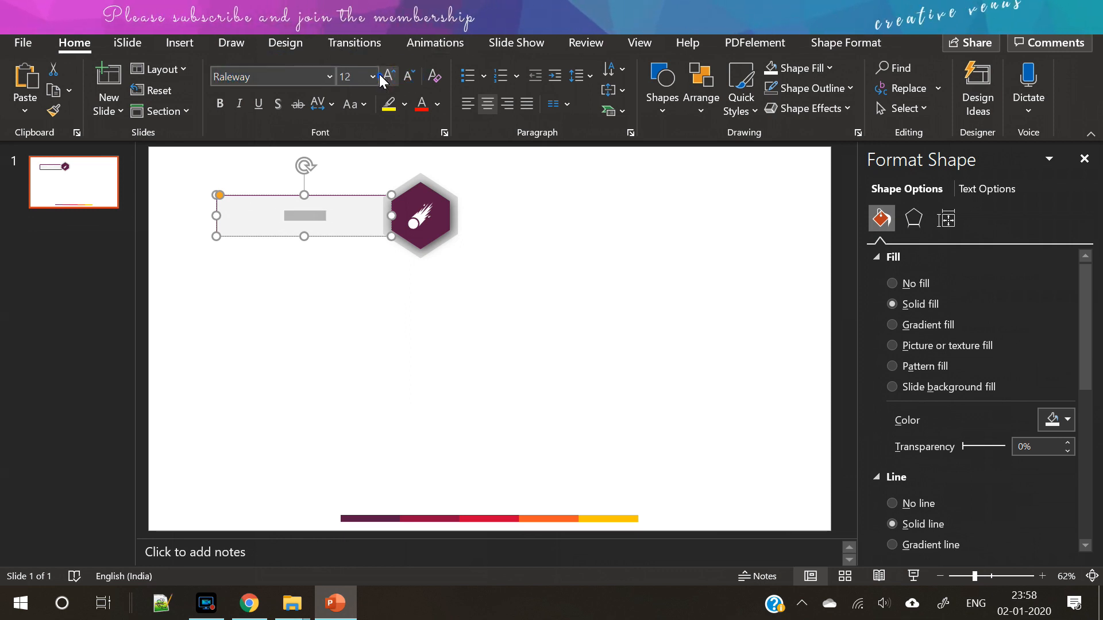
left_click(435, 103)
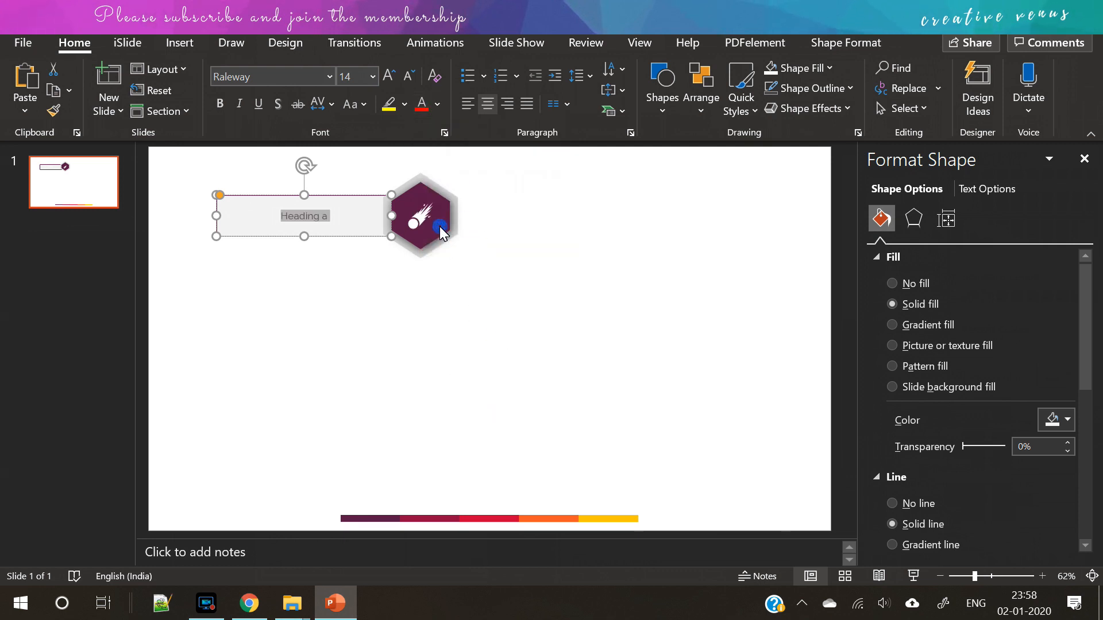
left_click(350, 103)
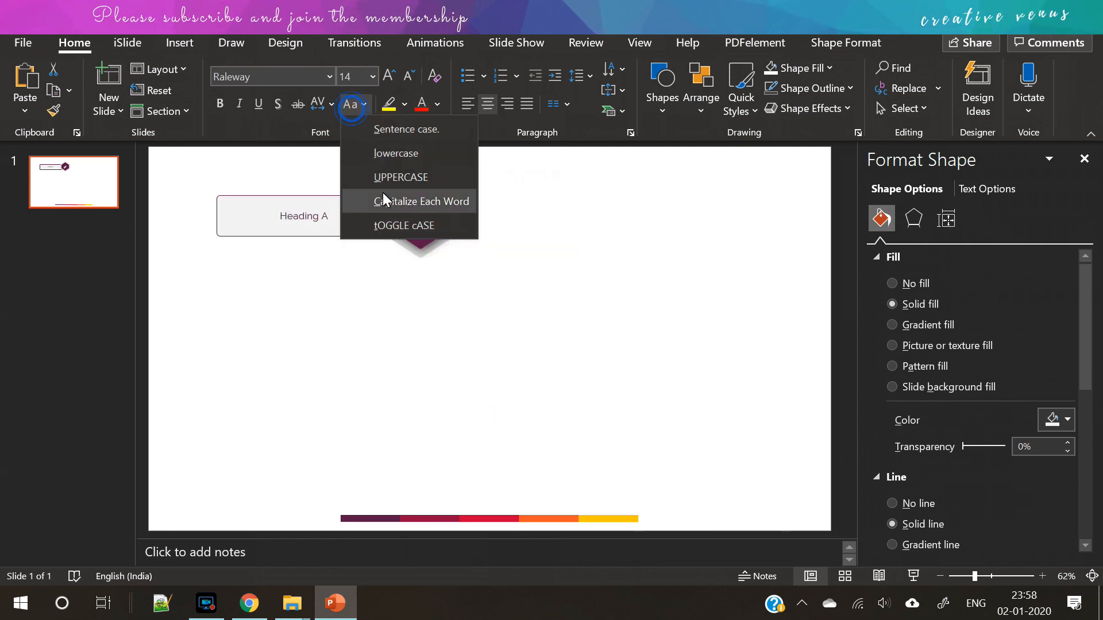
left_click(400, 176)
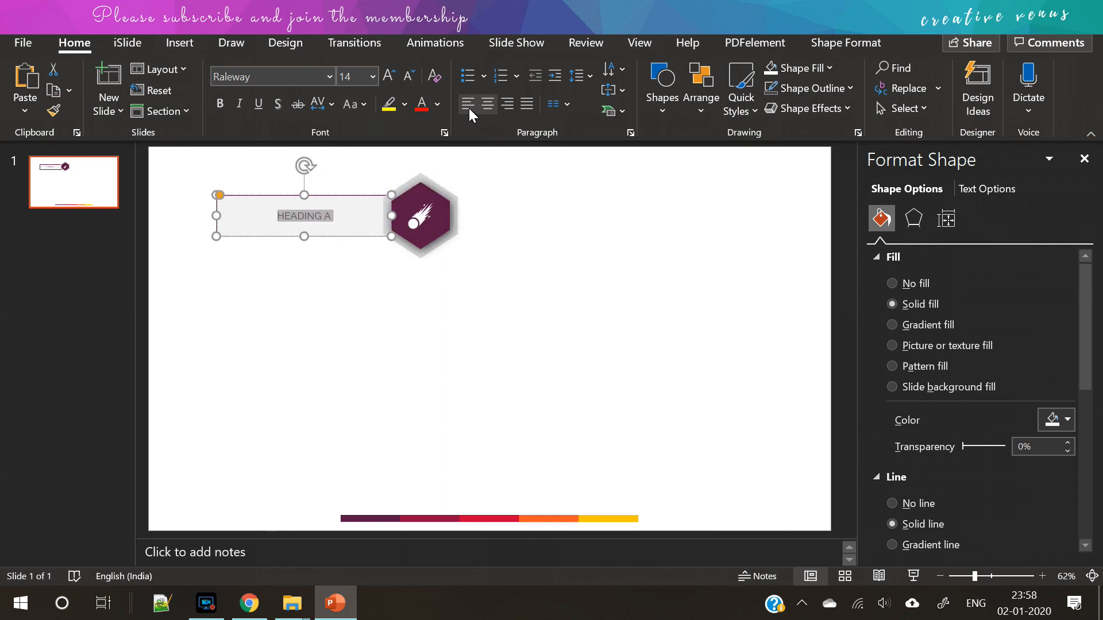
left_click(609, 90)
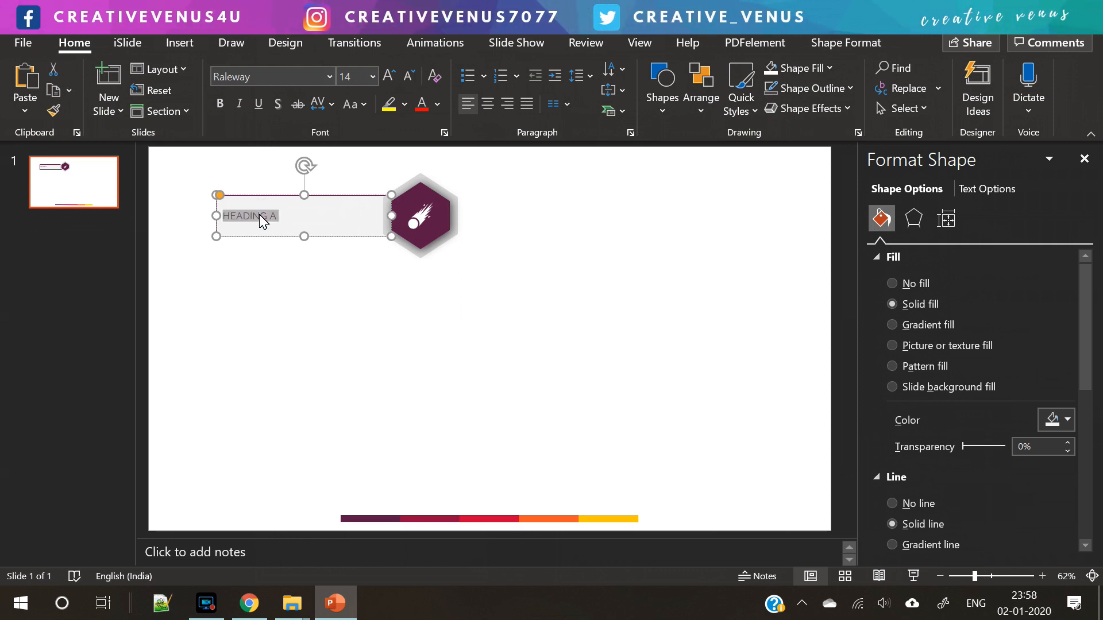
- Add dummy body text ('Add text here. This is a dummy text.') and shrink its font twice
left_click(219, 103)
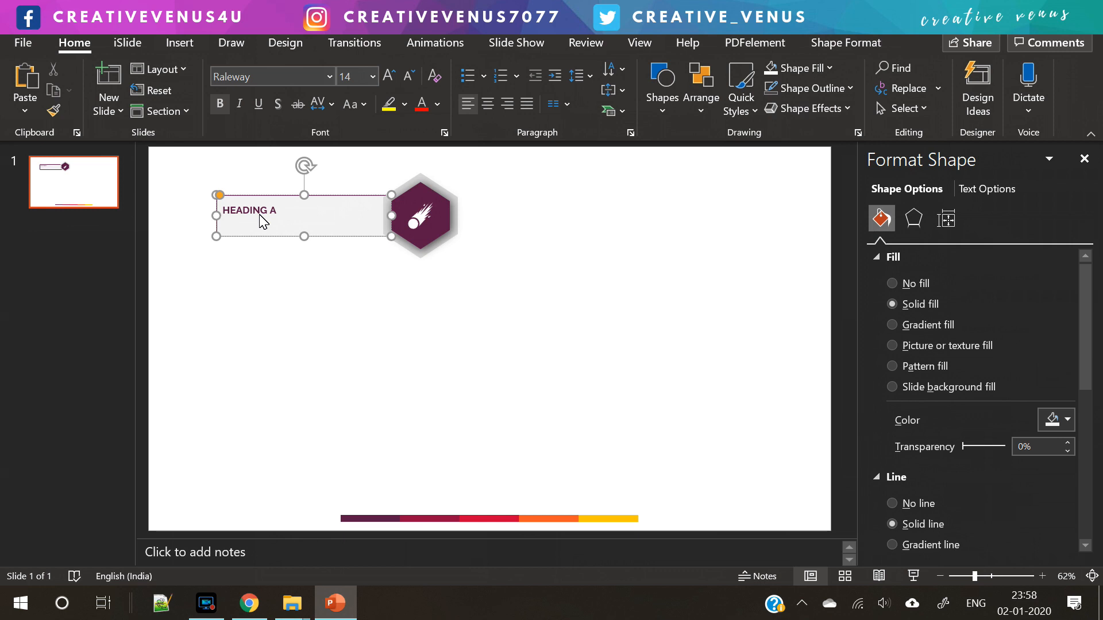
type("Add")
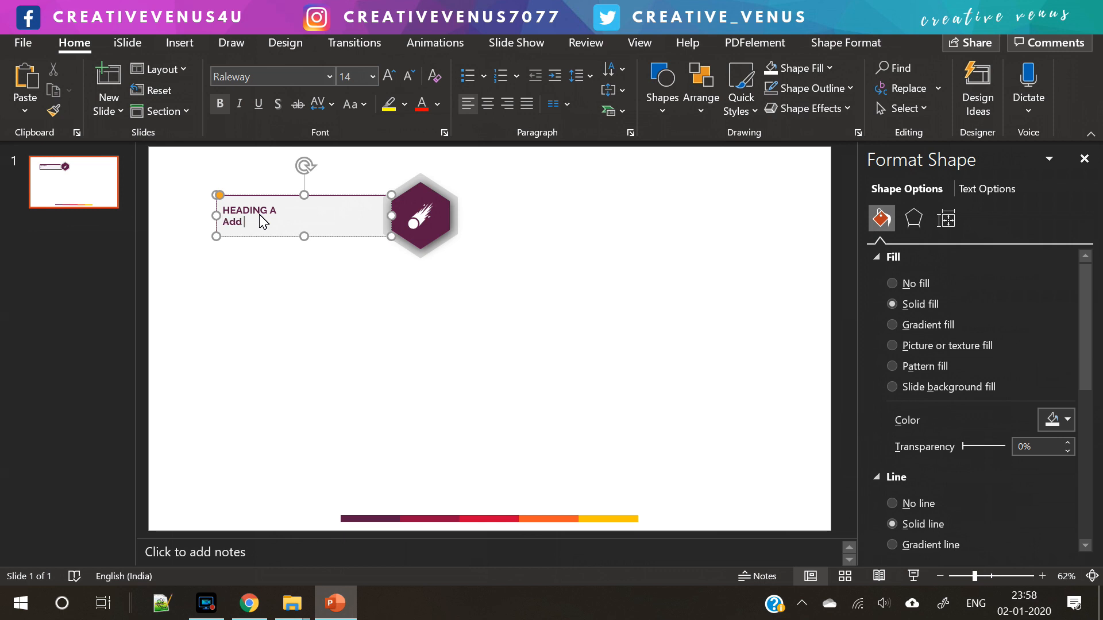
type("t")
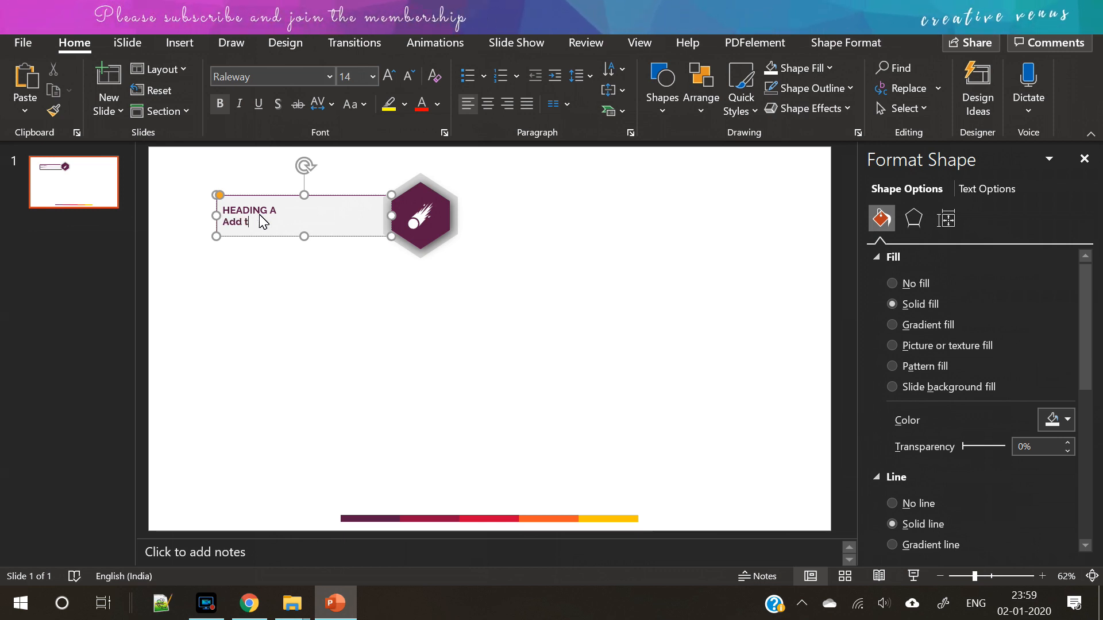
type("ext here. thi")
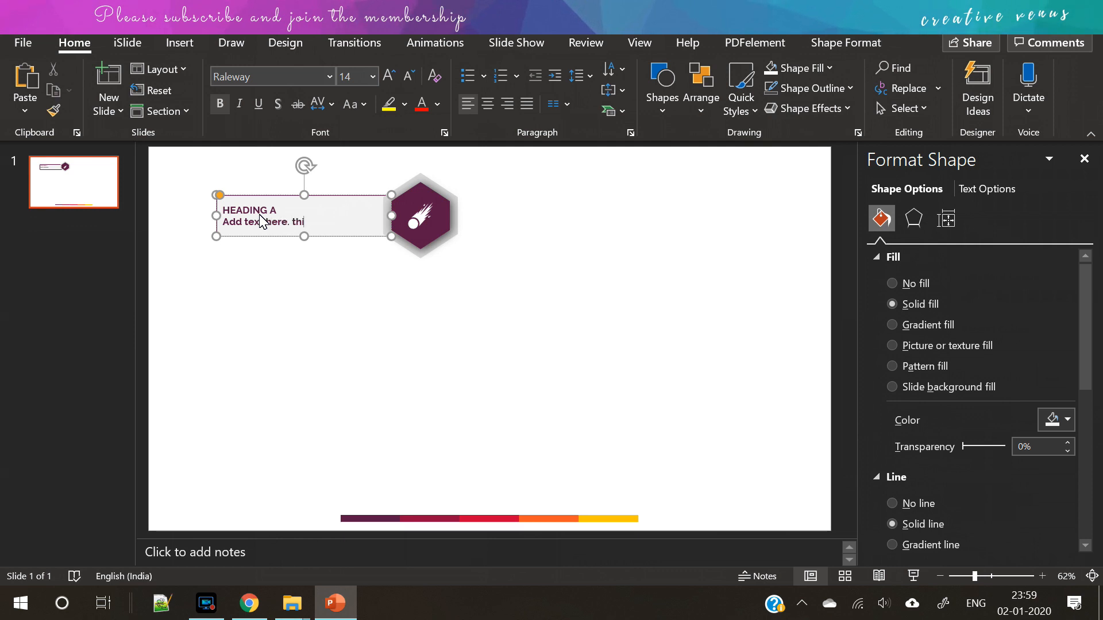
type("This is a dummy t")
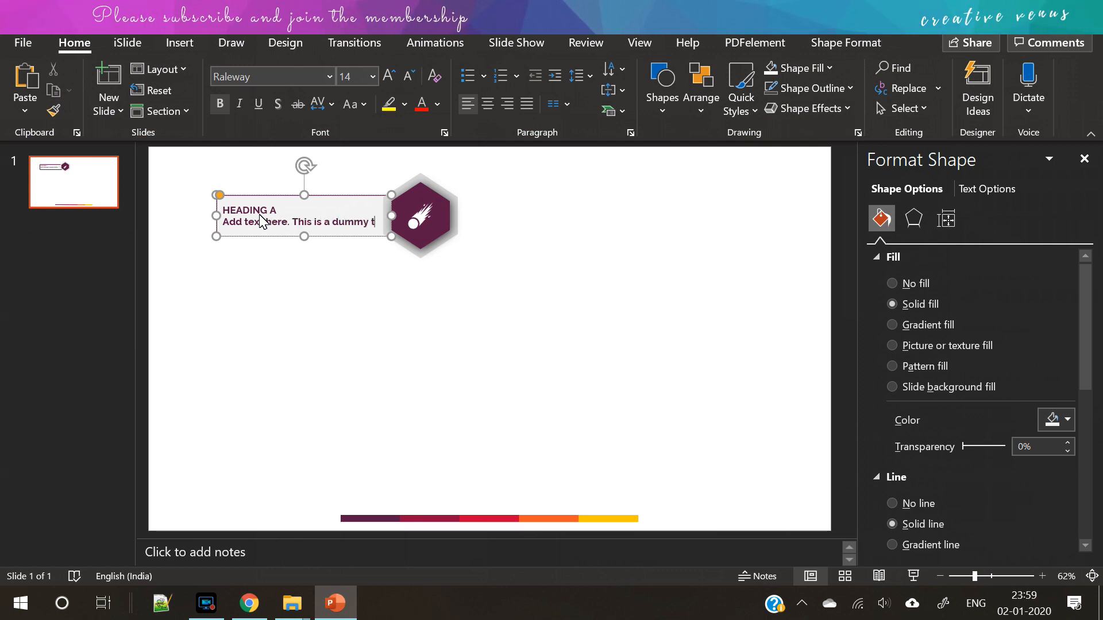
type("text. su")
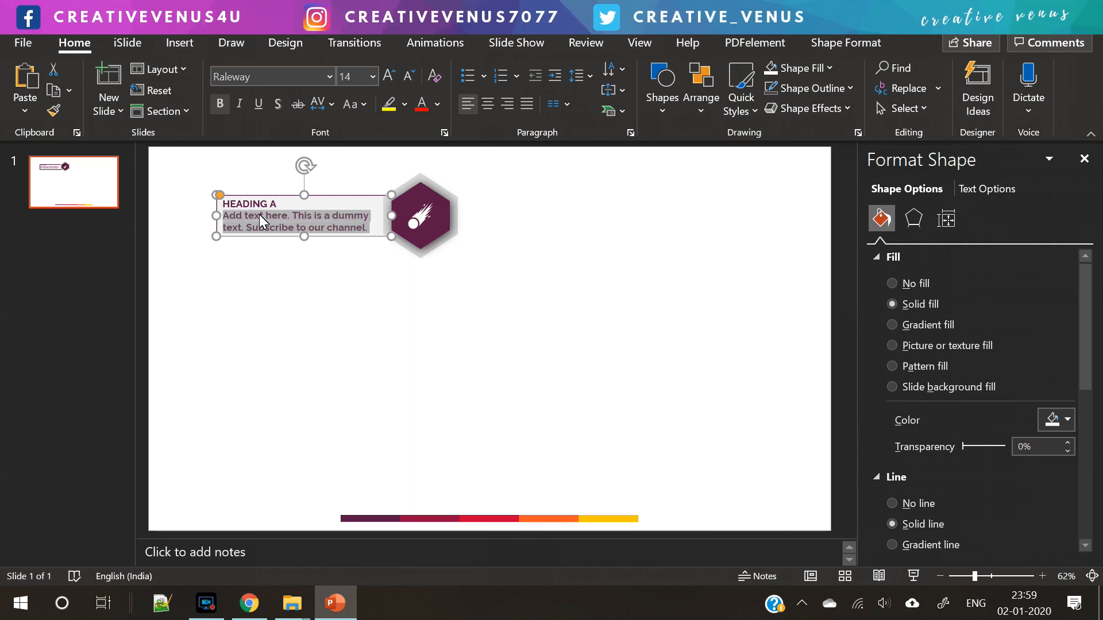
left_click(407, 75)
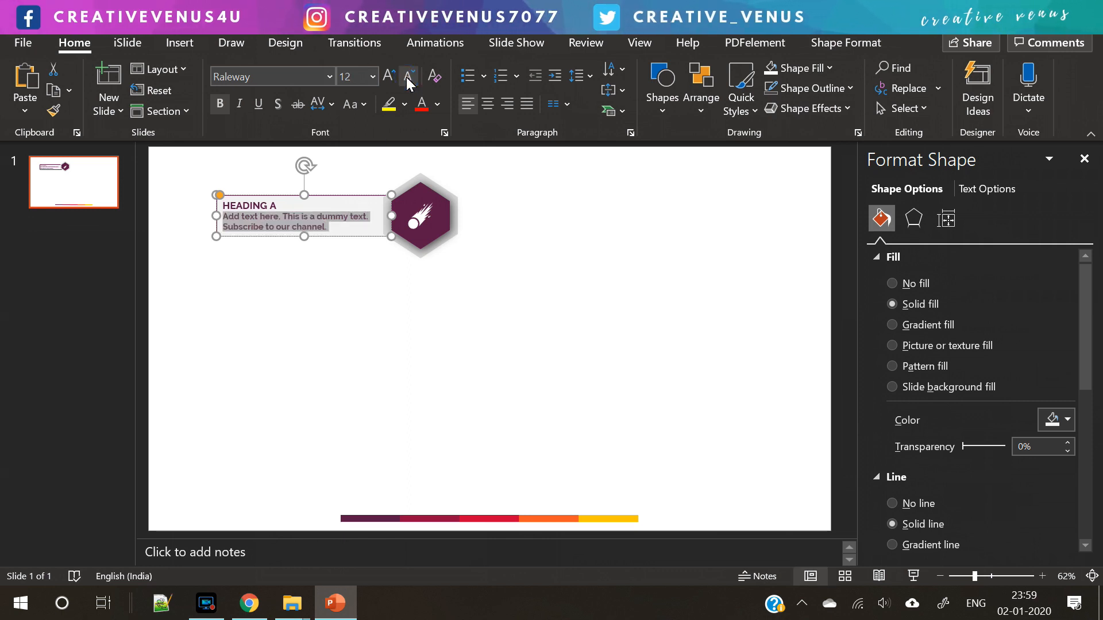
left_click(407, 76)
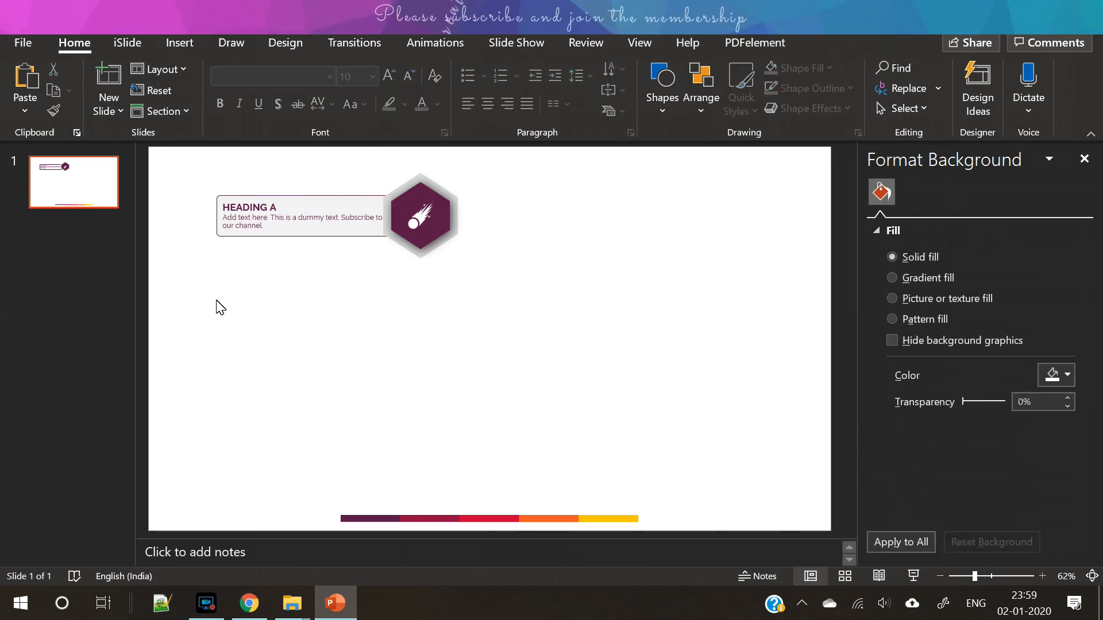
- Duplicate the first hexagon unit and flip the copy so its bar extends right
left_click(422, 214)
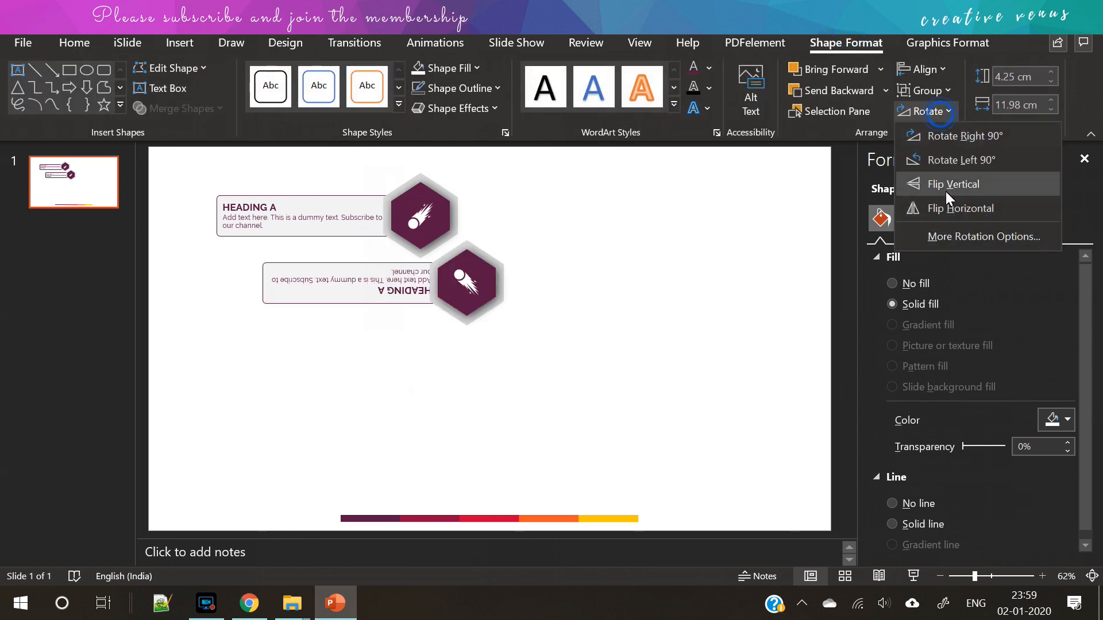
left_click(954, 184)
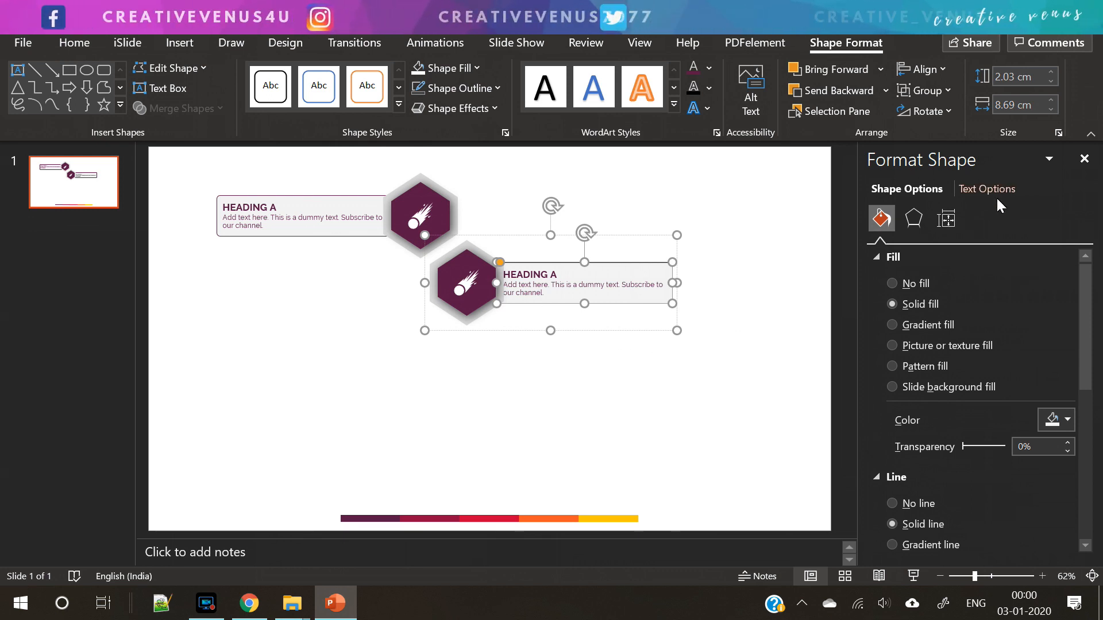
- Increase the heading box's left text margin in Text Box settings
left_click(946, 218)
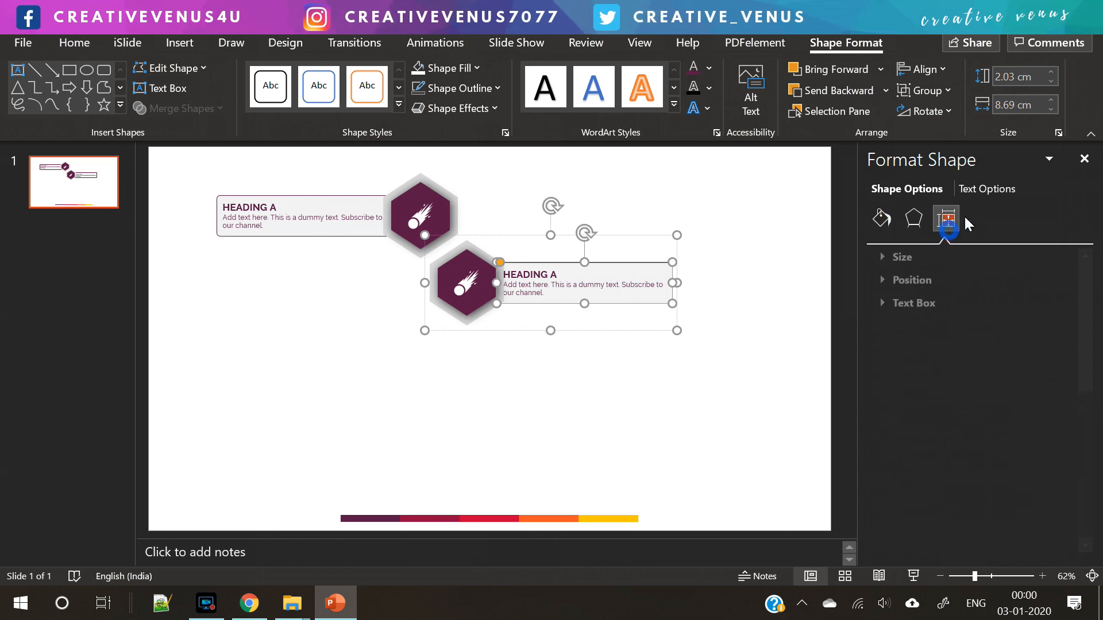
left_click(912, 302)
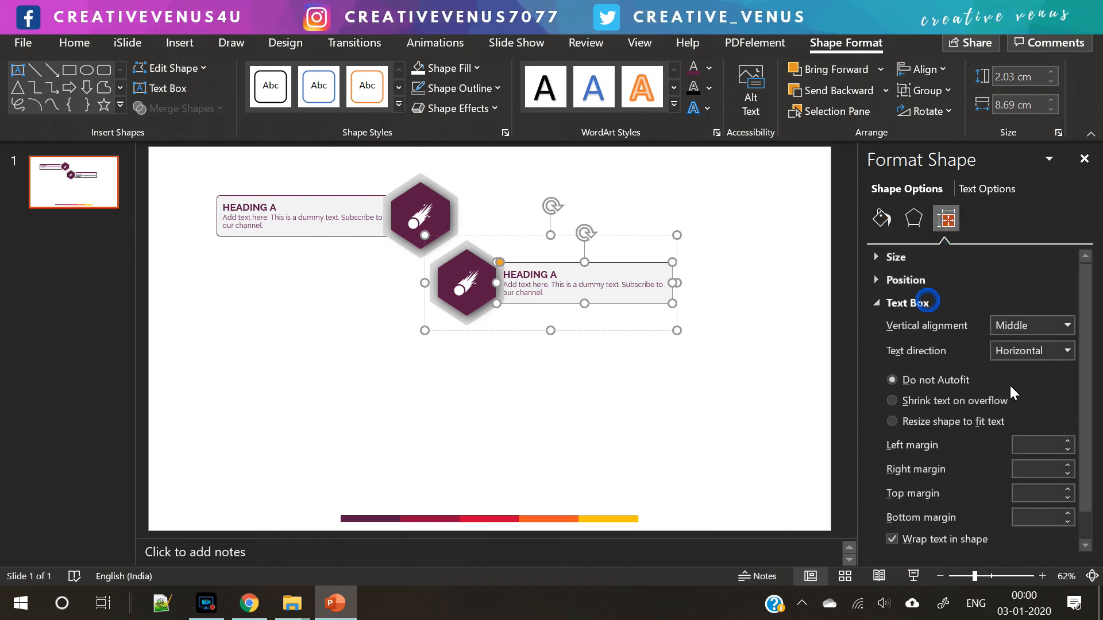
left_click(1068, 441)
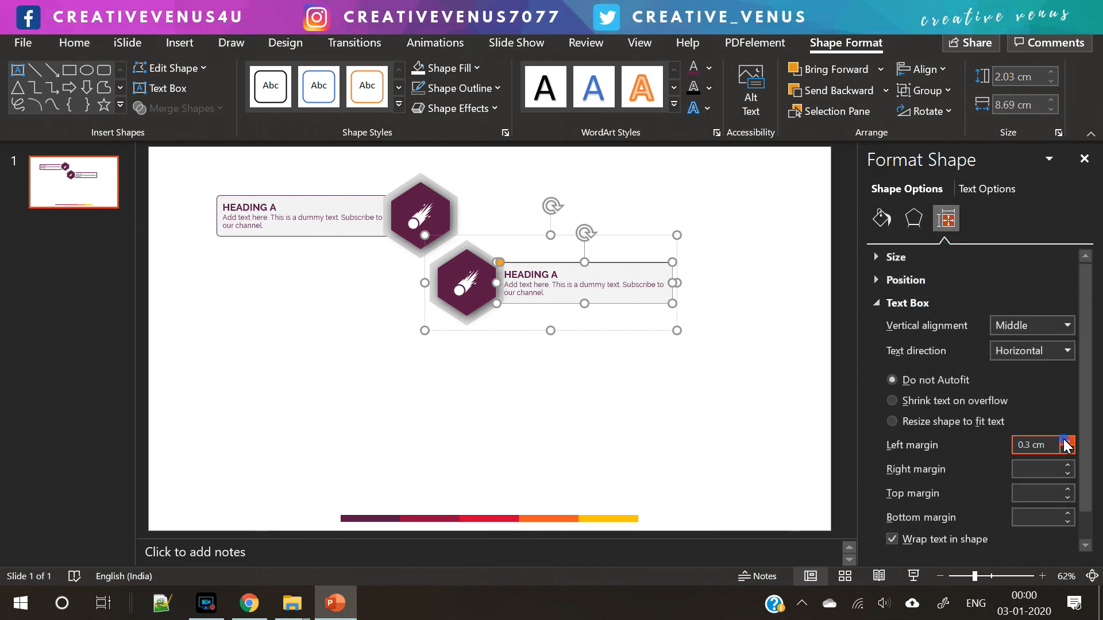
left_click(1064, 441)
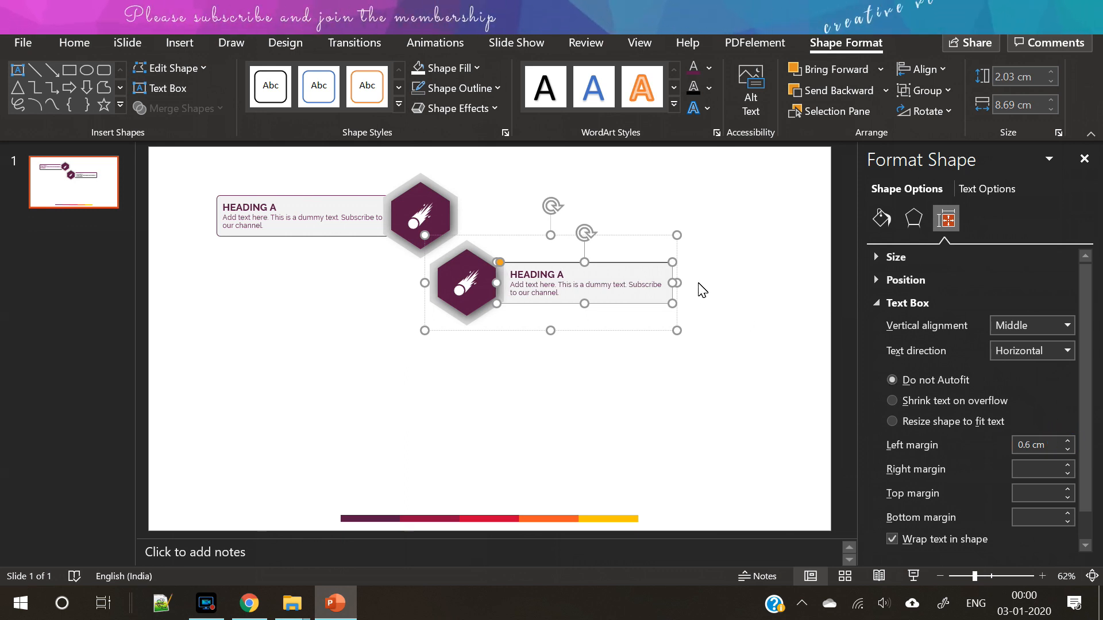
mouse_move(617, 370)
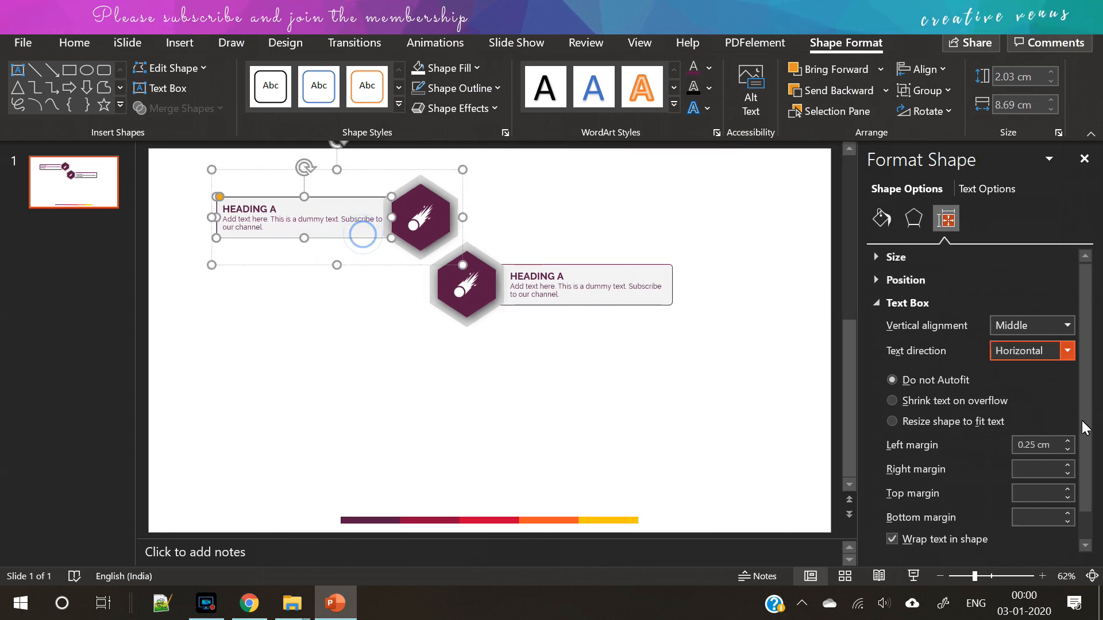
left_click(1067, 441)
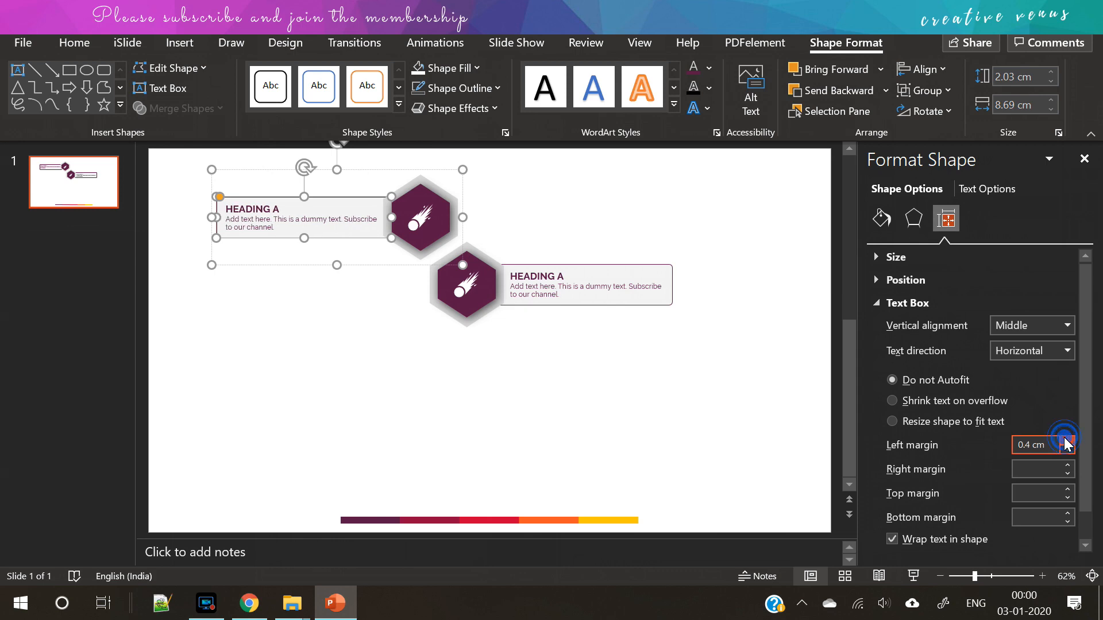
left_click(1066, 441)
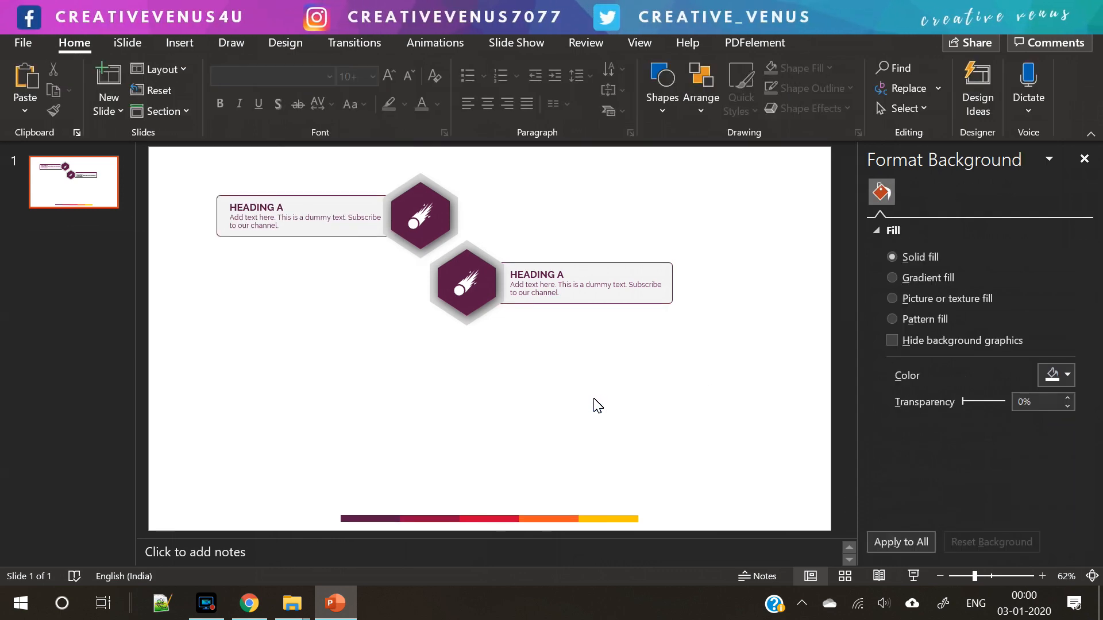
mouse_move(585, 342)
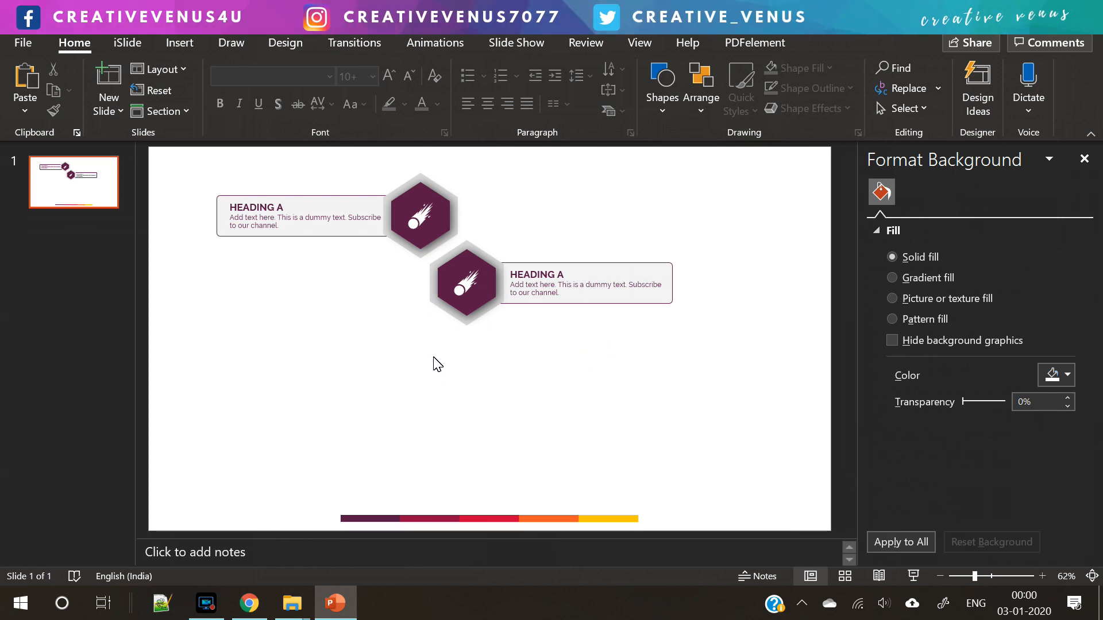
- Increase the right text margin of the first heading box
left_click(315, 238)
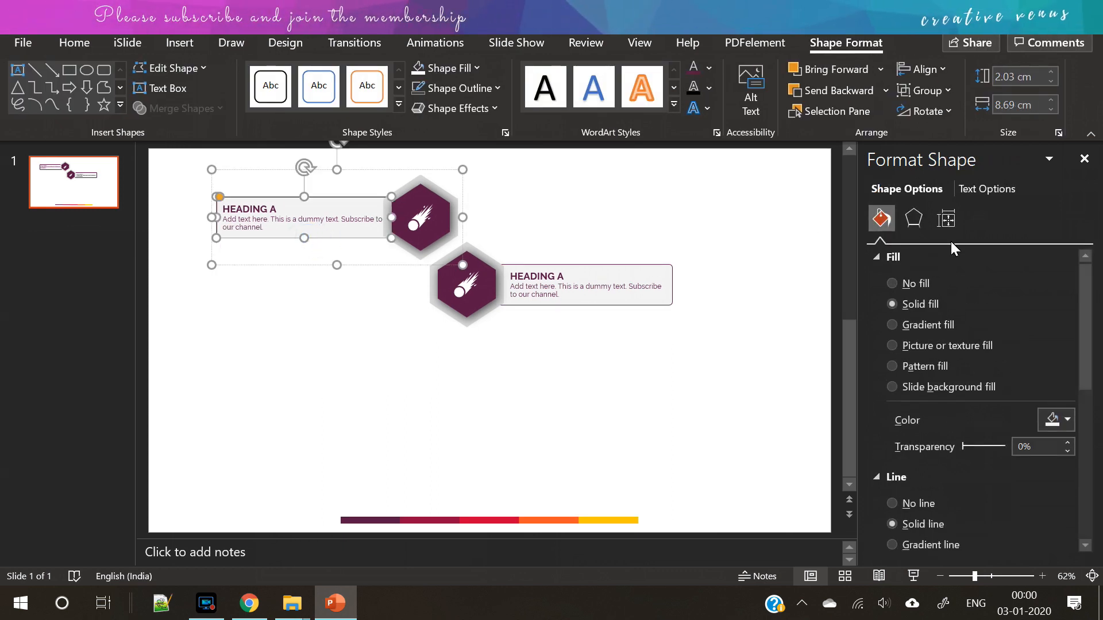
left_click(945, 218)
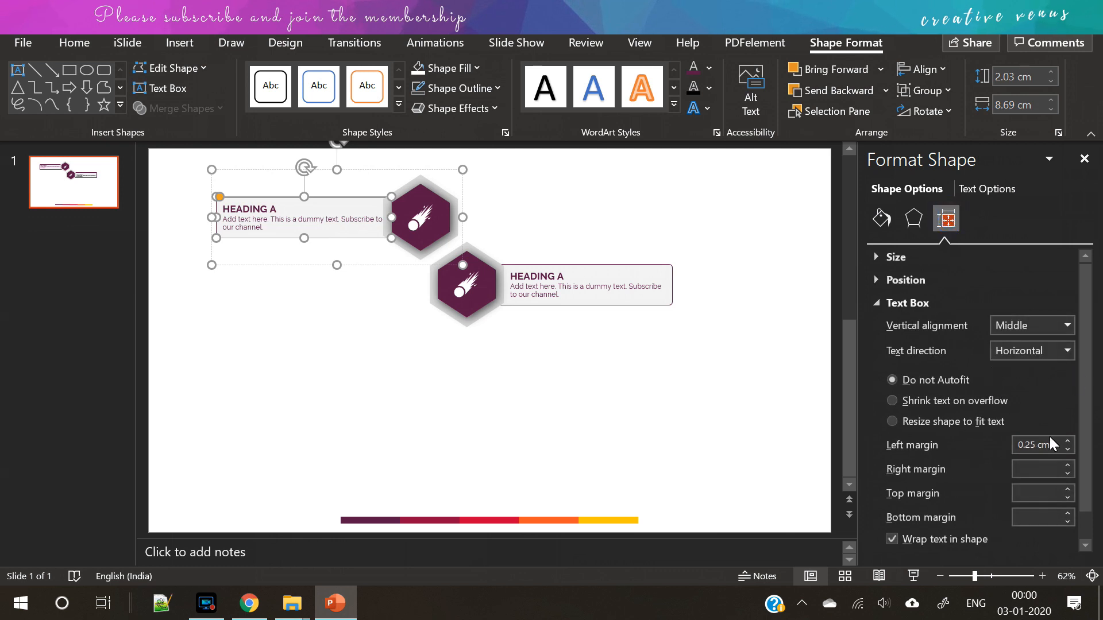
left_click(1066, 465)
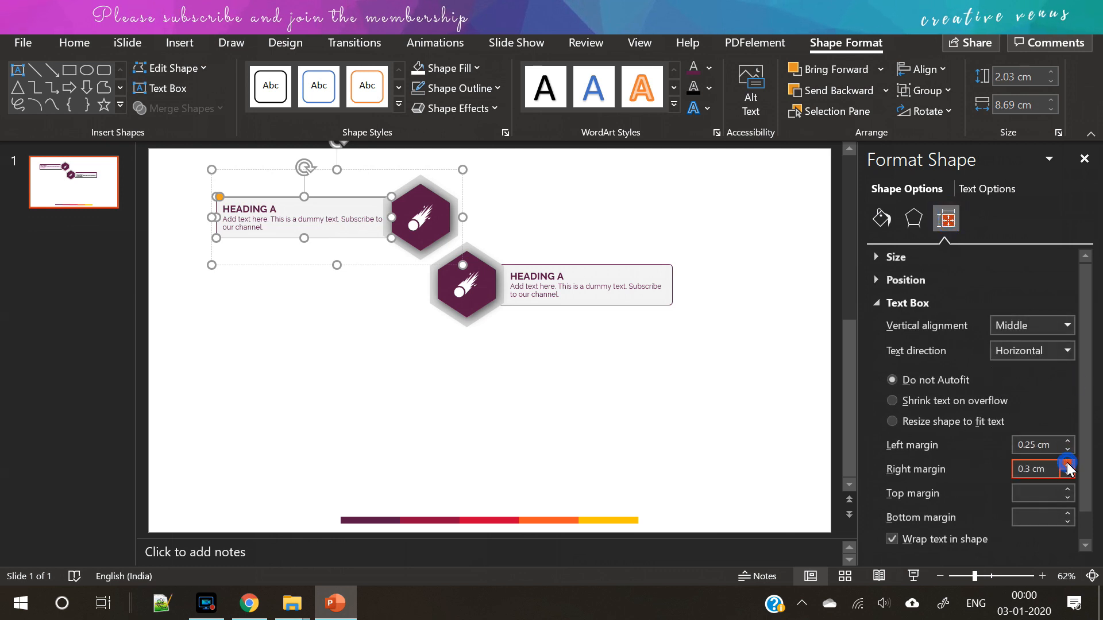
left_click(1066, 464)
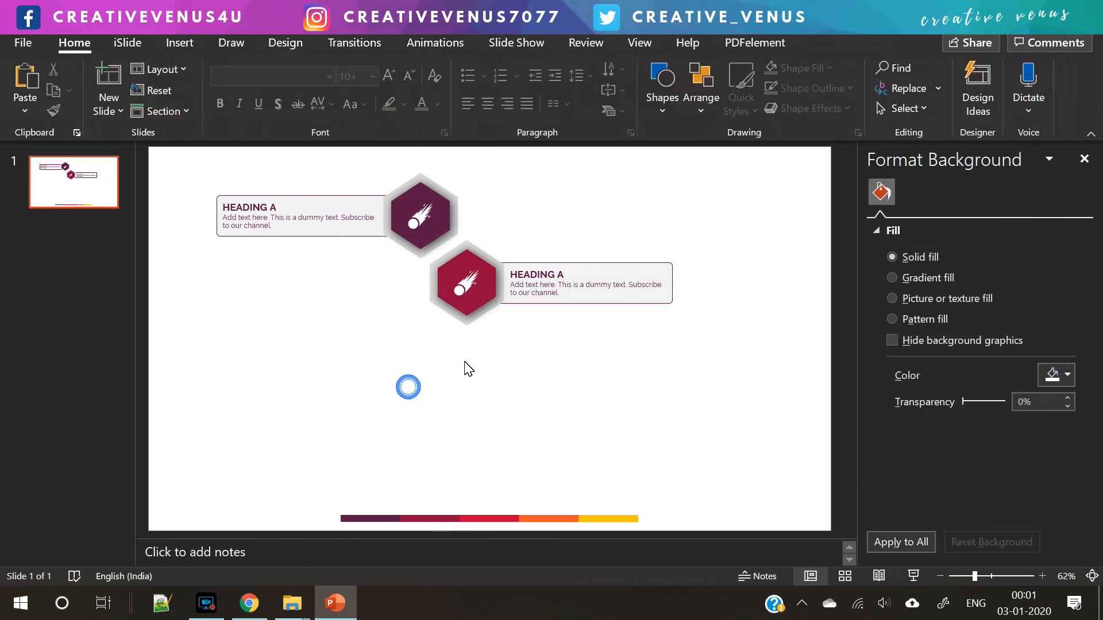
- Duplicate the hexagon unit to make five and recolour the bottom hexagon
left_click(418, 214)
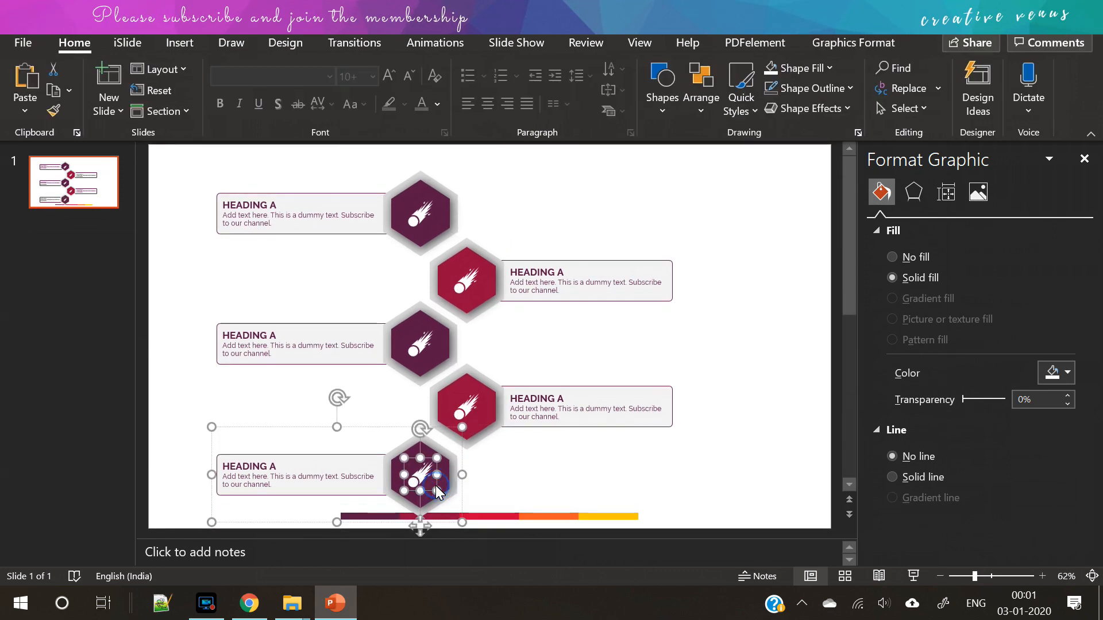
left_click(419, 475)
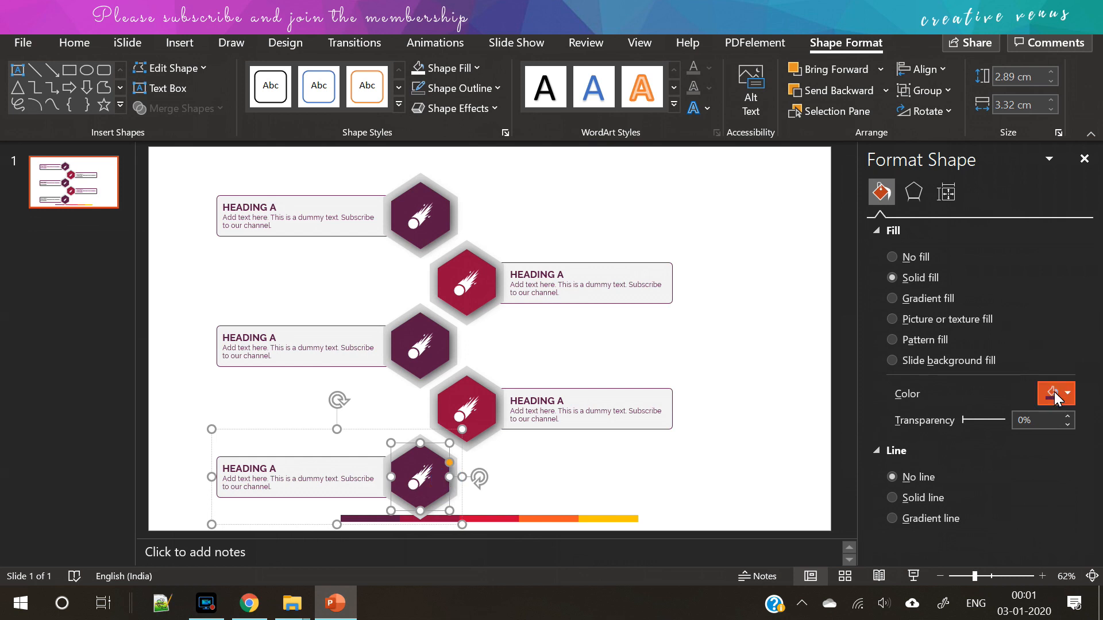
left_click(626, 519)
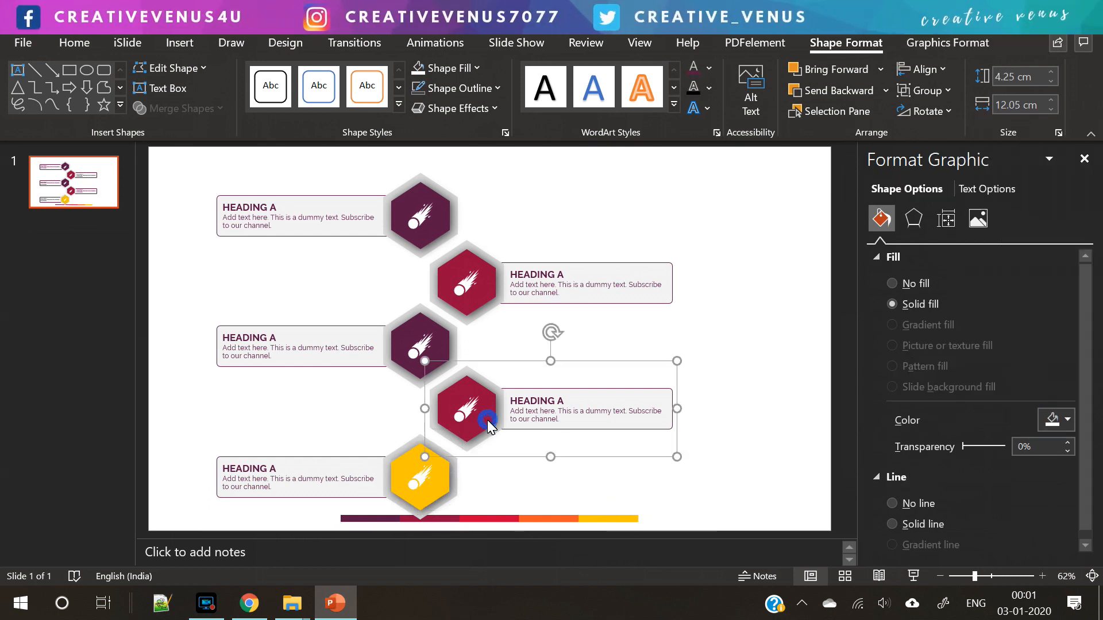
- Recolour the remaining hexagons and match each heading box outline to its hexagon
left_click(1067, 392)
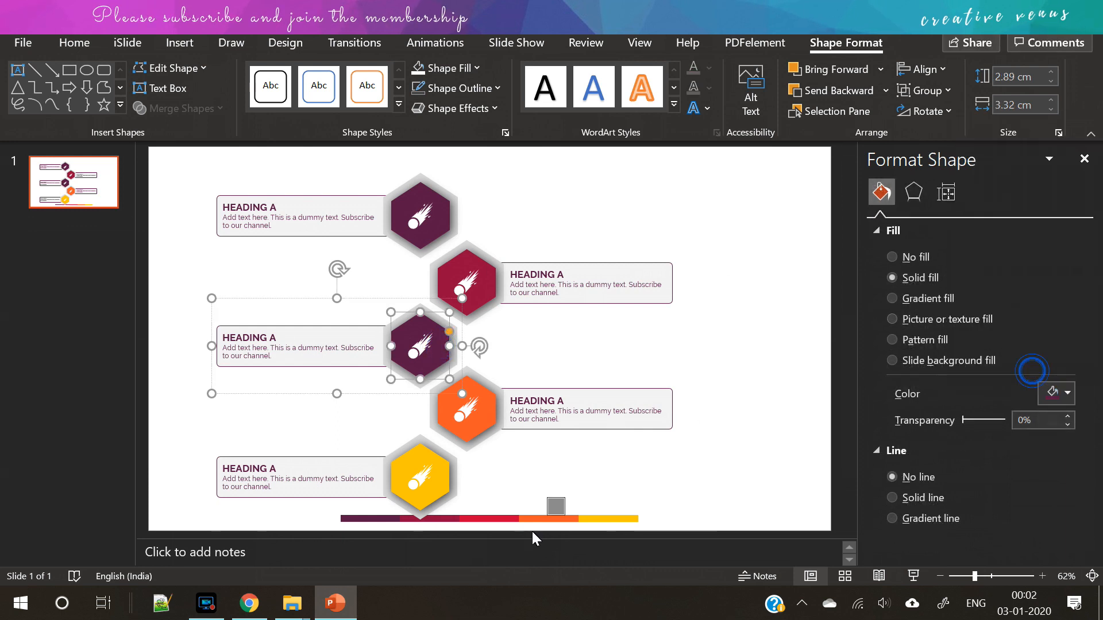
left_click(1053, 393)
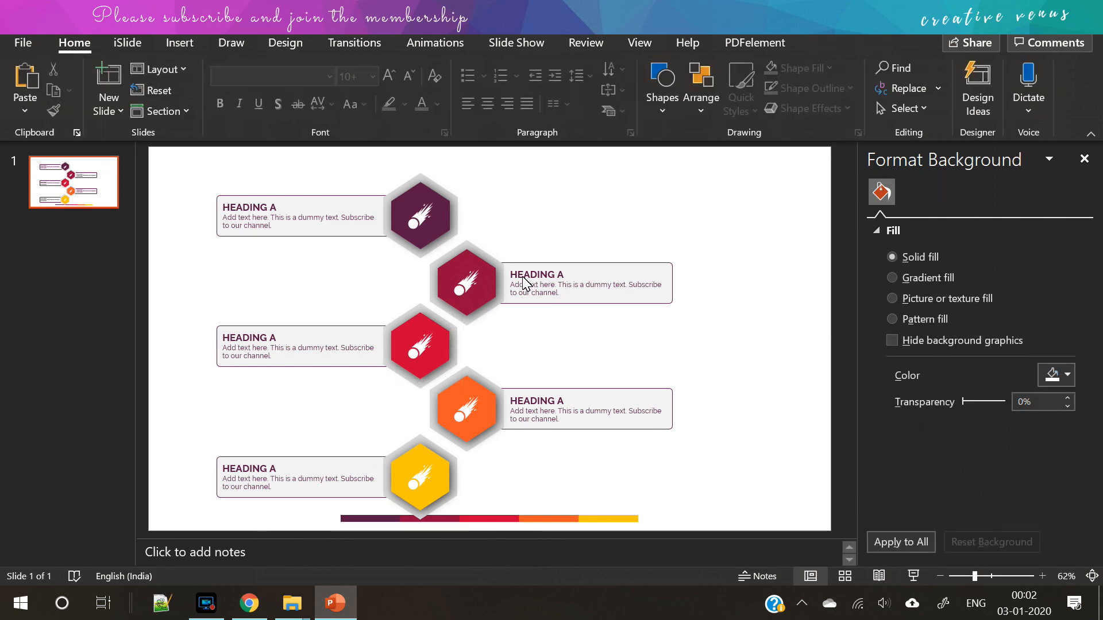
left_click(584, 301)
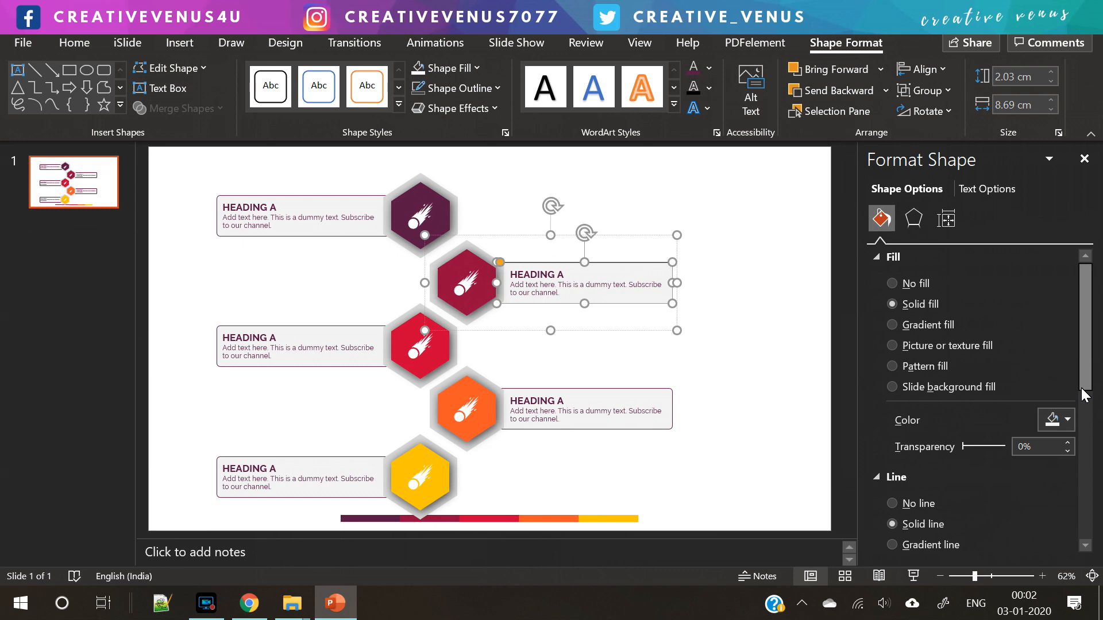
left_click(1066, 387)
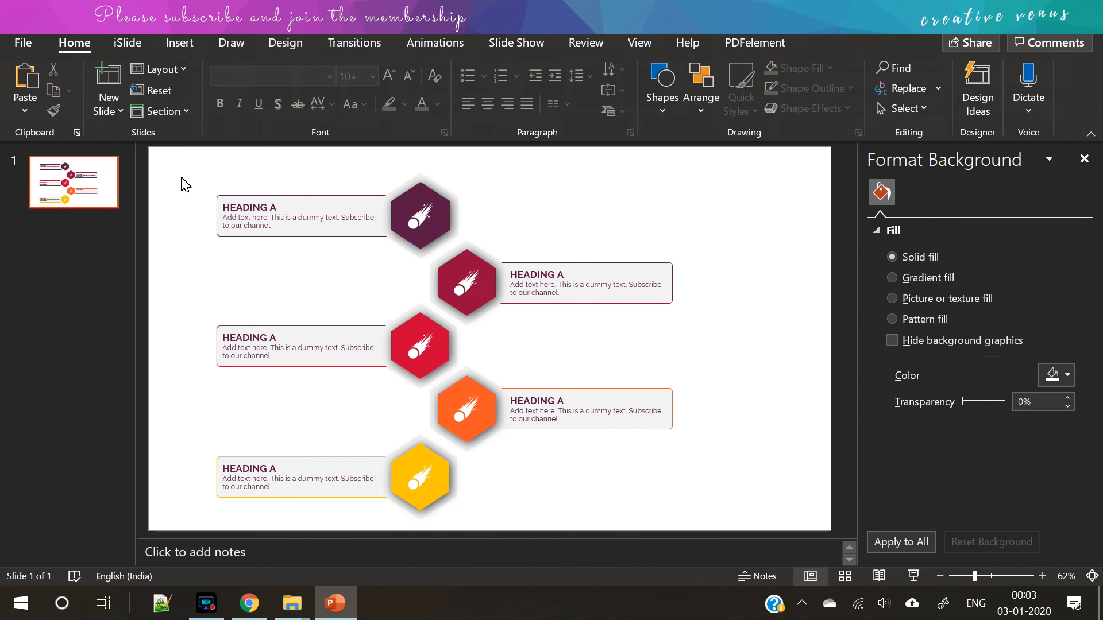
- Rename the labels HEADING A through E and align the bottom unit with the others
left_click(563, 284)
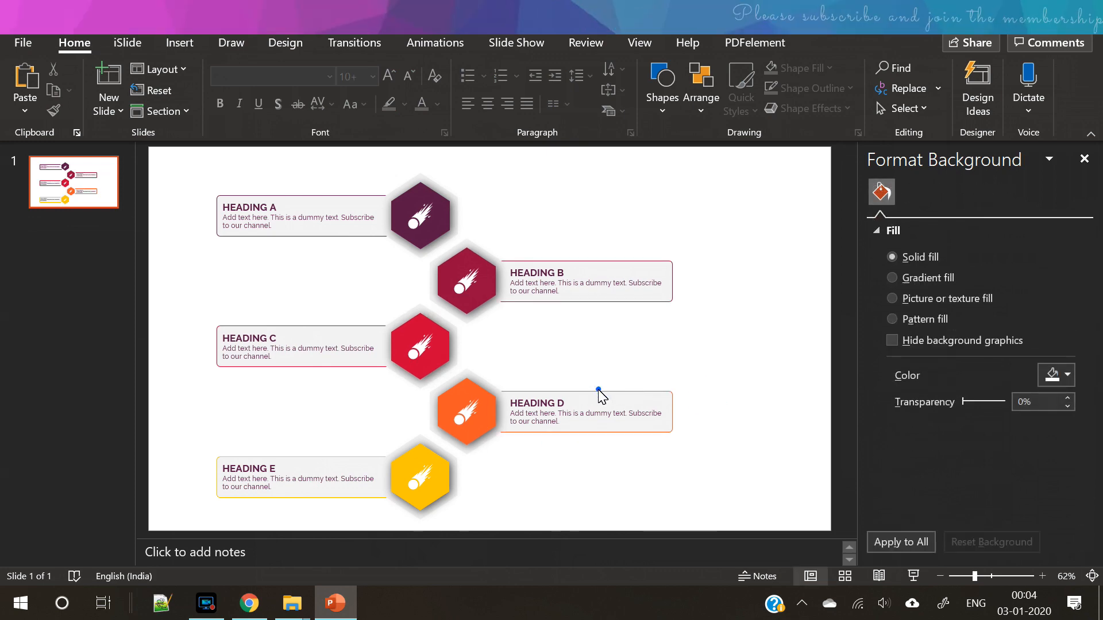
left_click(599, 390)
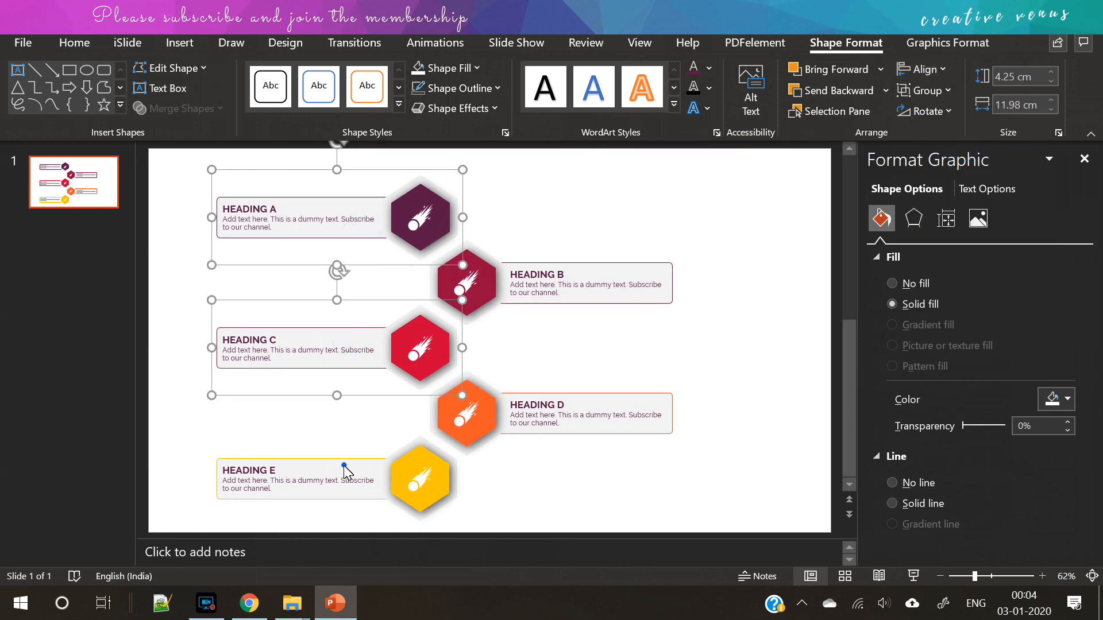
left_click(919, 70)
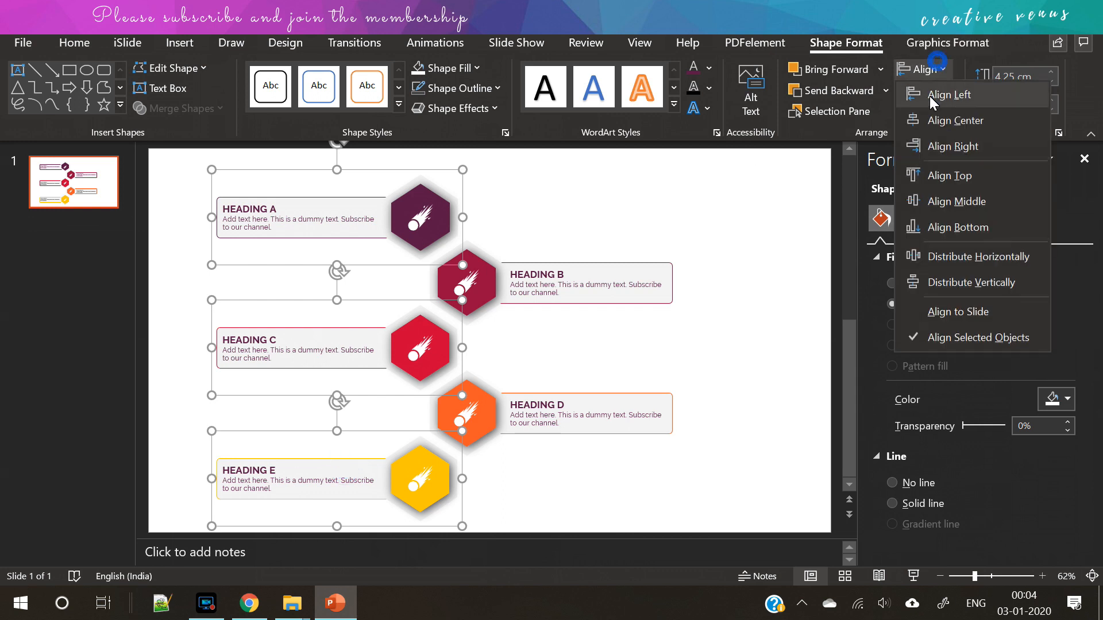
left_click(948, 94)
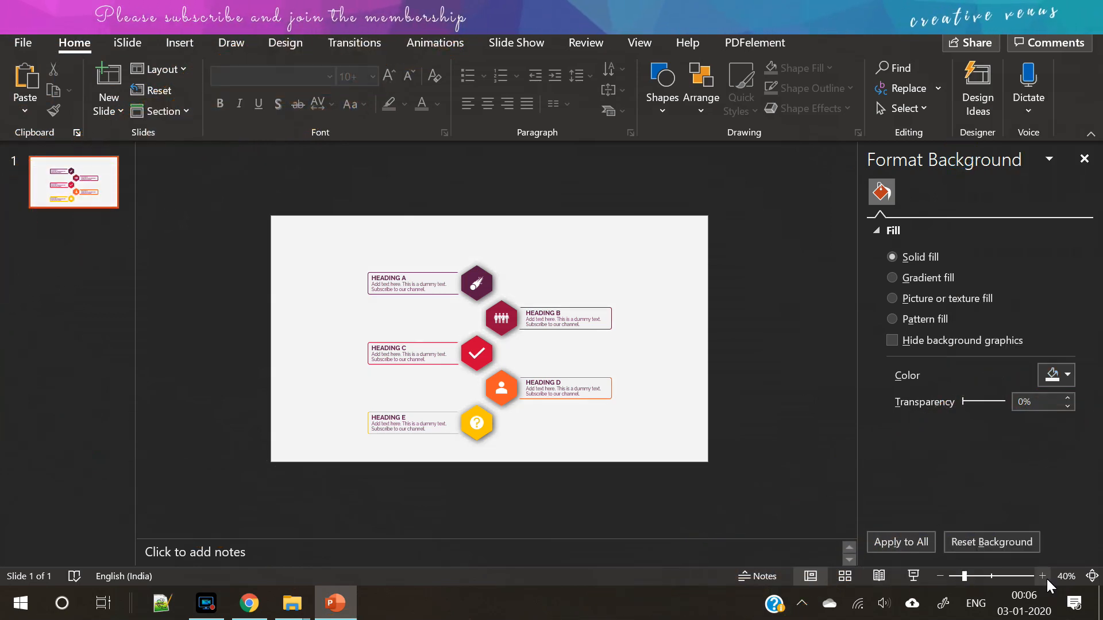
left_click(1043, 577)
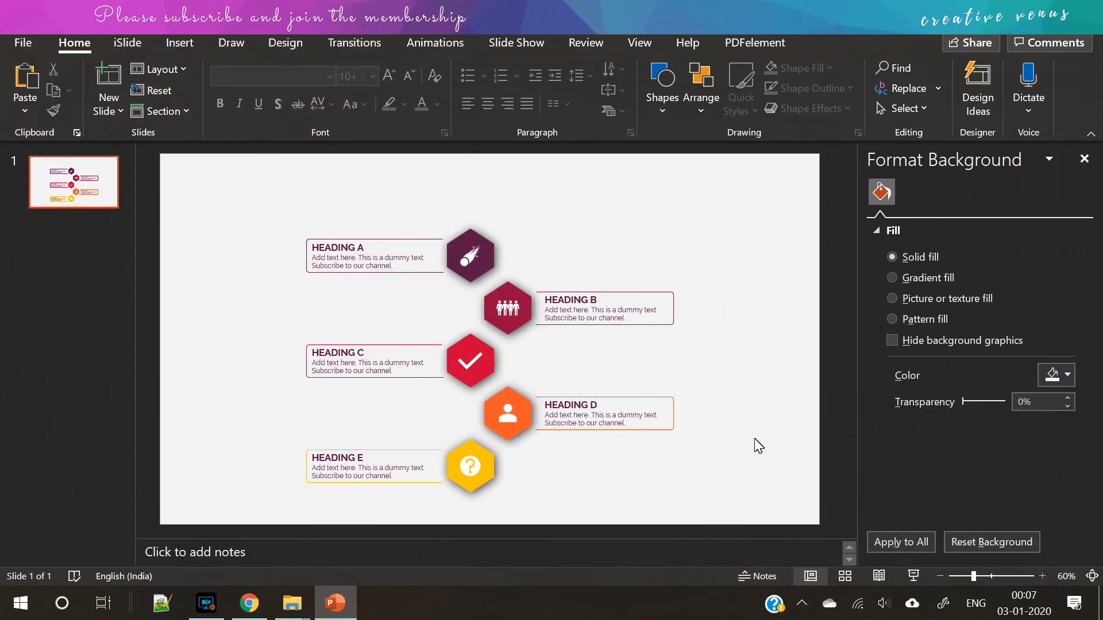
left_click(1065, 377)
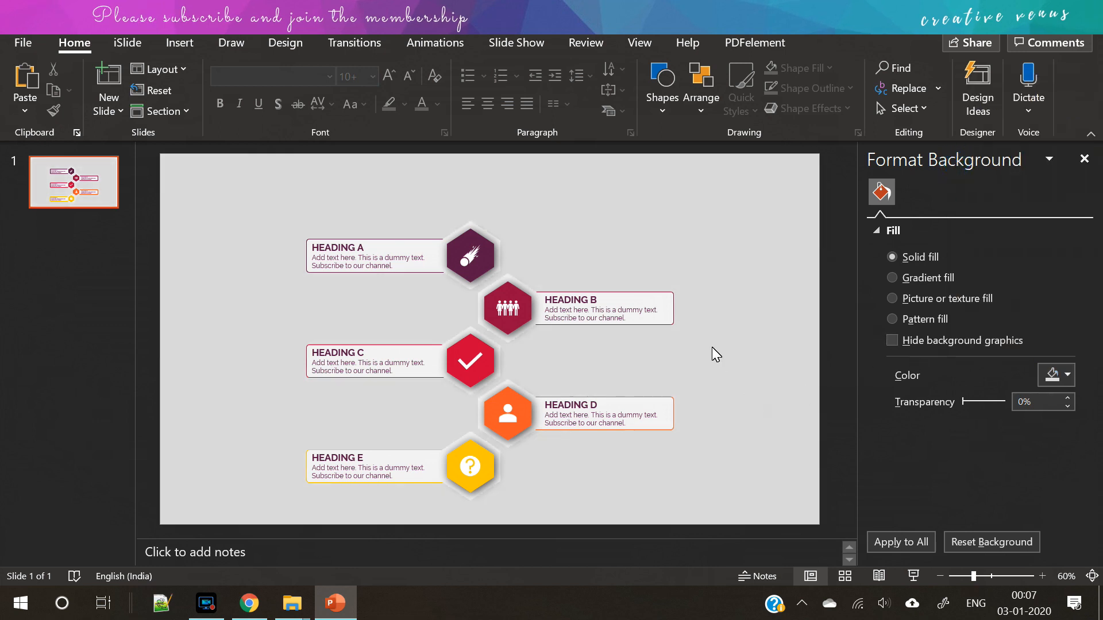
mouse_move(984, 391)
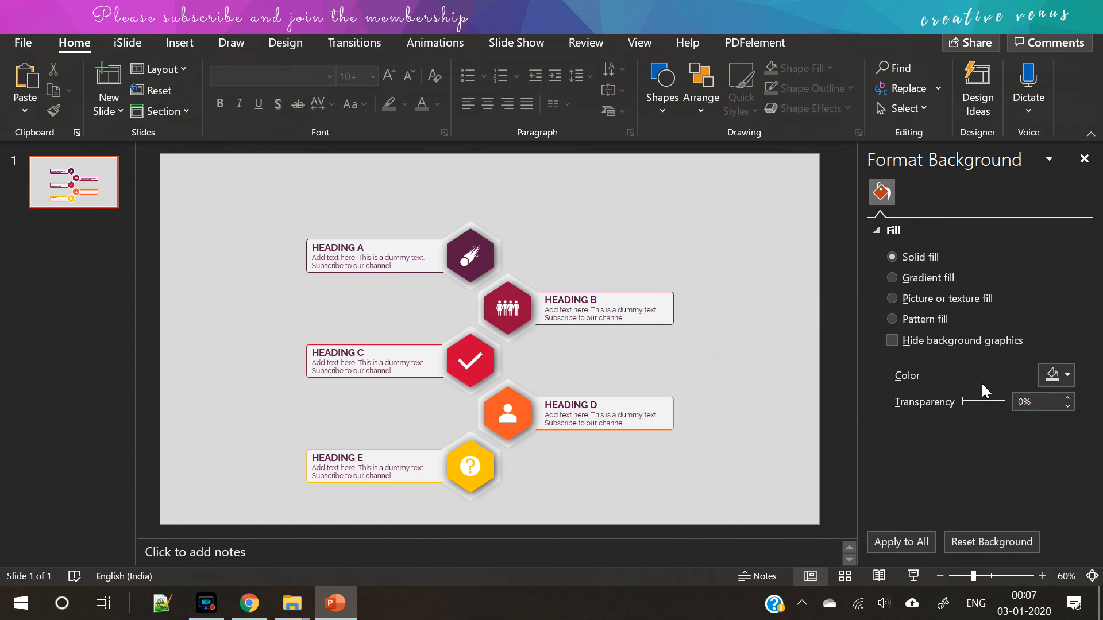
left_click(1065, 375)
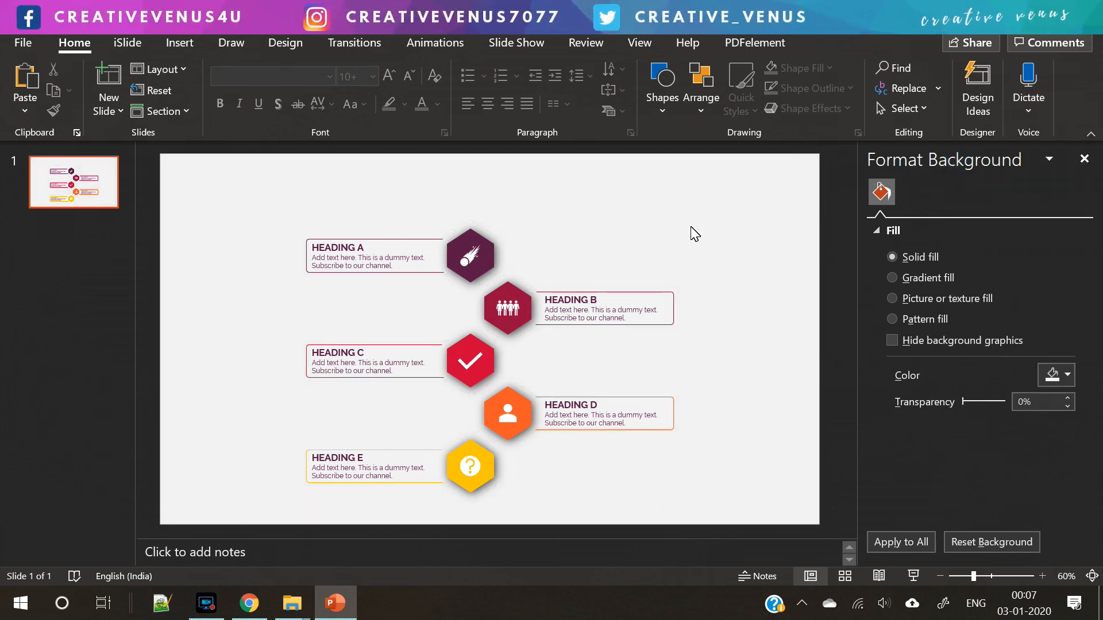
left_click(1063, 375)
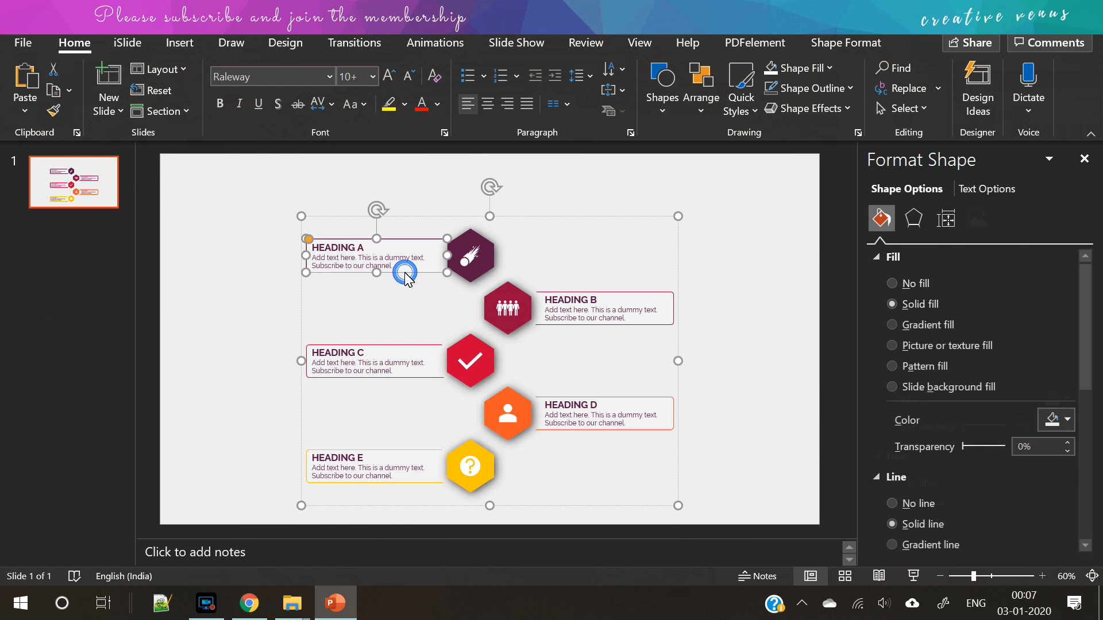
left_click(1064, 420)
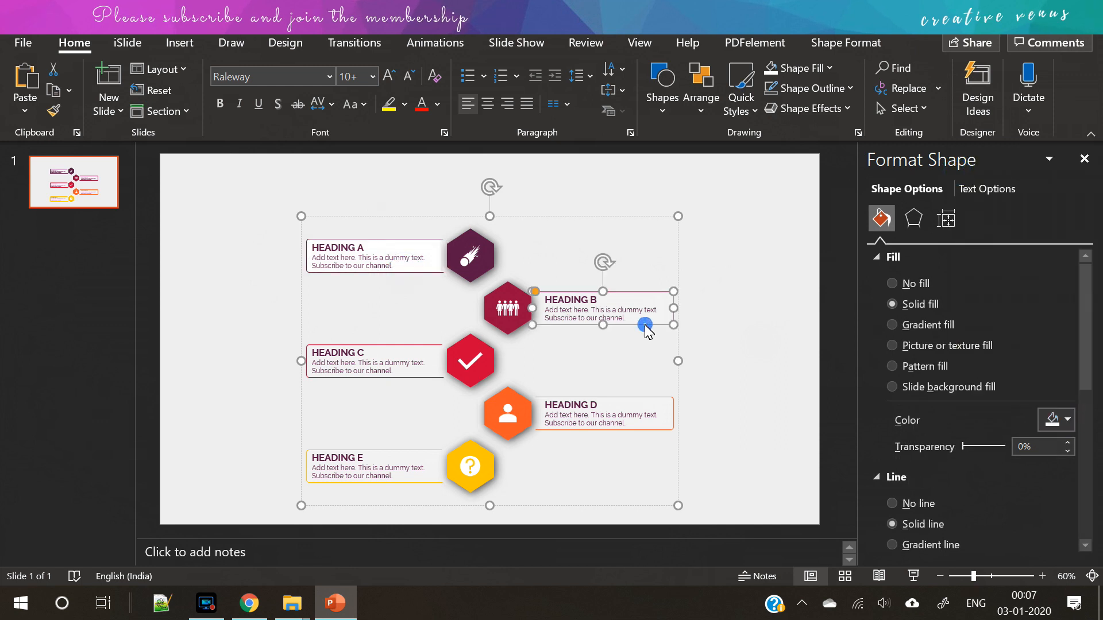
left_click(1066, 419)
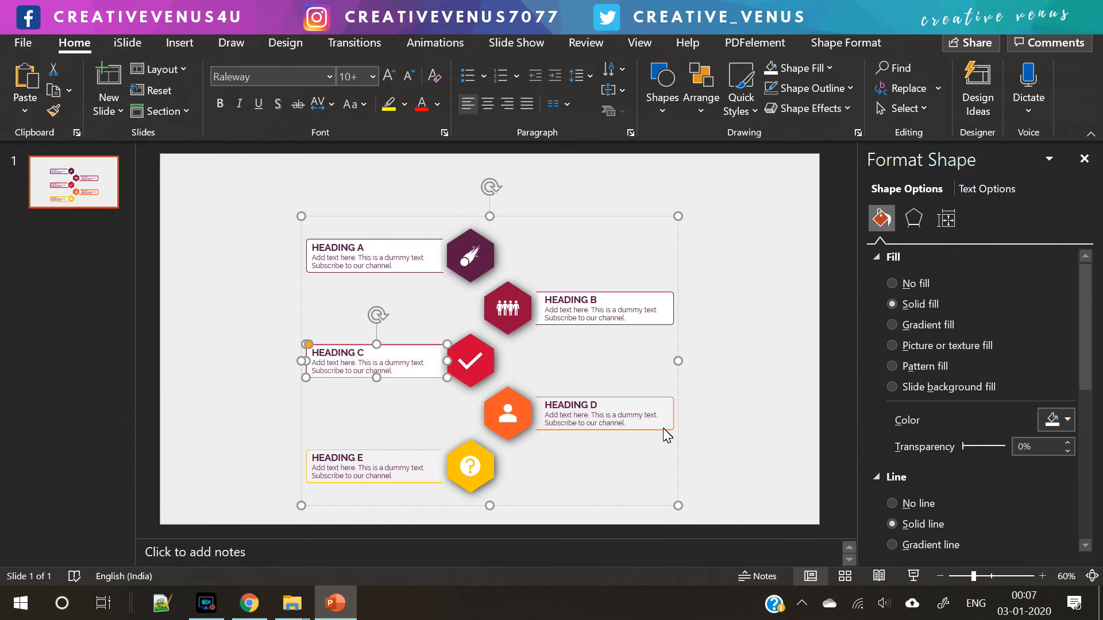
left_click(1065, 420)
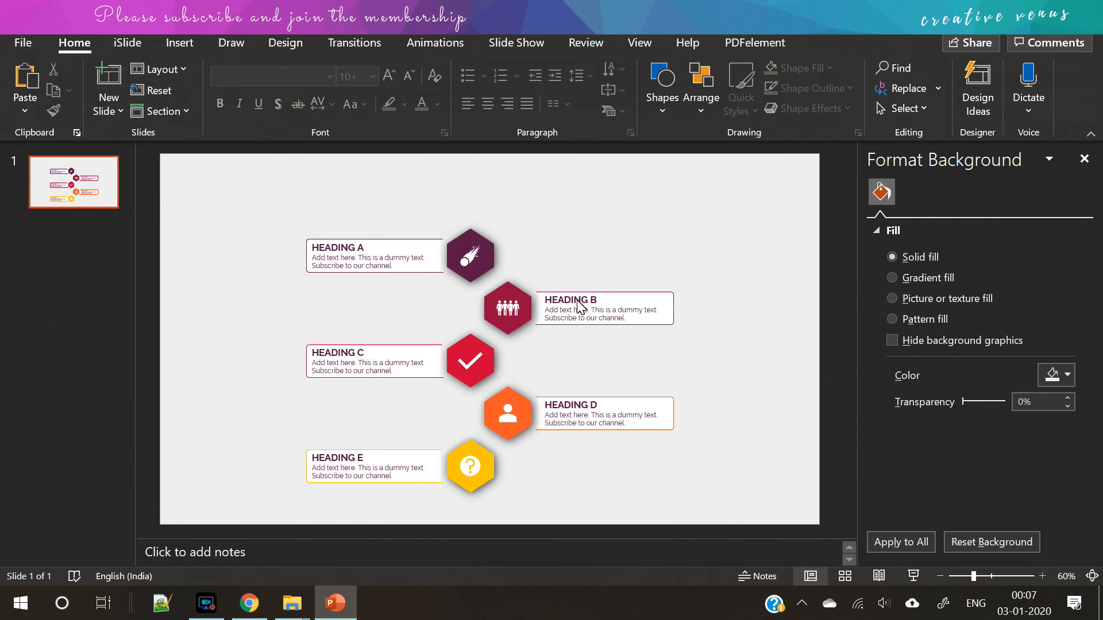
left_click(569, 300)
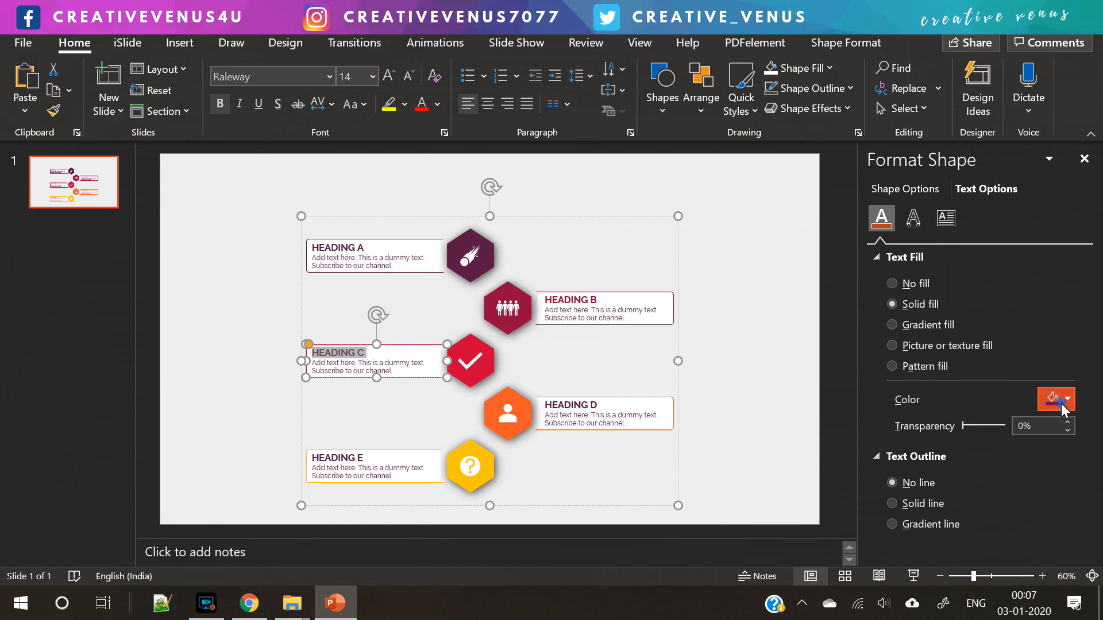
- Eyedrop each hexagon's colour onto the Heading C, D and E text
left_click(1063, 399)
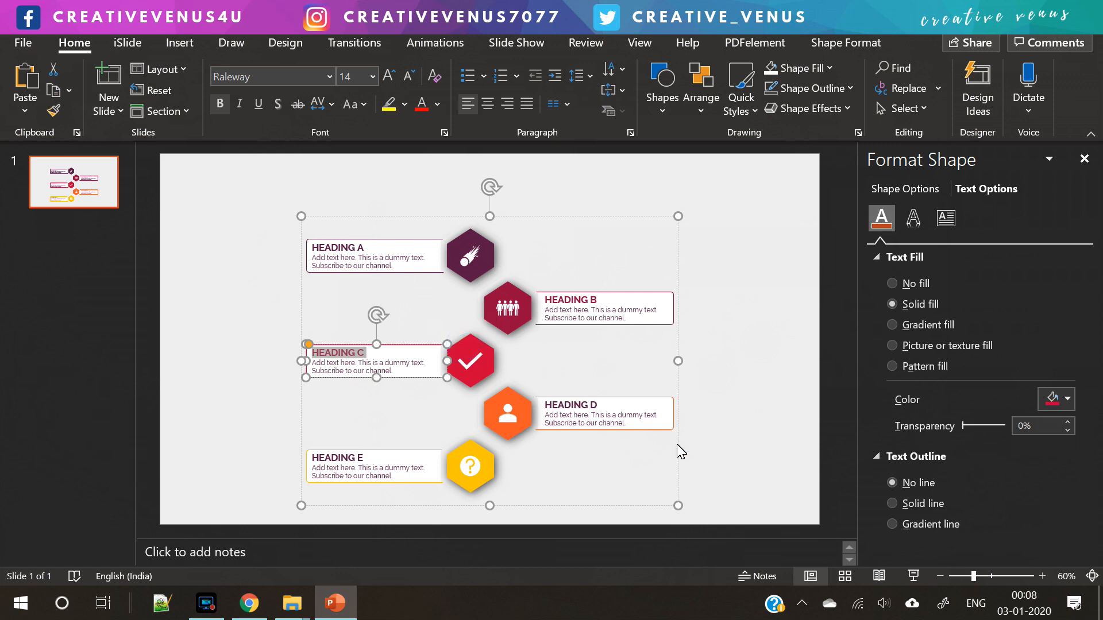
left_click(570, 404)
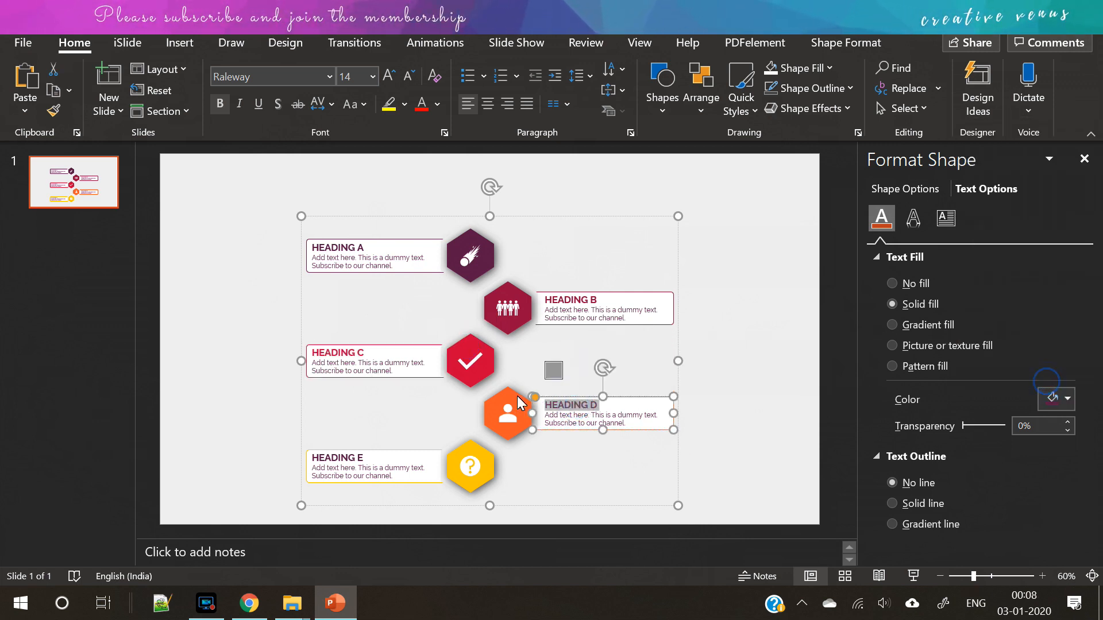
left_click(345, 464)
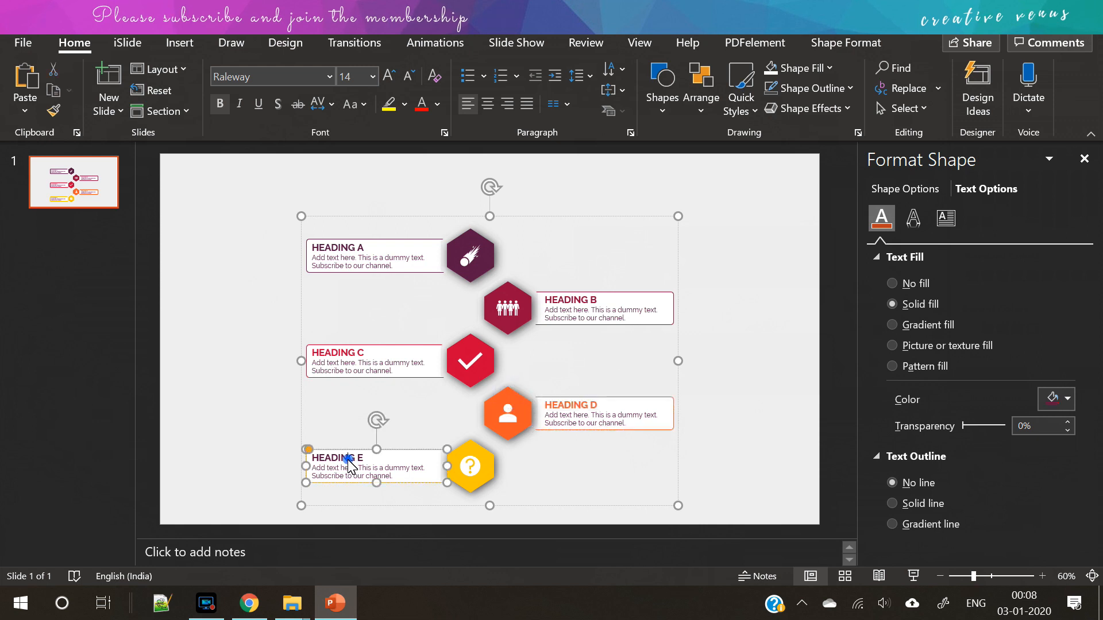
left_click(1069, 399)
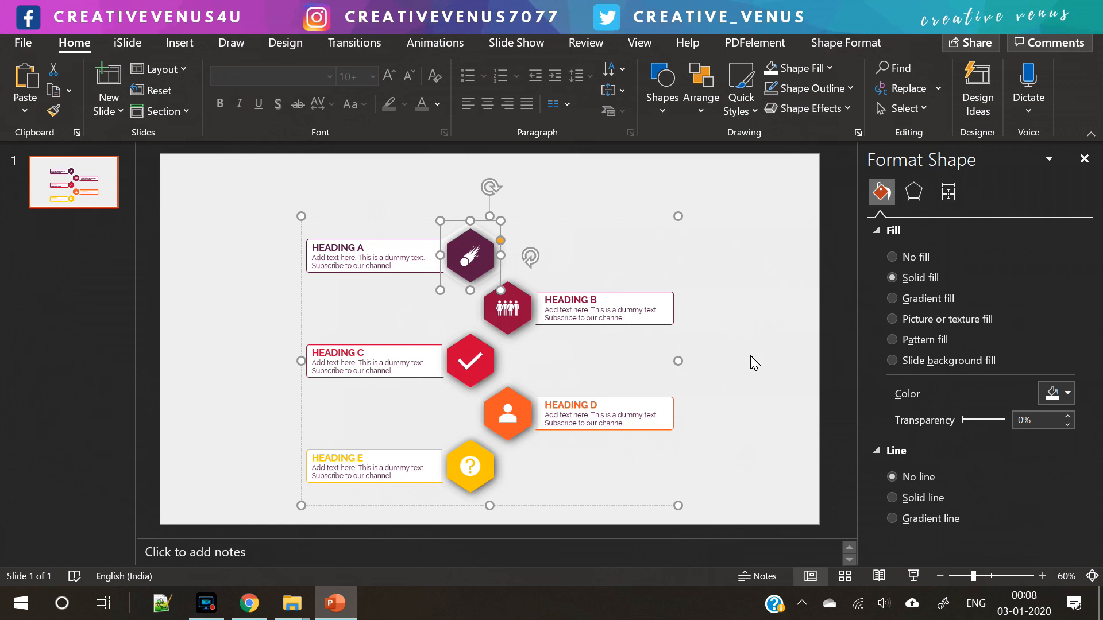
mouse_move(570, 351)
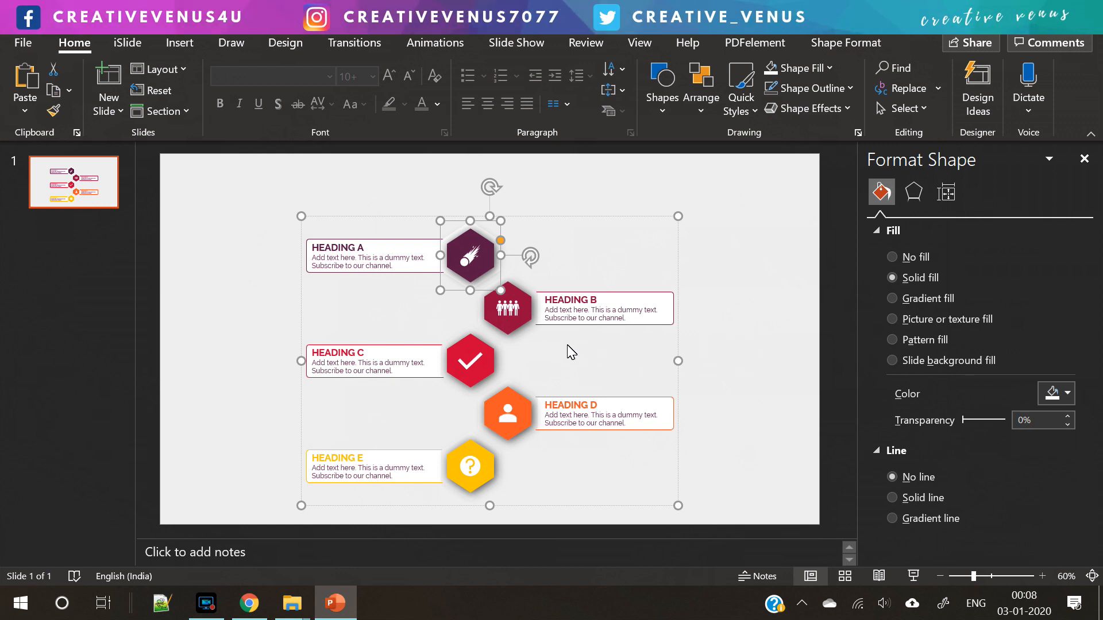
left_click(507, 307)
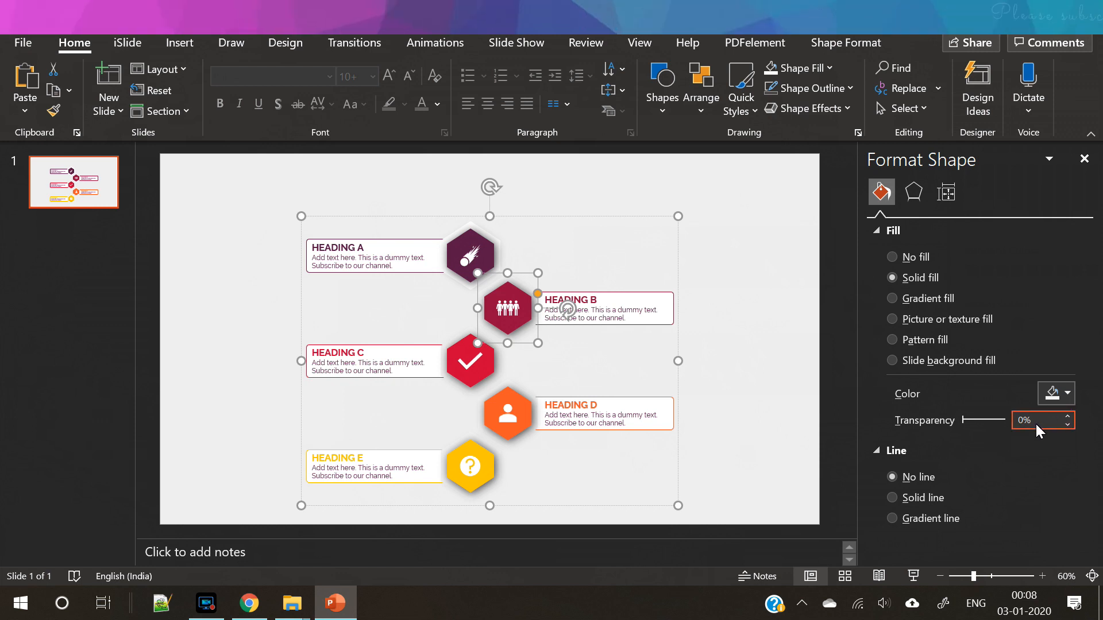
left_click(1064, 393)
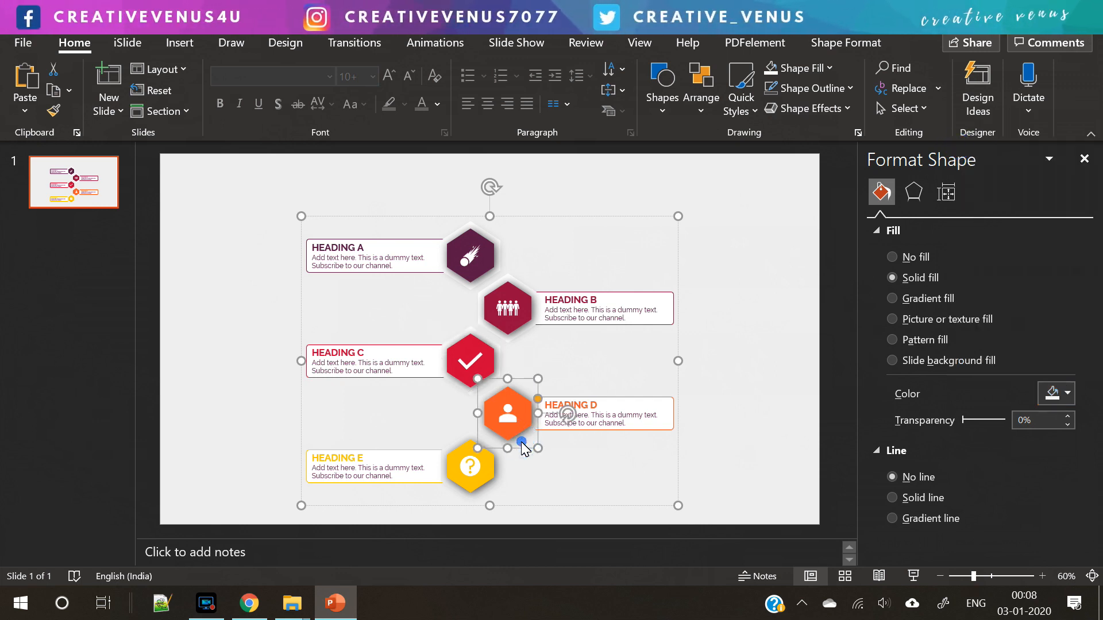
left_click(1066, 393)
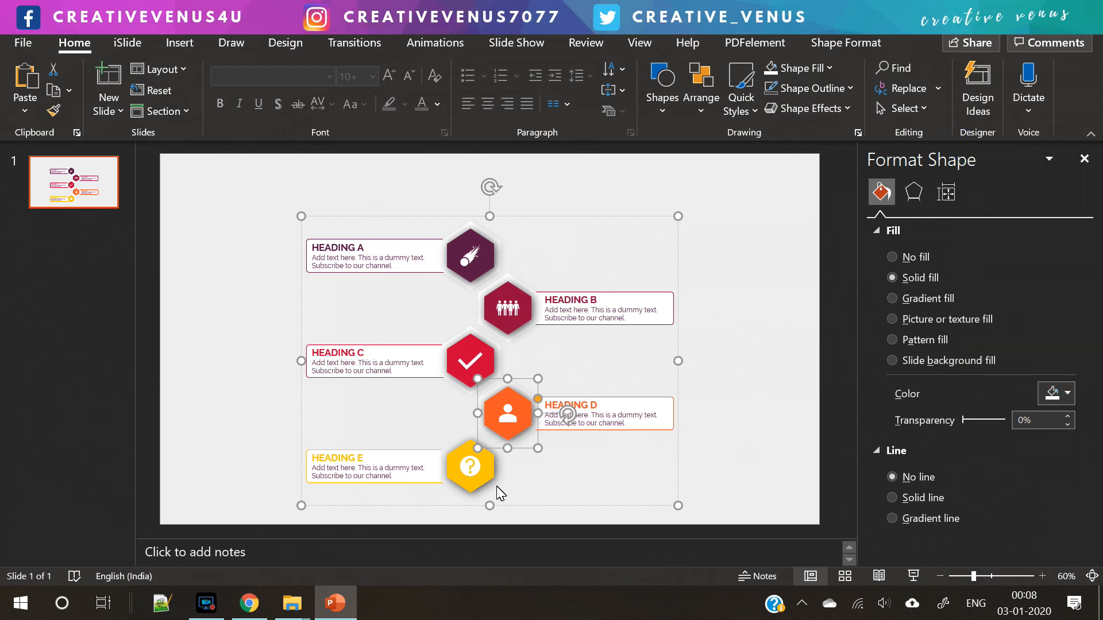
left_click(1064, 393)
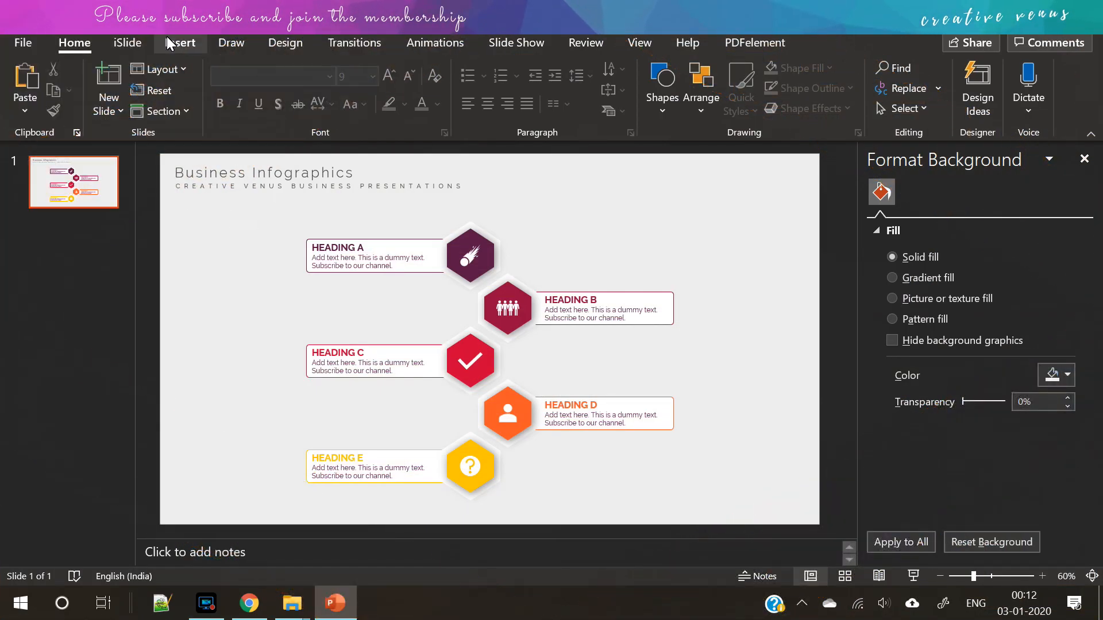
- Colour the title word 'Infographics' to match the purple hexagon
left_click(179, 43)
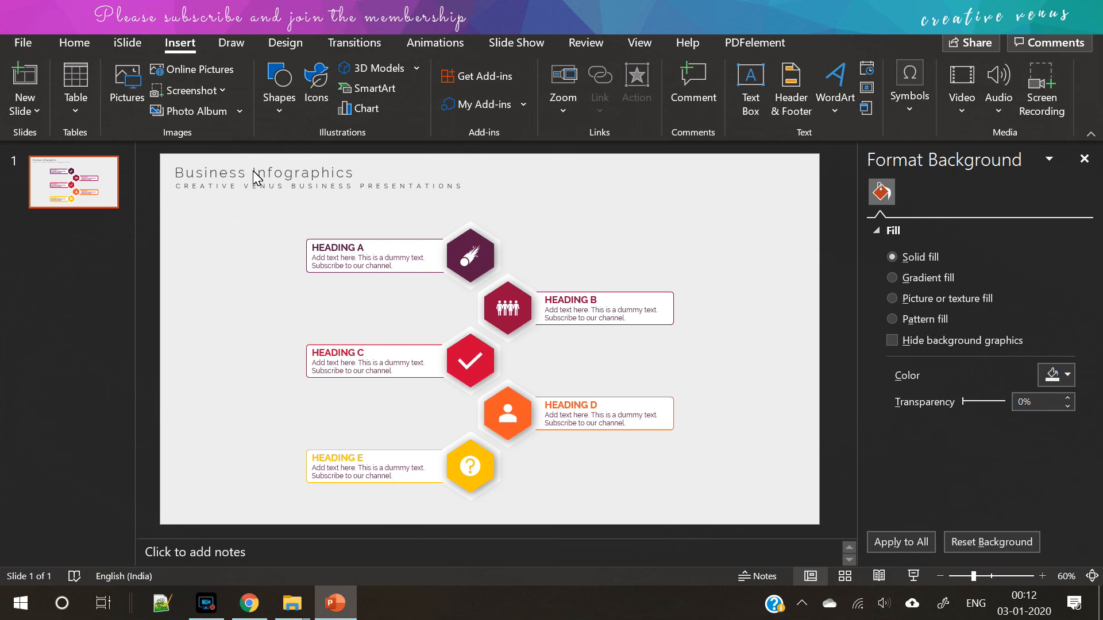
left_click(263, 181)
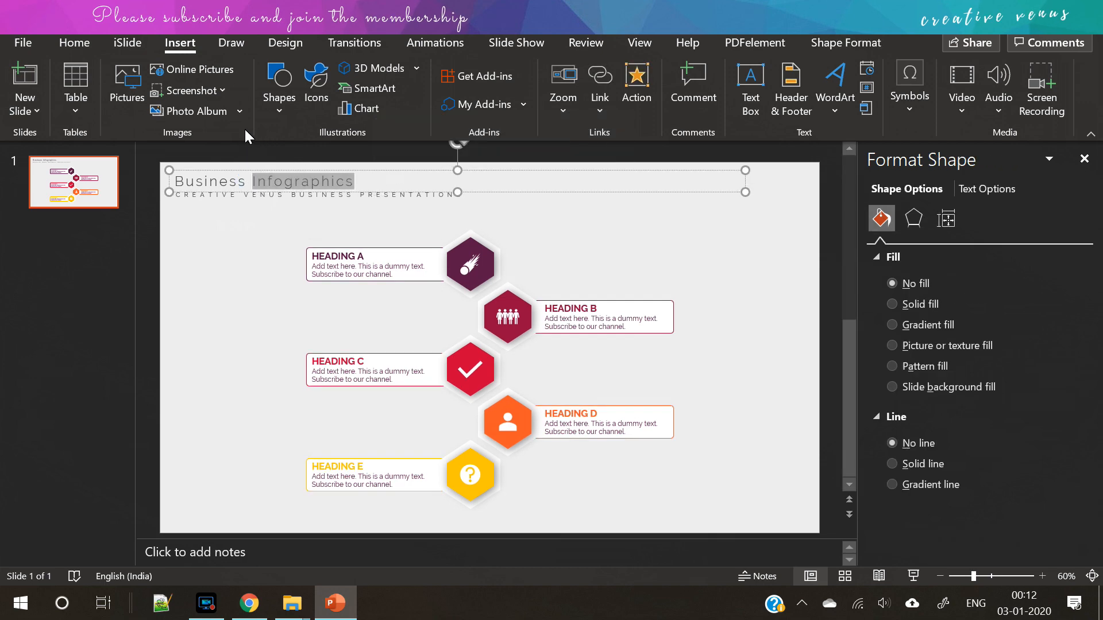
left_click(72, 43)
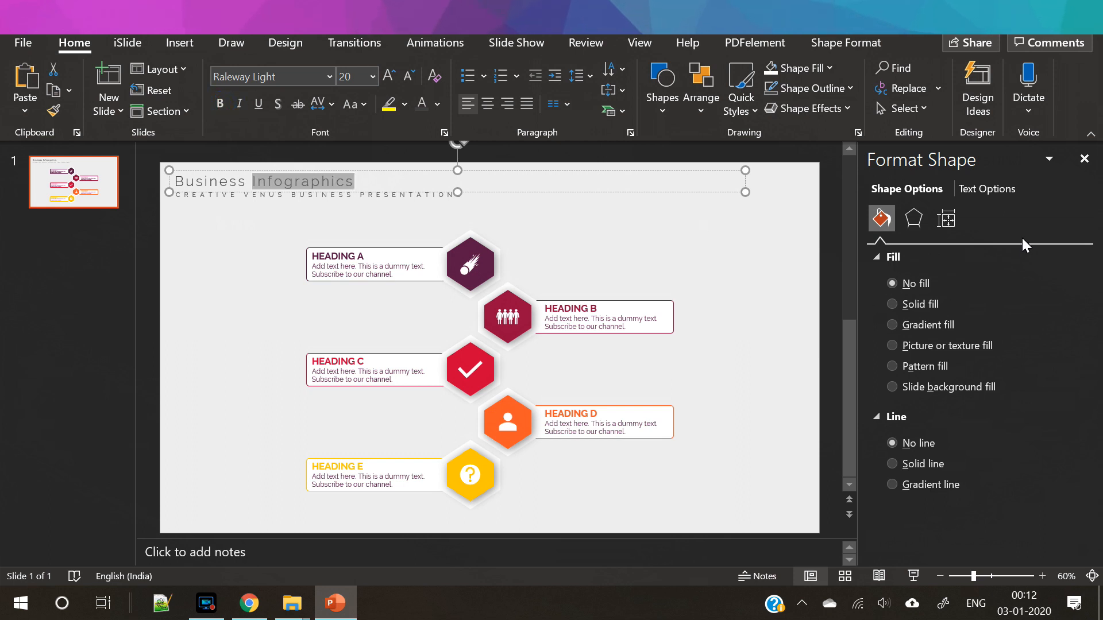
left_click(986, 189)
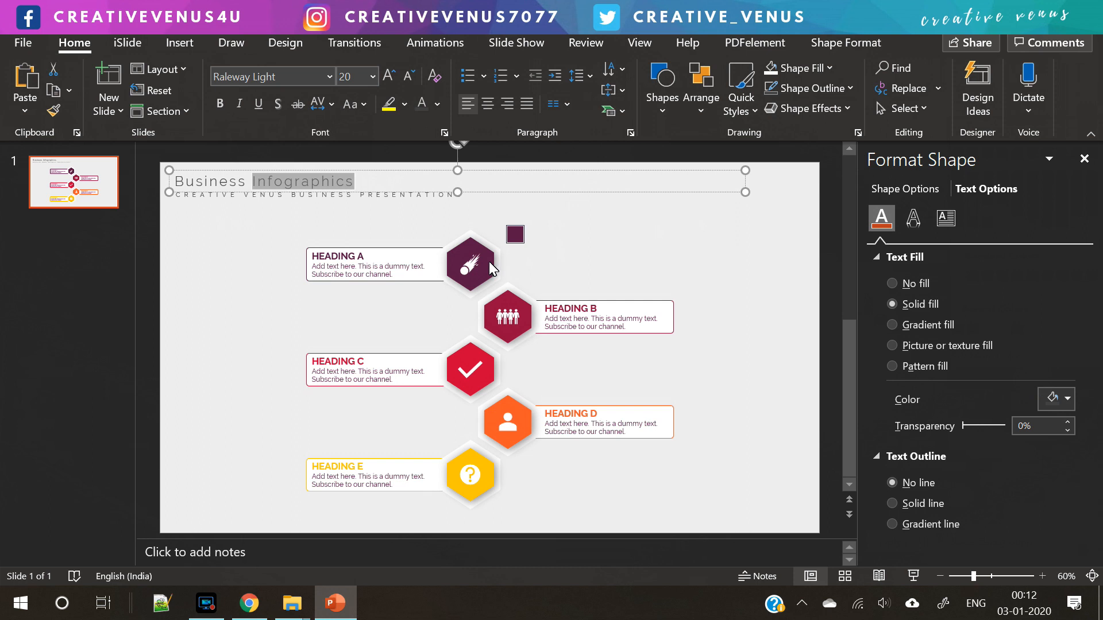
left_click(220, 242)
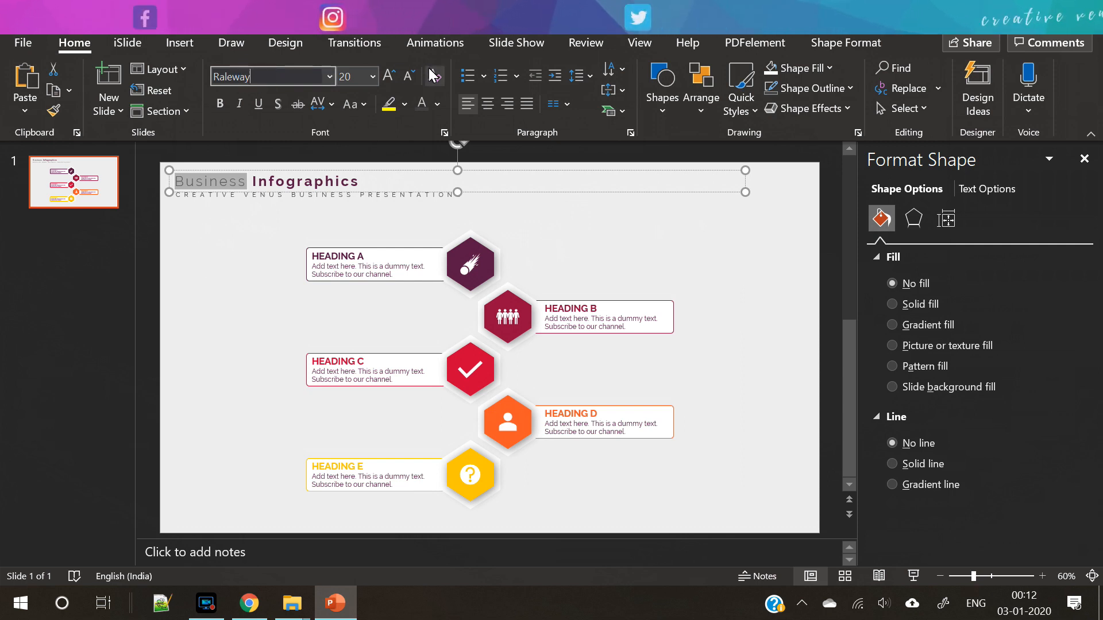
- Make 'Infographics' bold and set 'Business' to orange
left_click(220, 104)
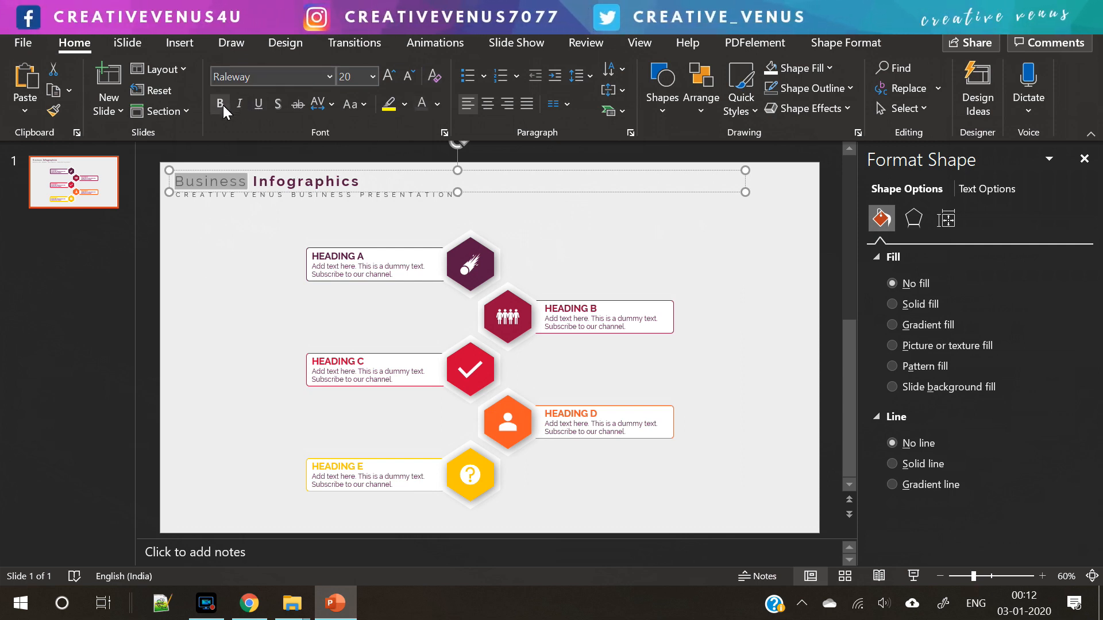
left_click(220, 104)
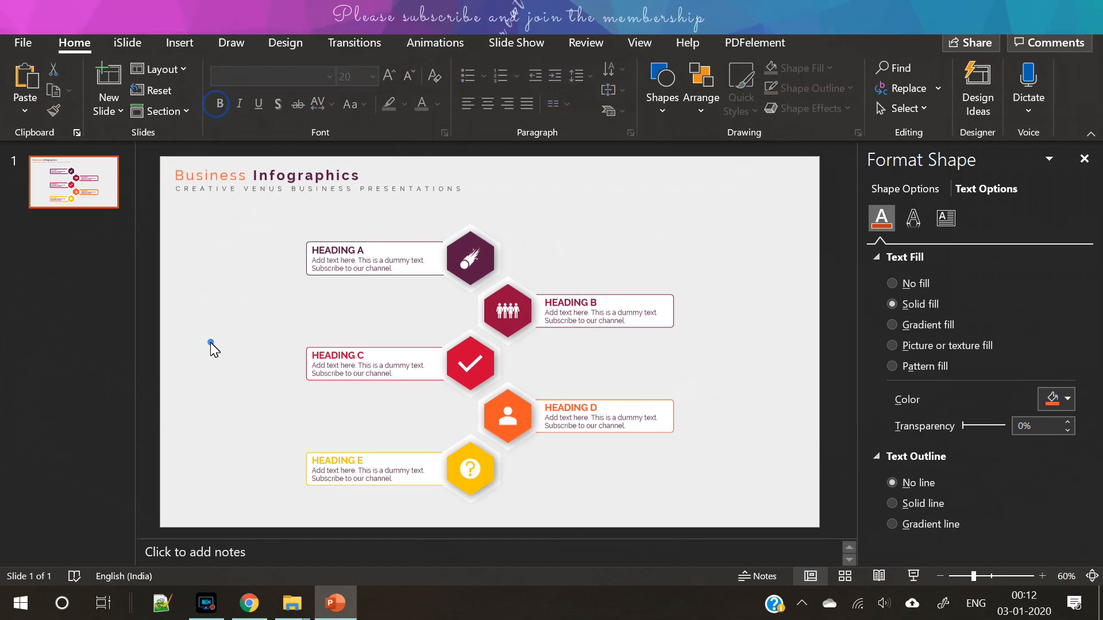
left_click(179, 44)
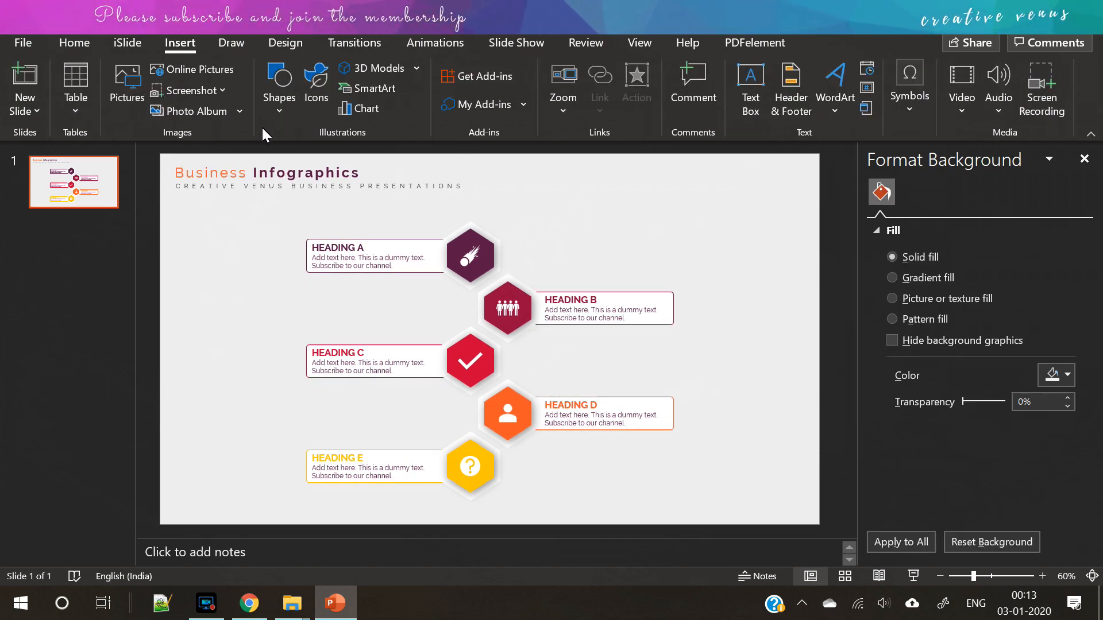
left_click(278, 88)
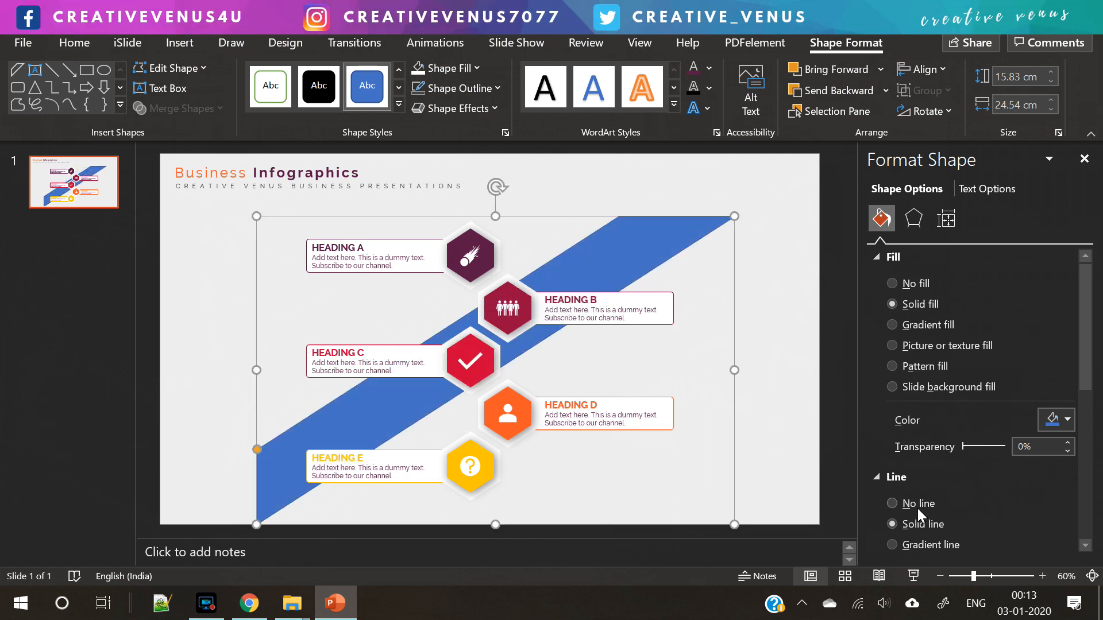
- Fill the diagonal band with light grey and remove its outline
left_click(1066, 420)
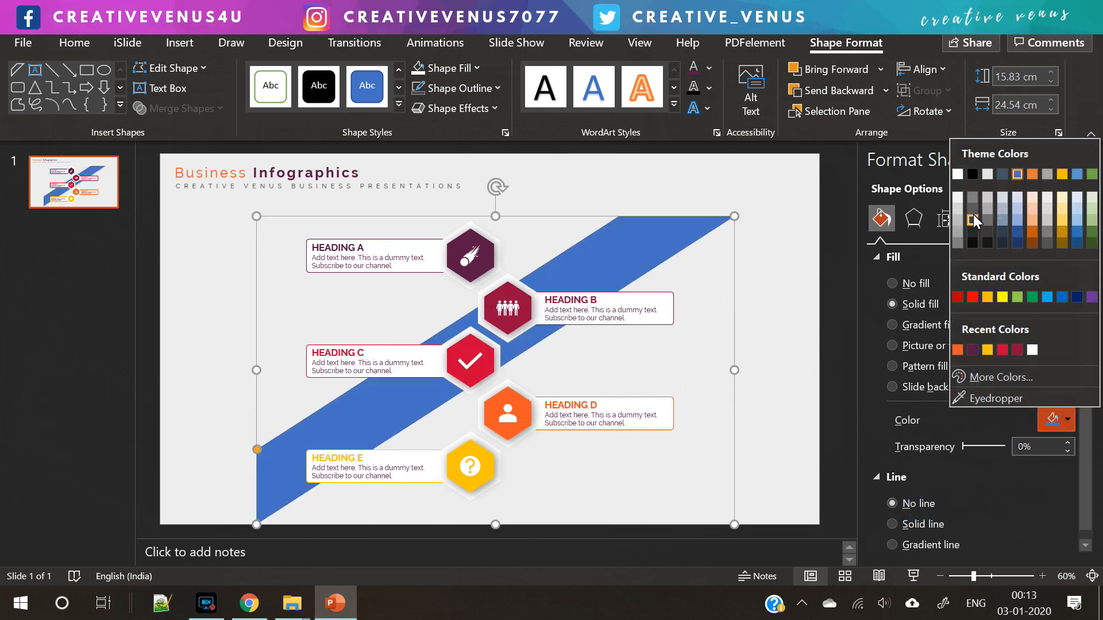
left_click(977, 219)
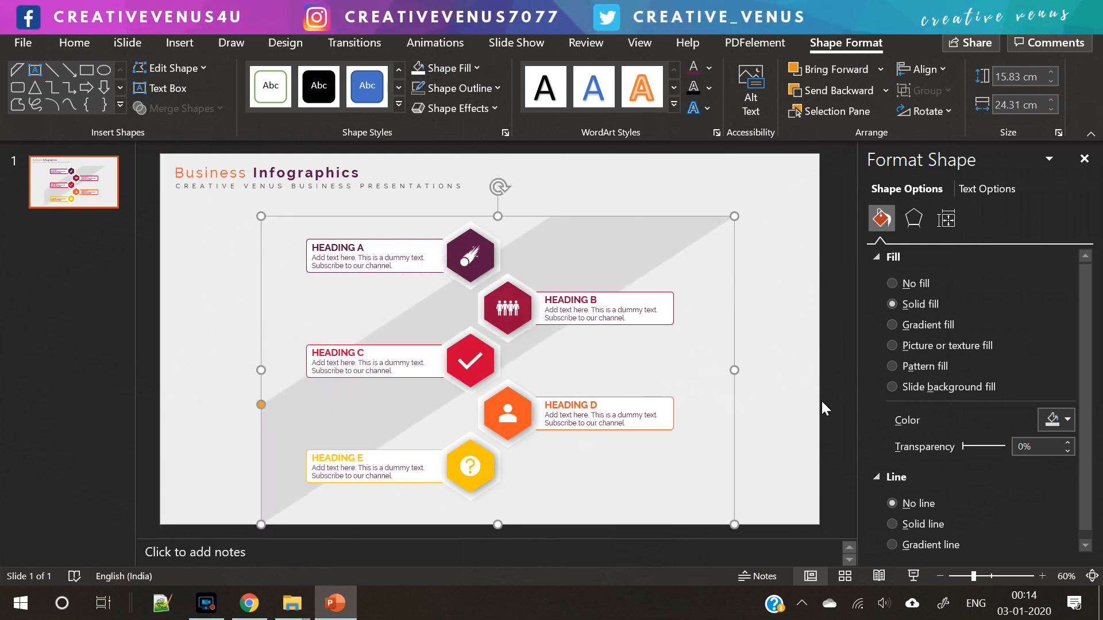
mouse_move(262, 419)
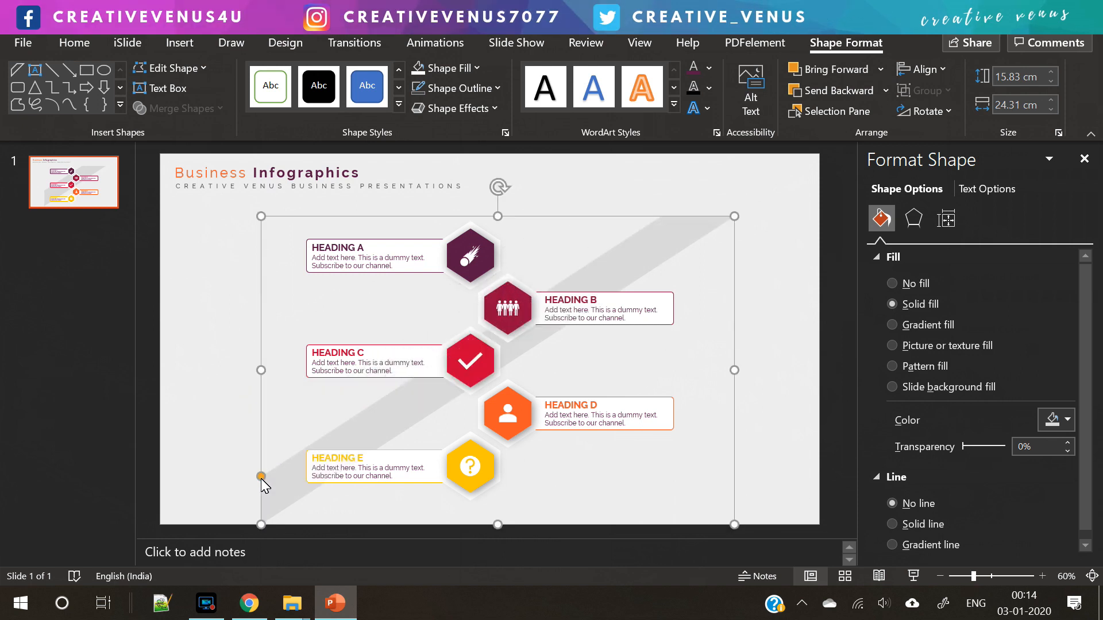
mouse_move(282, 461)
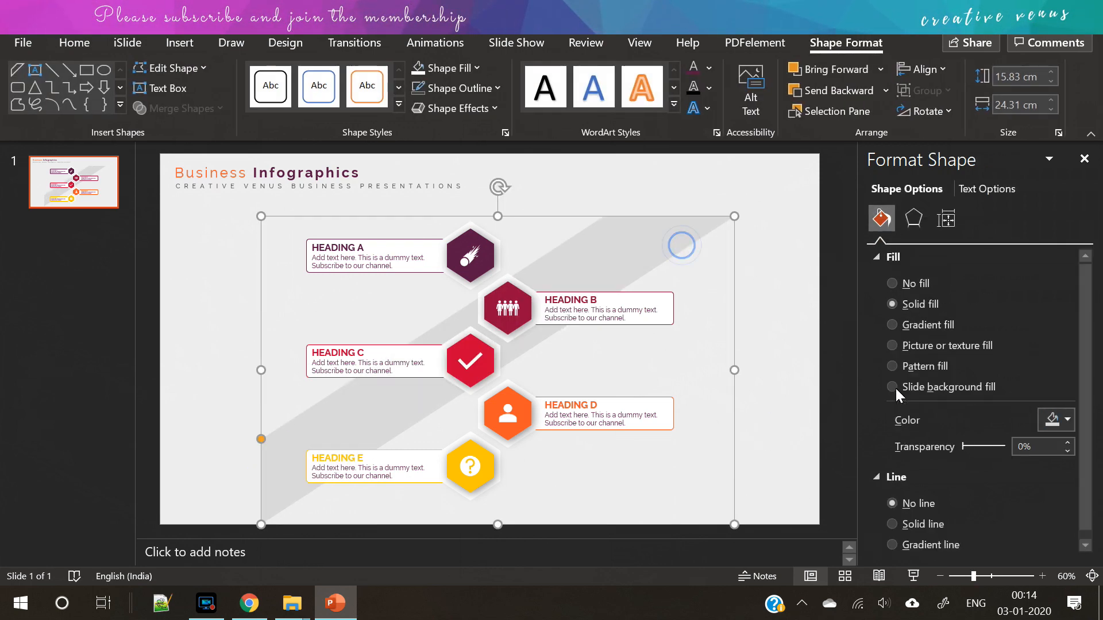
left_click(1064, 420)
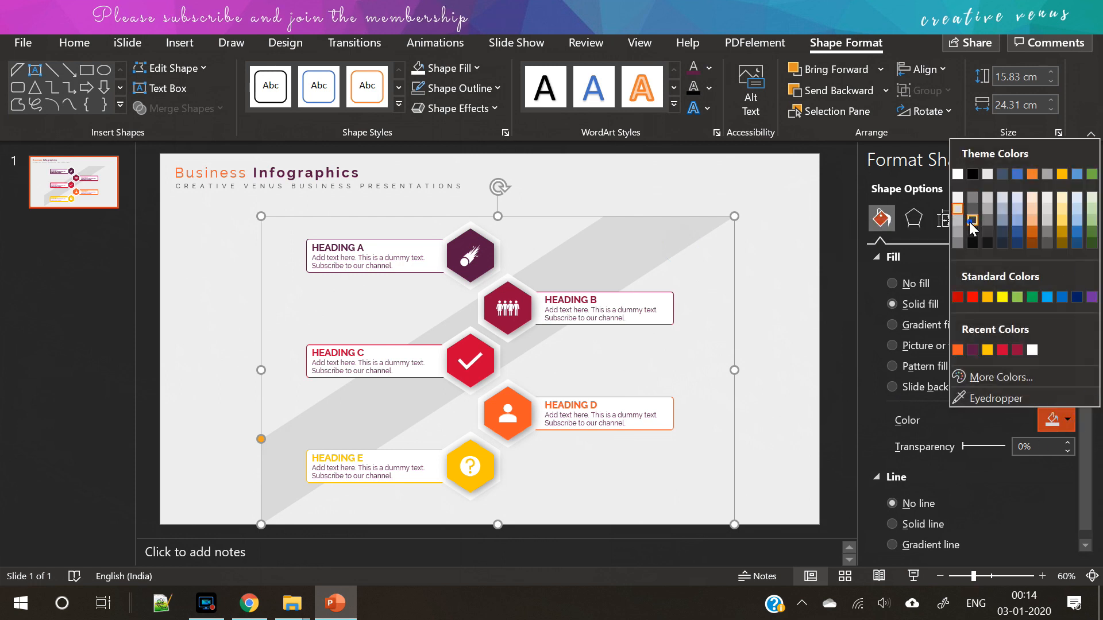
left_click(972, 239)
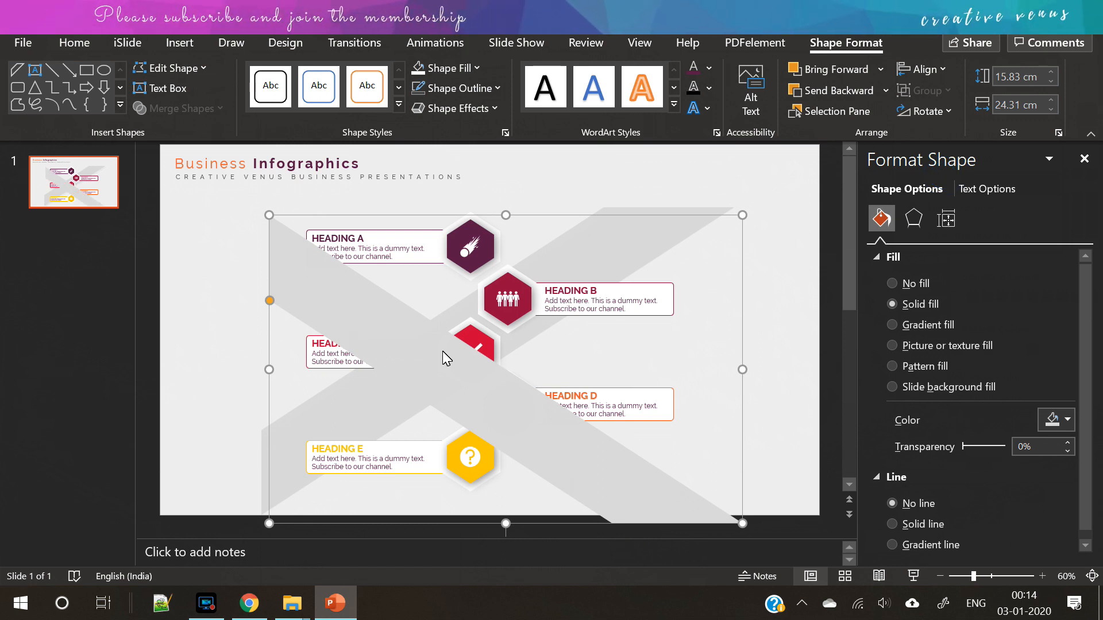
mouse_move(563, 452)
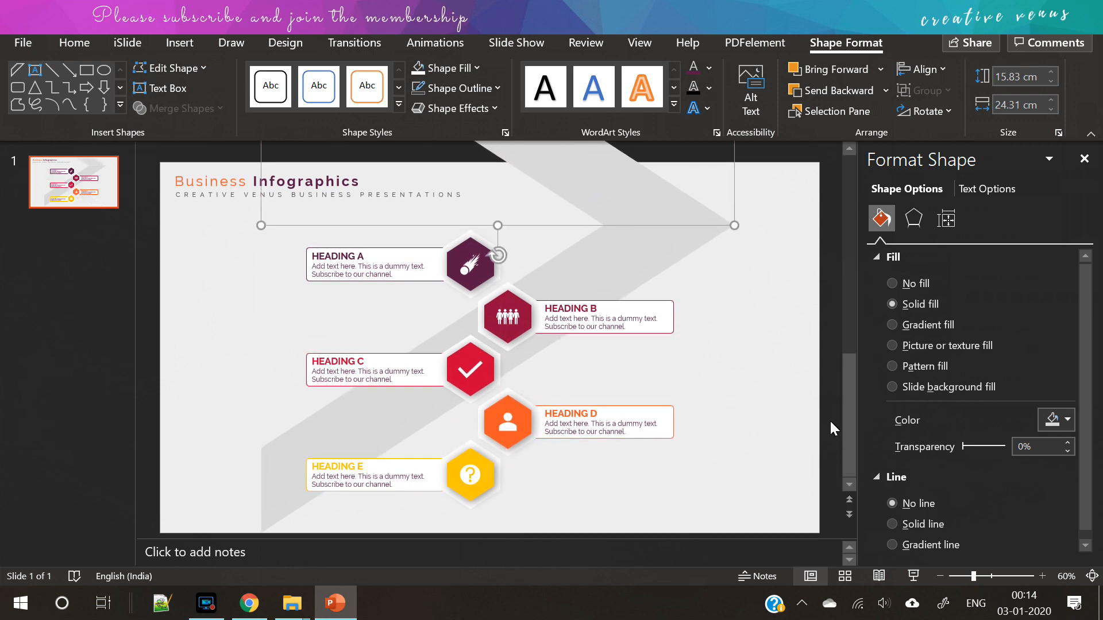
- Darken the crossing band and subtract its overhang above the slide's top edge
left_click(1064, 420)
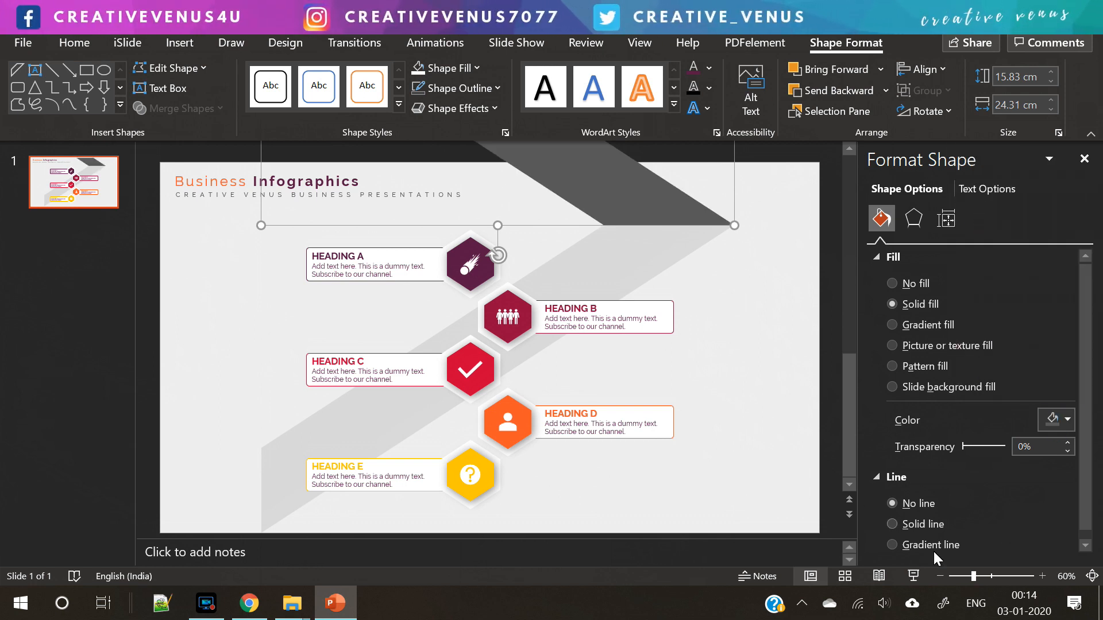
left_click(938, 576)
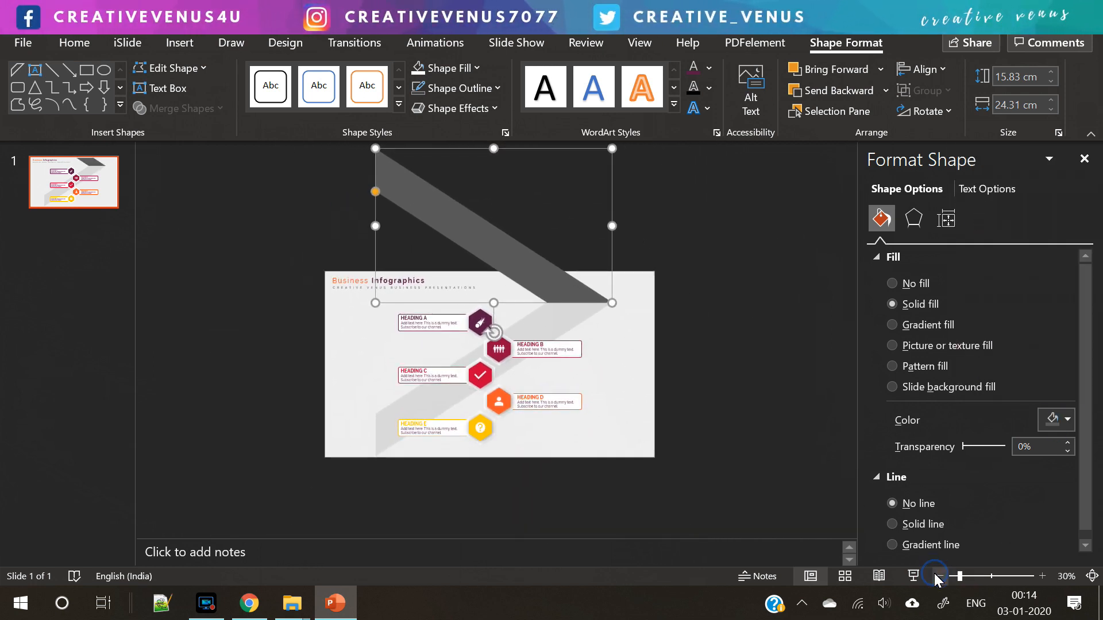
left_click(179, 44)
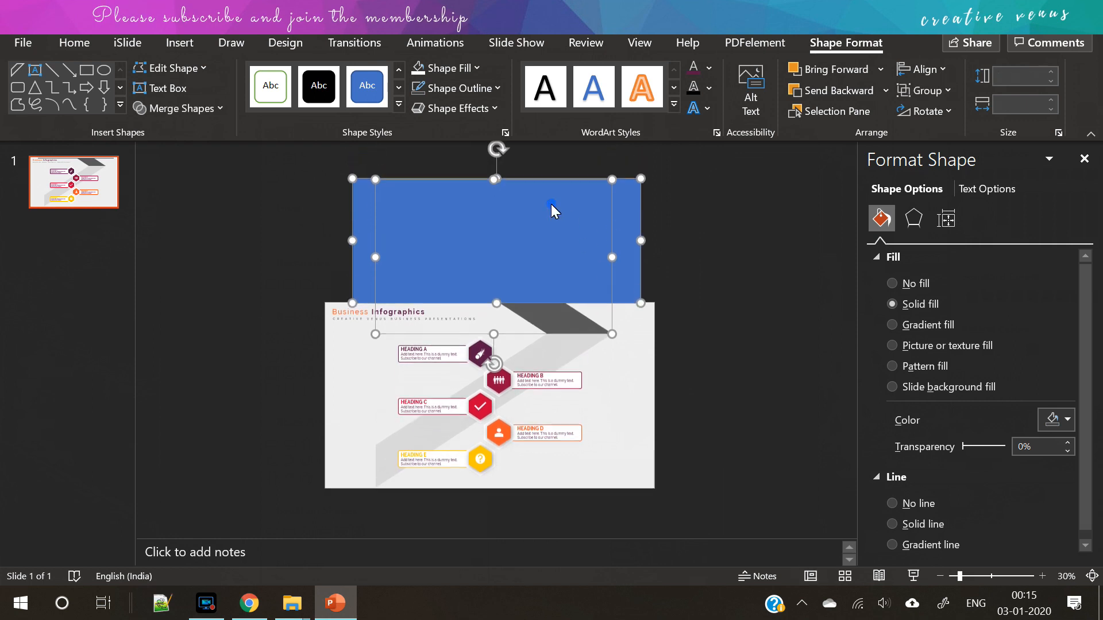
left_click(179, 108)
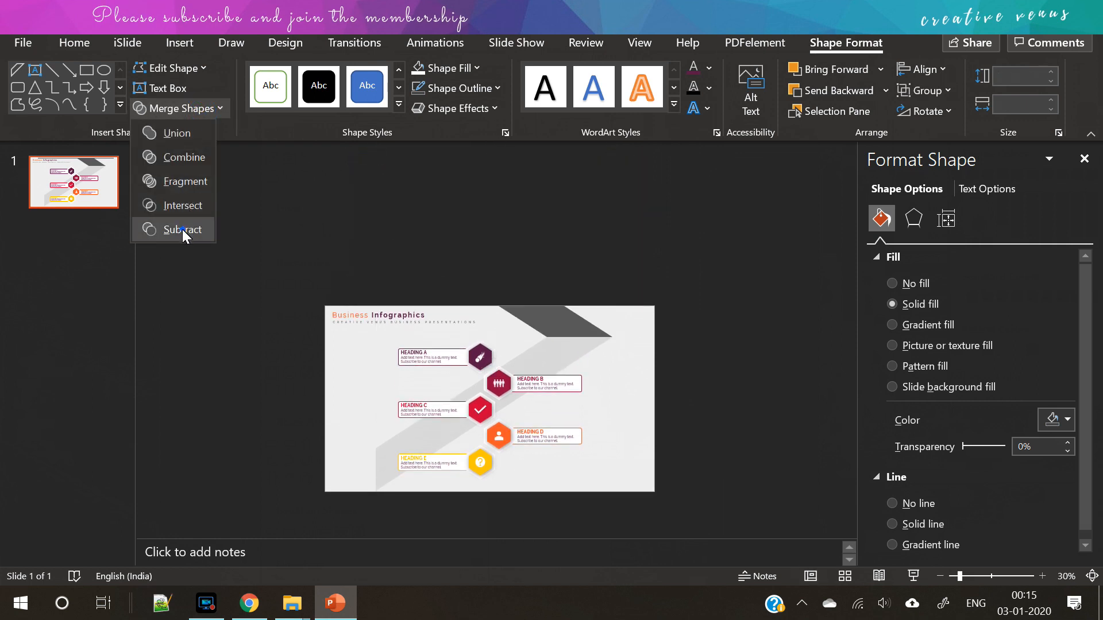
left_click(184, 229)
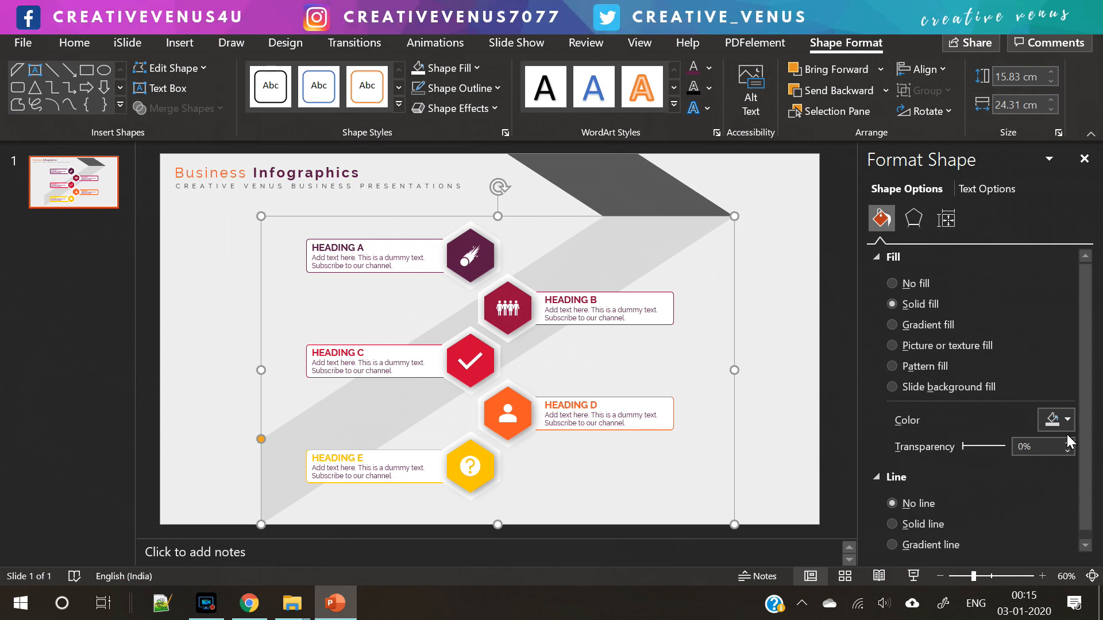
left_click(1066, 420)
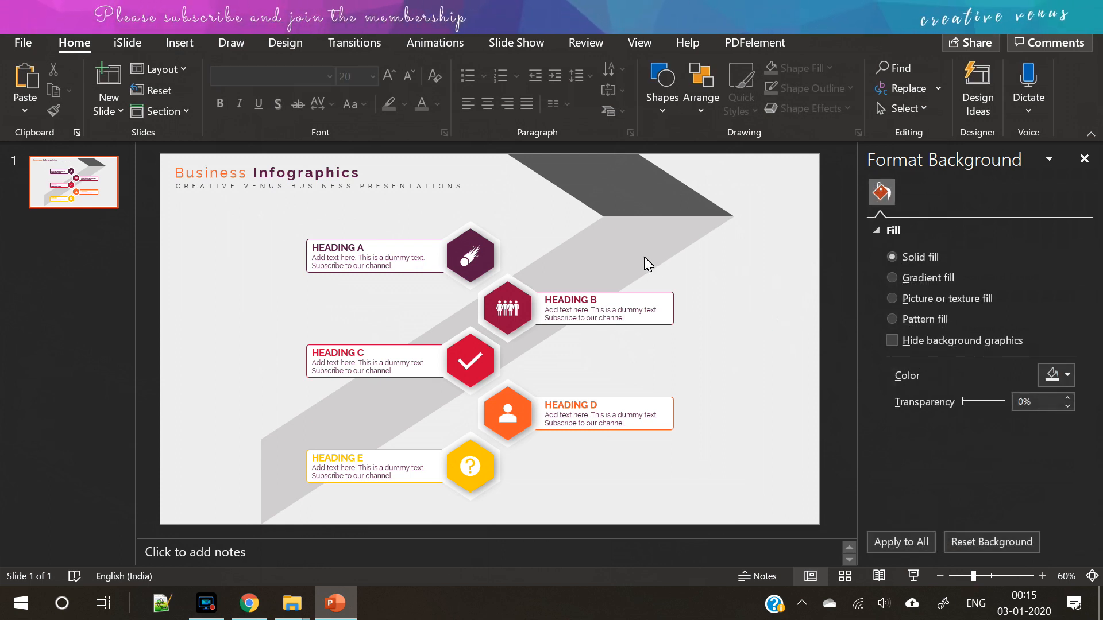
mouse_move(635, 204)
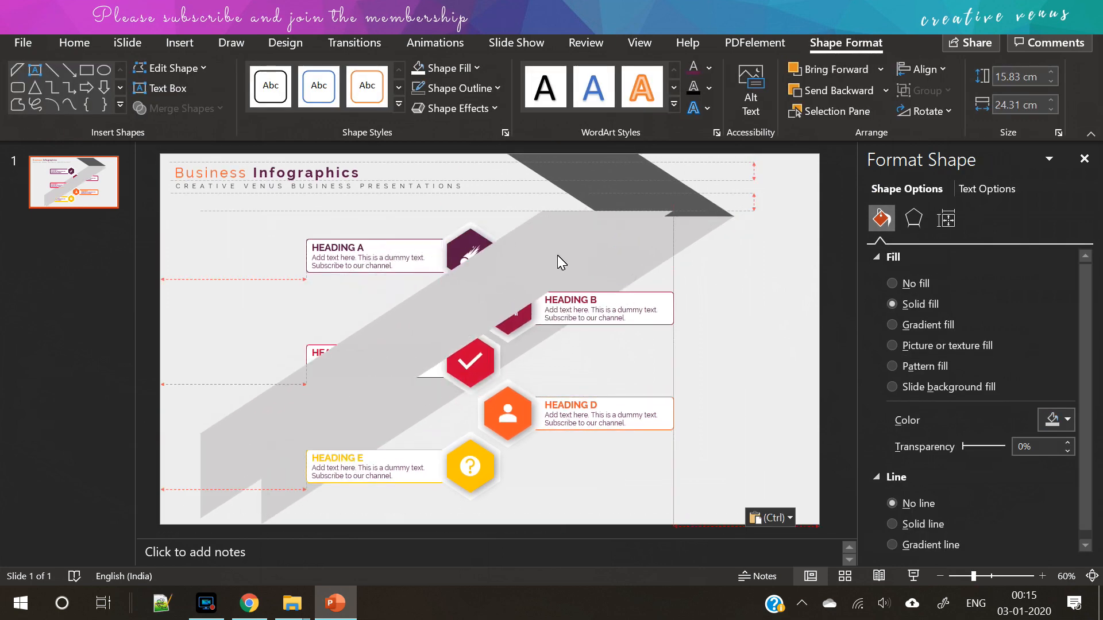
- Flip the copied light grey band horizontally and place it at the lower left
left_click(924, 111)
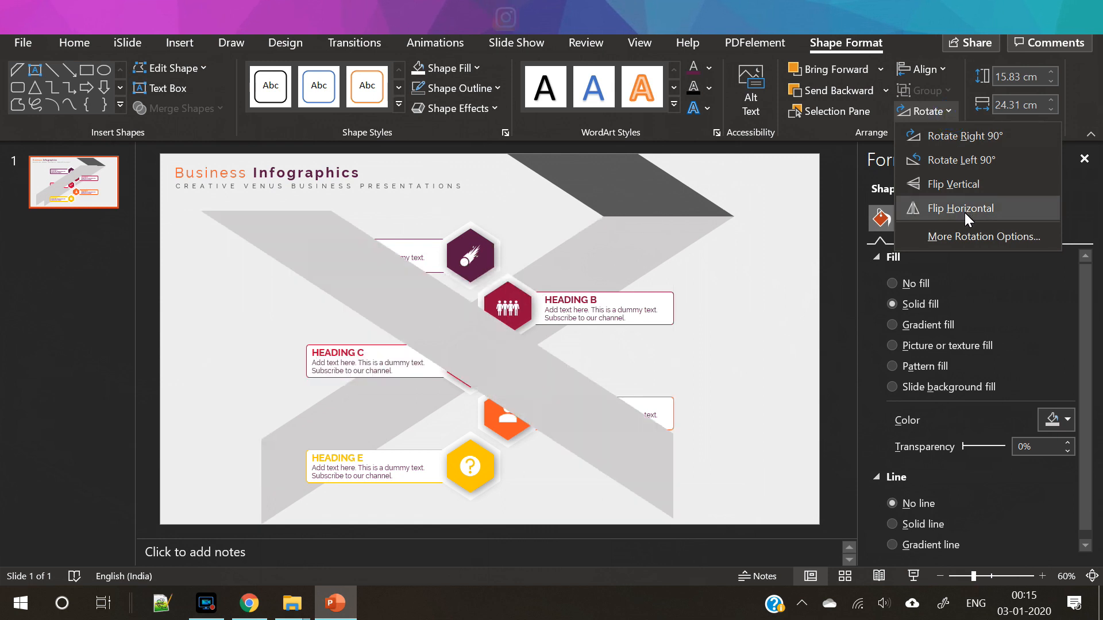
left_click(958, 208)
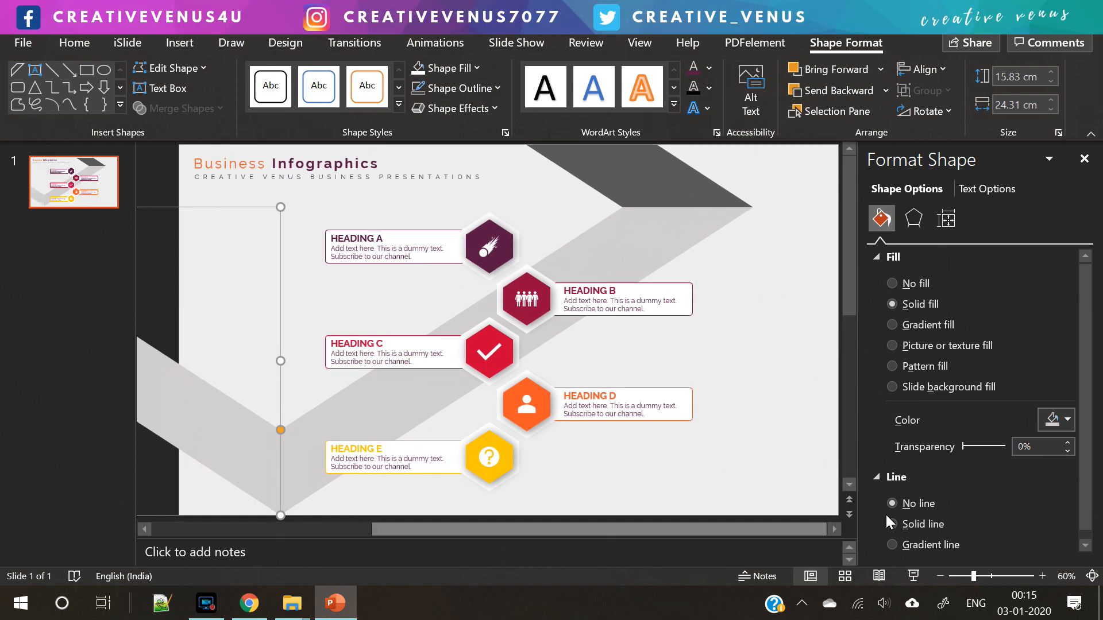
left_click(942, 576)
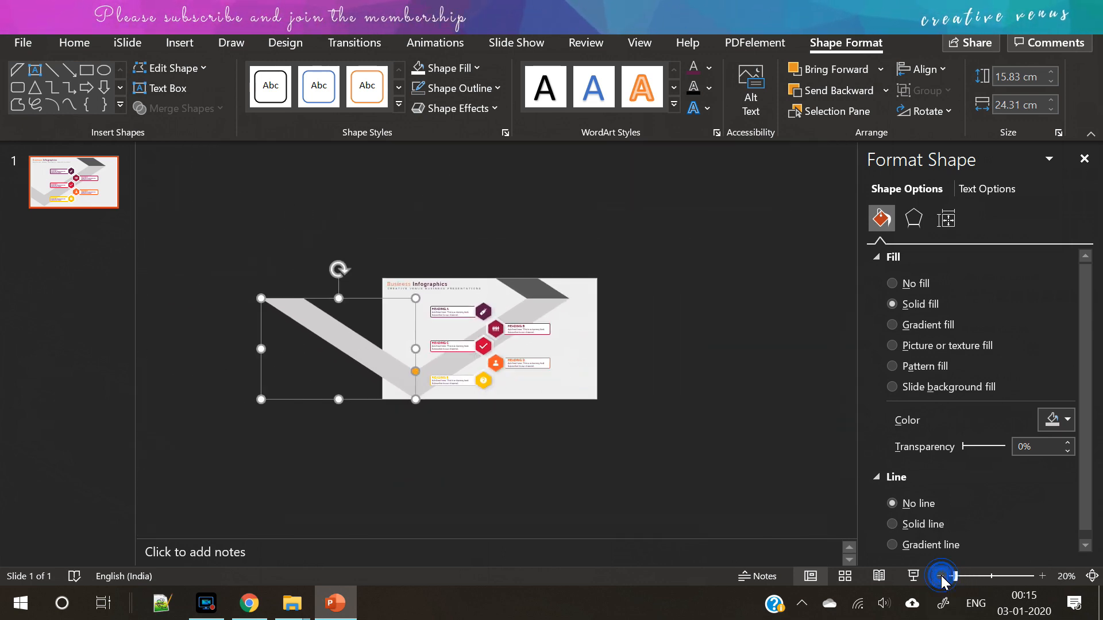
left_click(179, 43)
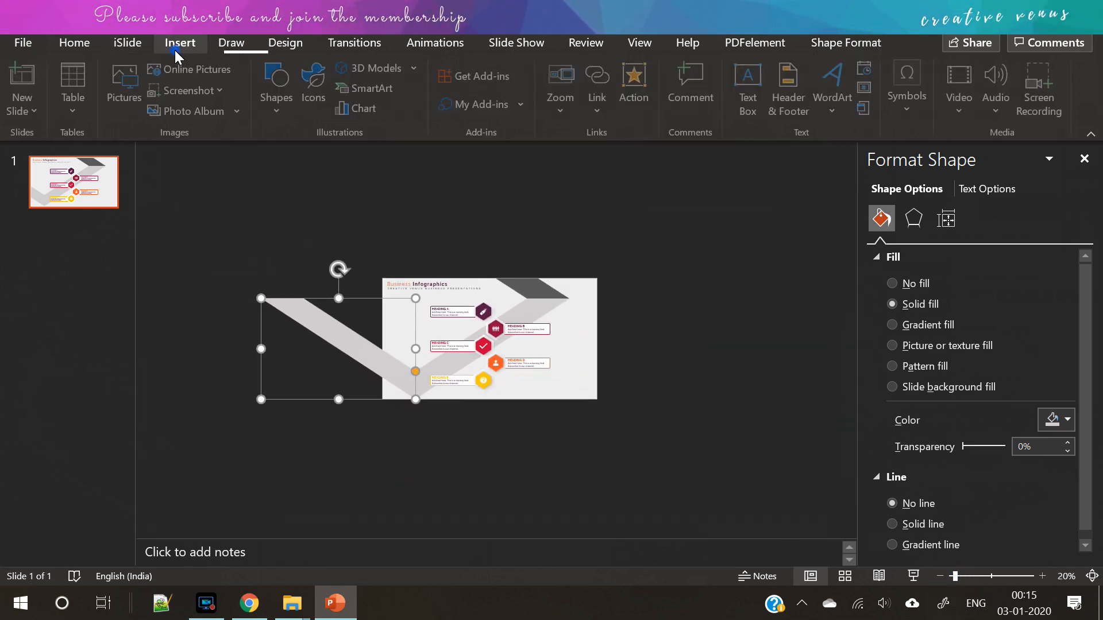
left_click(275, 84)
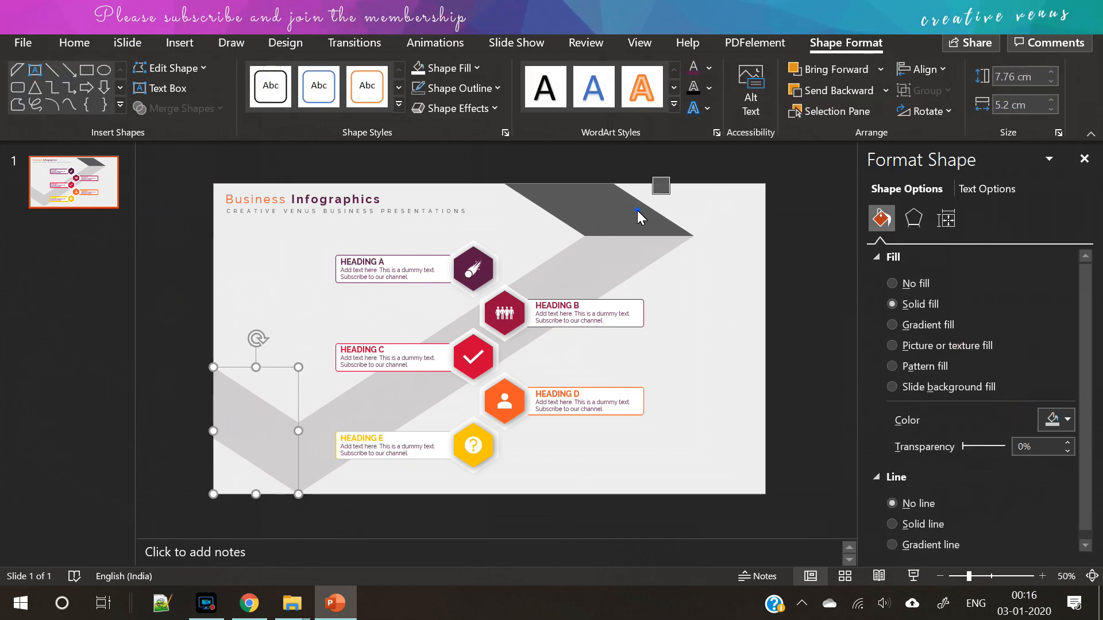
- Give the lower-left wedge a darker grey and adjust the top-right piece's grey fill
left_click(1065, 420)
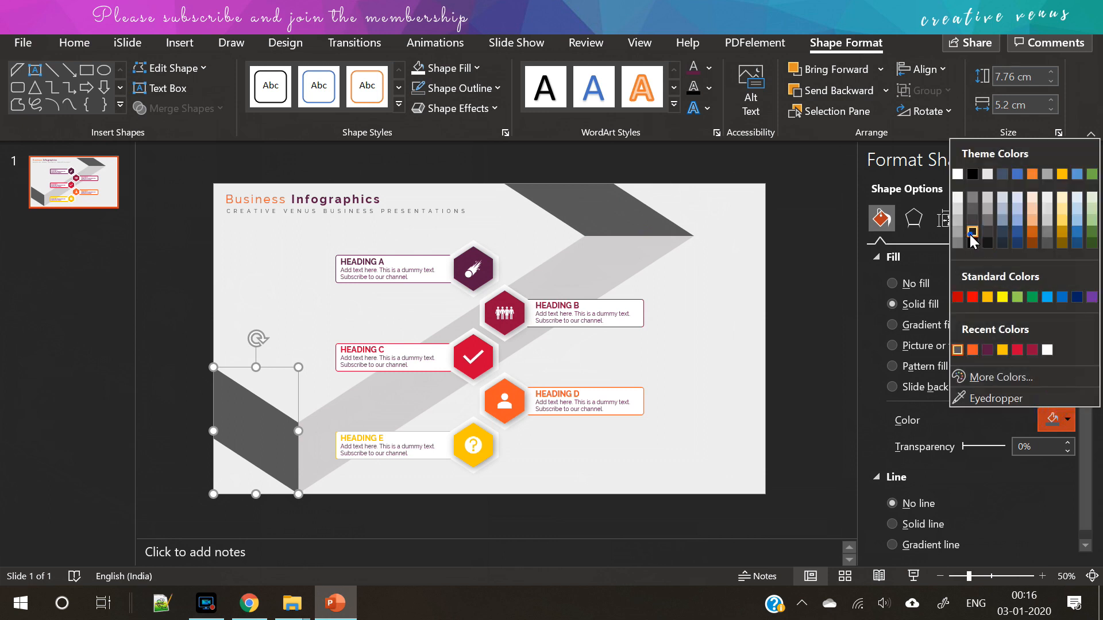
left_click(972, 233)
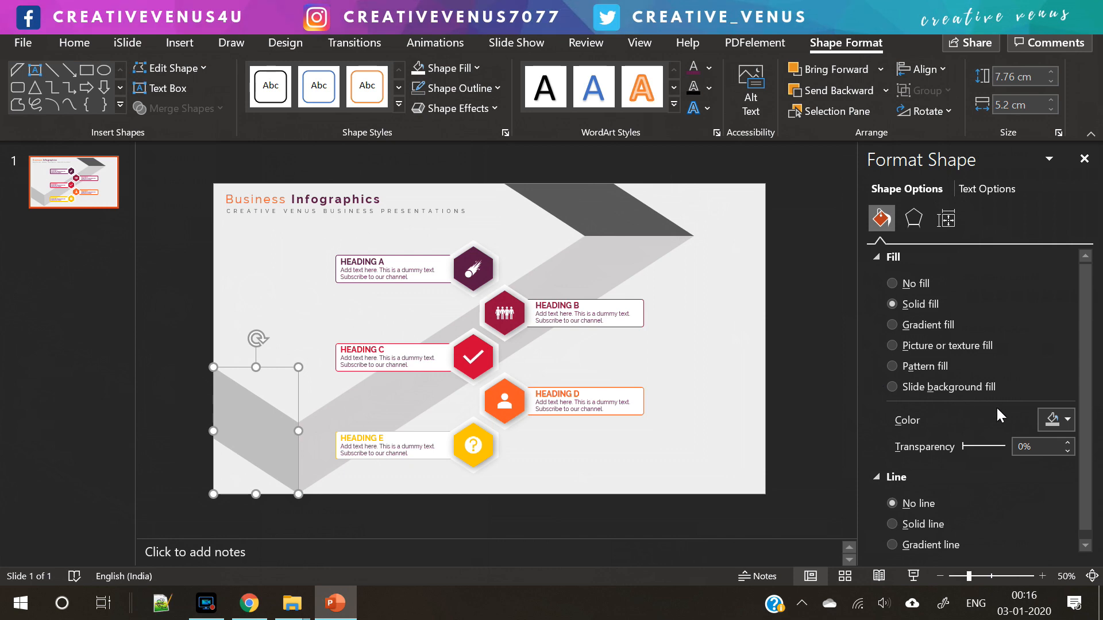
left_click(1063, 419)
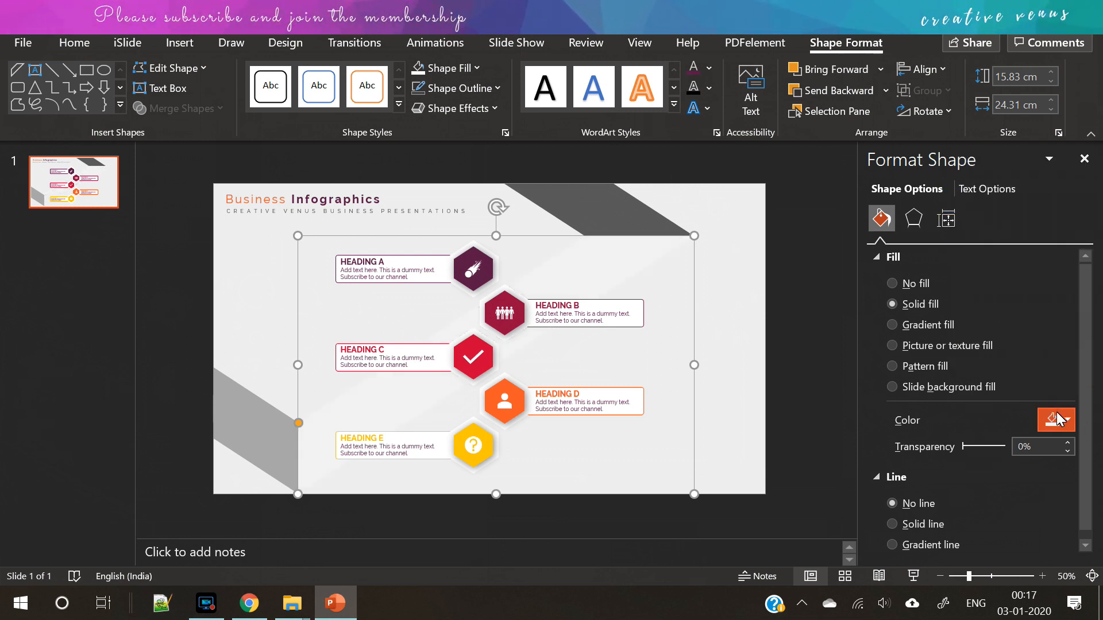
left_click(1051, 420)
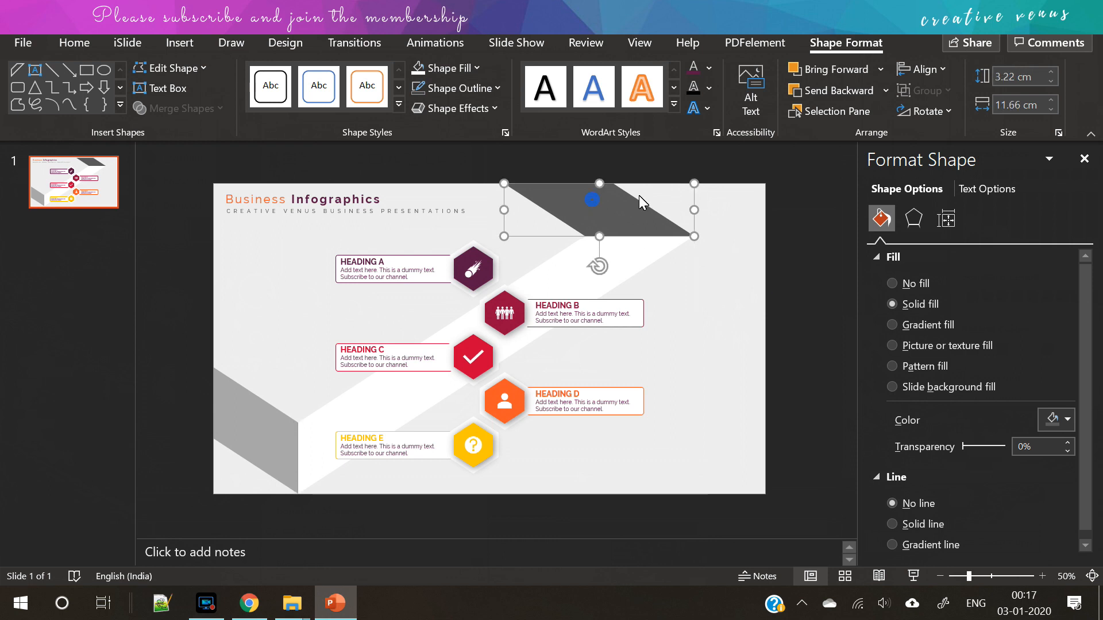
left_click(1066, 420)
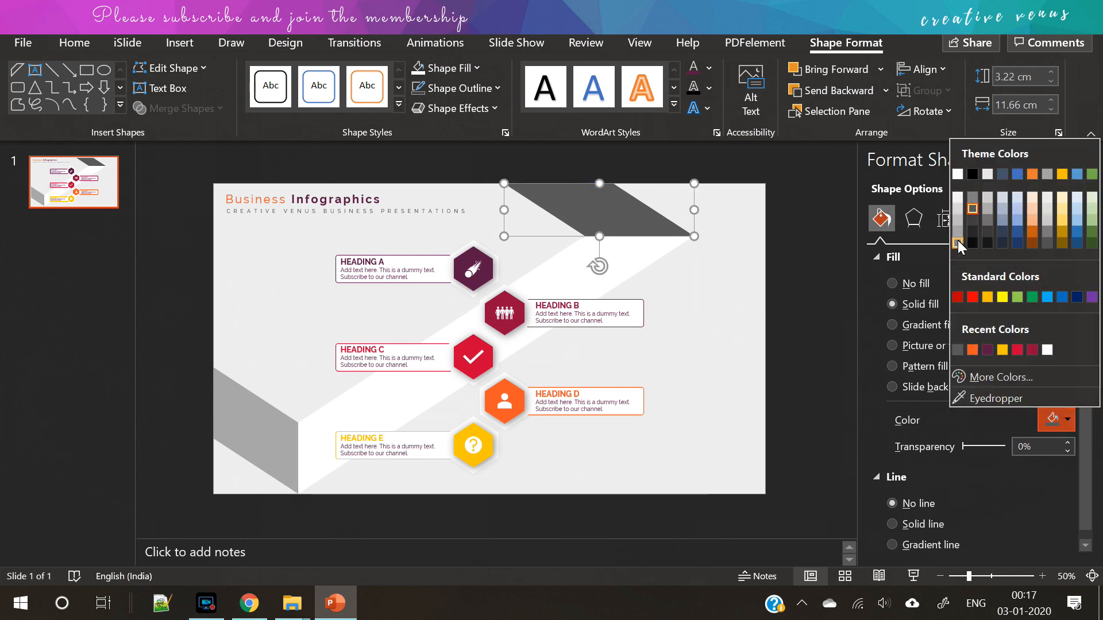